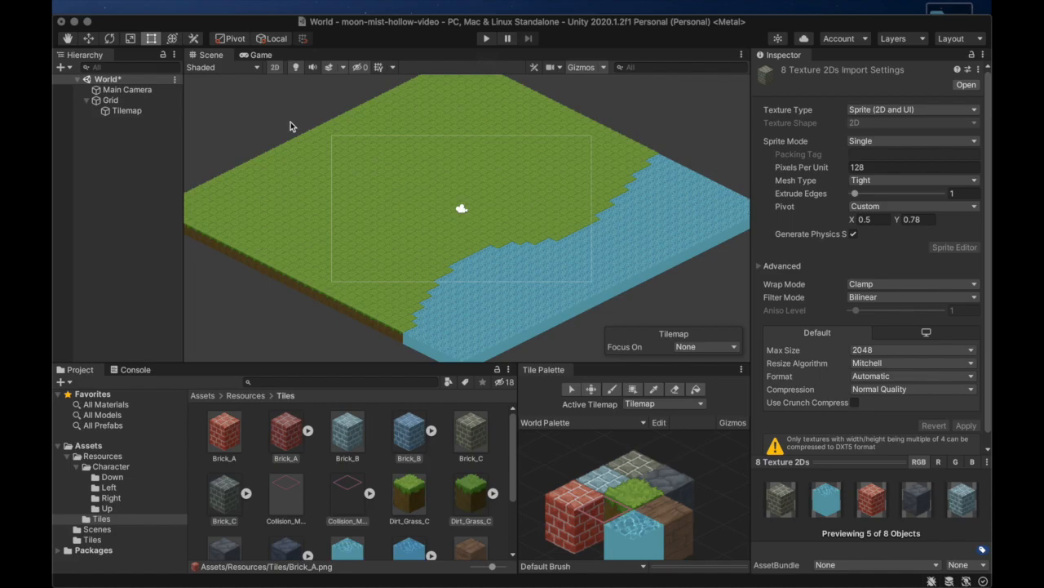
# Step: Rename the ground tilemap to Tiles and add a Buildings tilemap above it under Grid
pyautogui.click(127, 111)
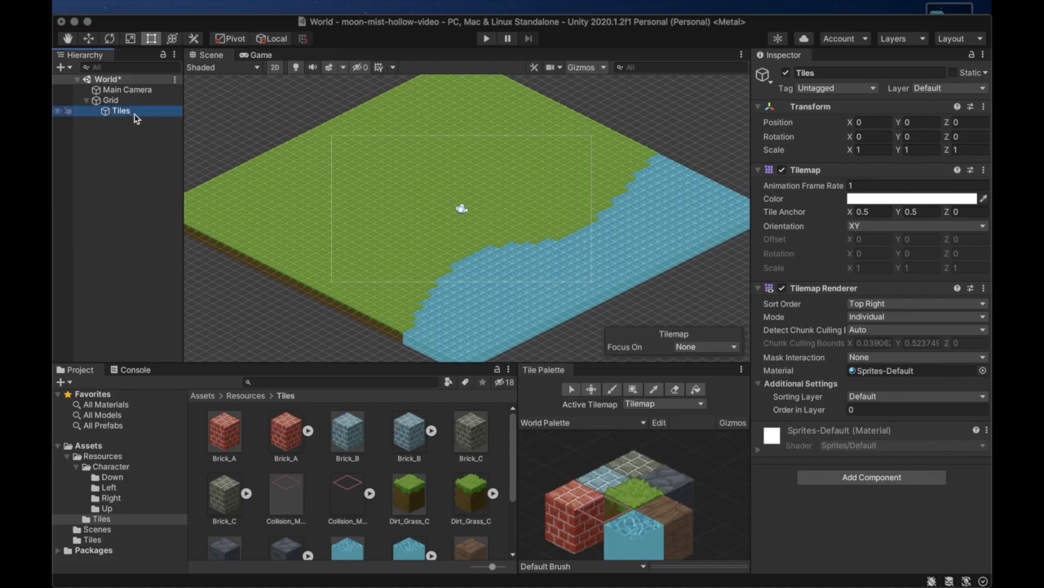
pyautogui.rightClick(111, 99)
pyautogui.write('Buildings')
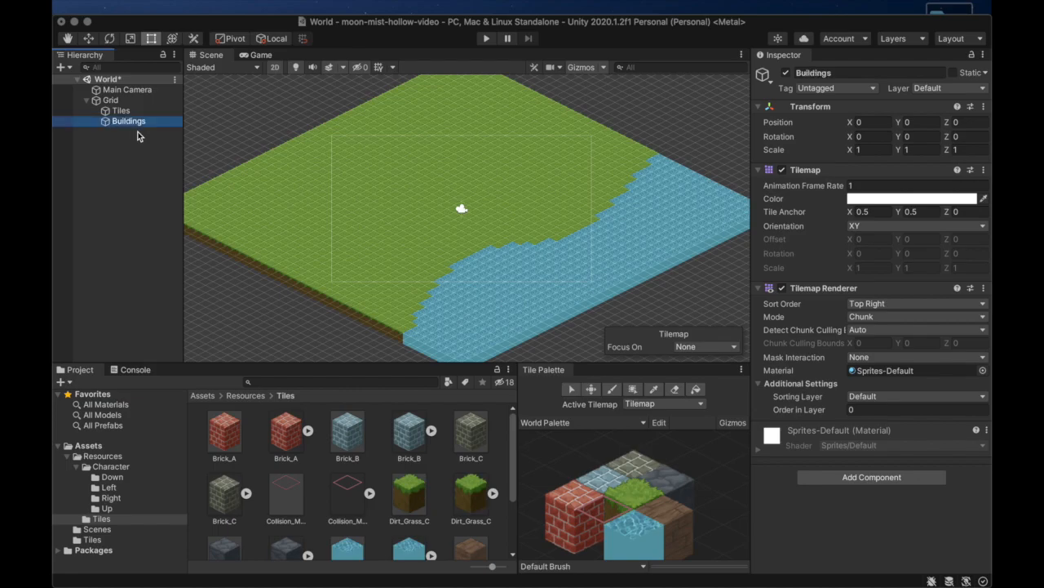
pyautogui.moveTo(128, 121); pyautogui.dragTo(127, 99)
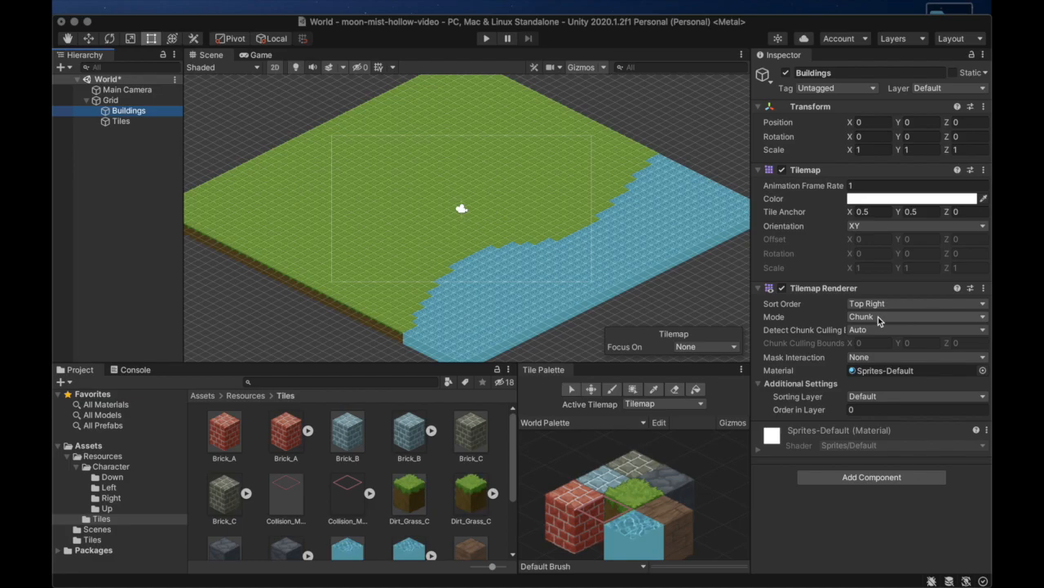
# Step: Set Buildings to Individual render mode with Order in Layer 1
pyautogui.click(914, 317)
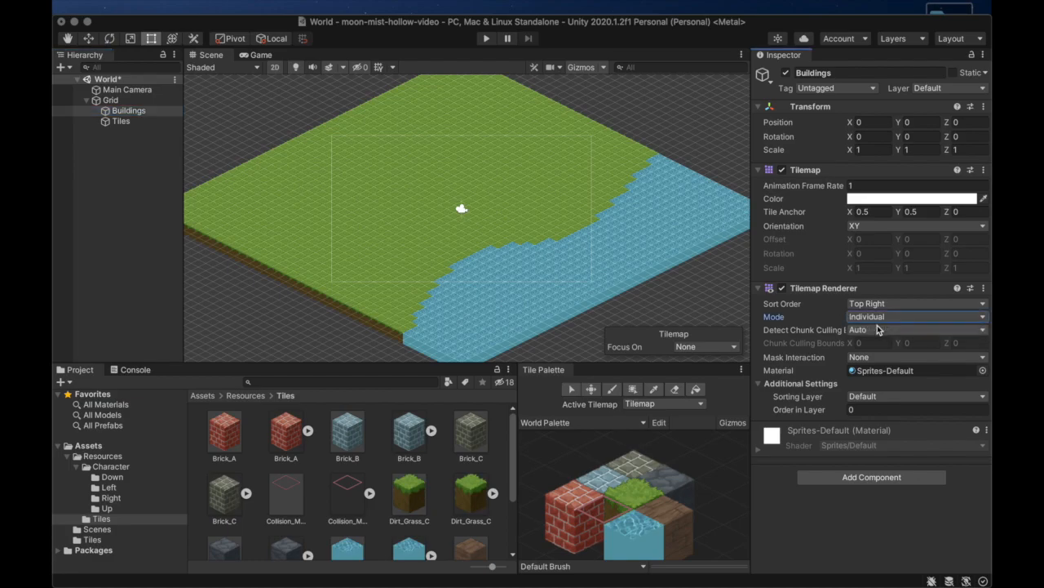
pyautogui.moveTo(878, 369)
pyautogui.write('1')
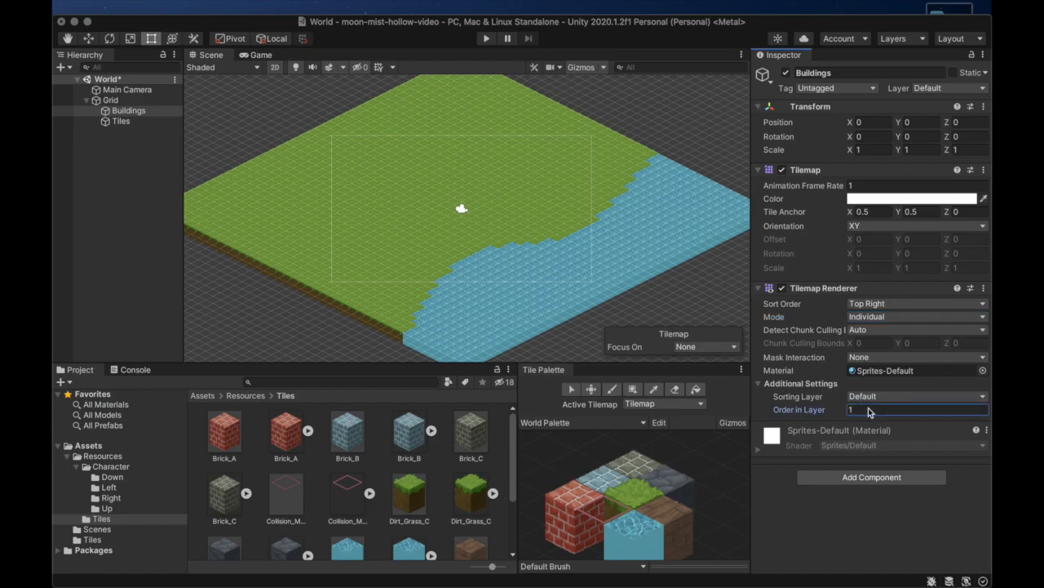
pyautogui.click(121, 120)
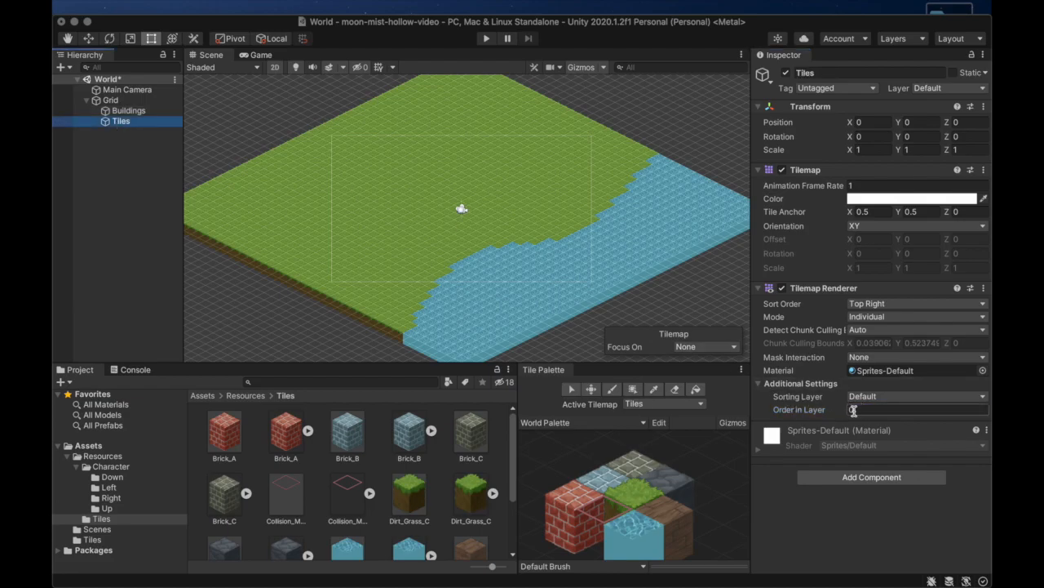
pyautogui.click(127, 111)
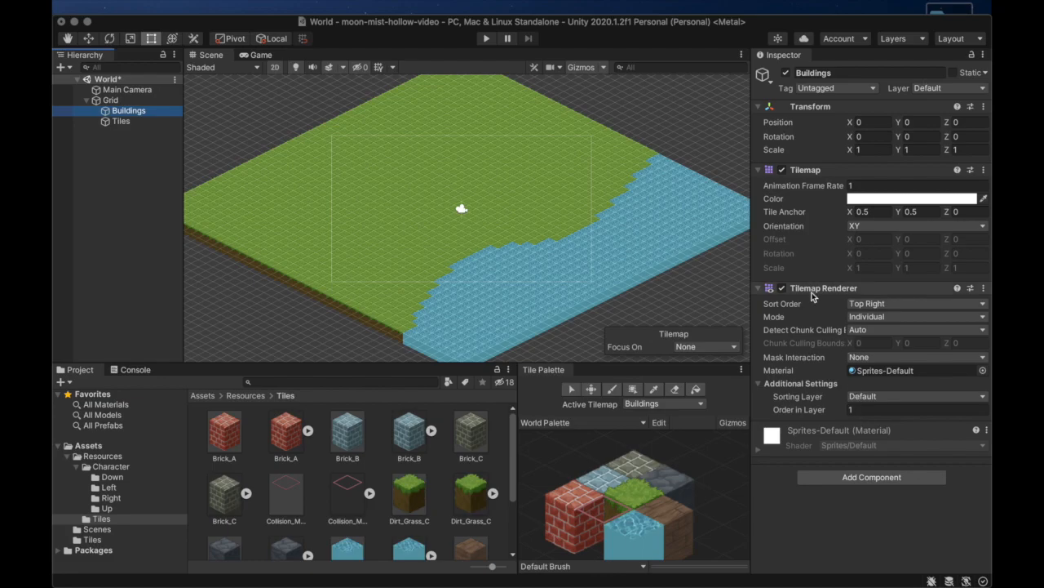
pyautogui.moveTo(864, 421)
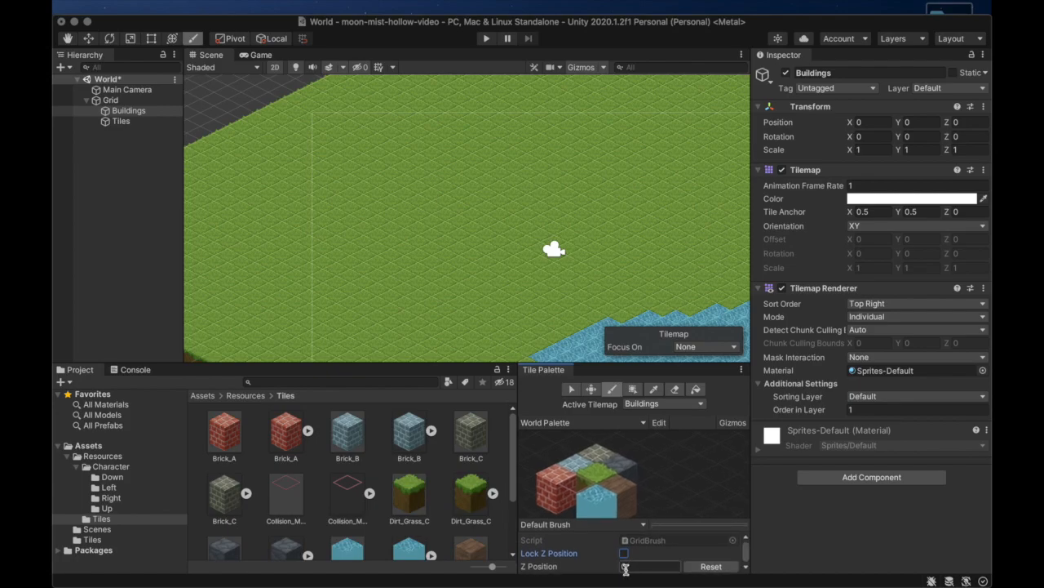
# Step: Paint brick tiles onto the Buildings tilemap over the grass with the Paintbrush
pyautogui.click(405, 242)
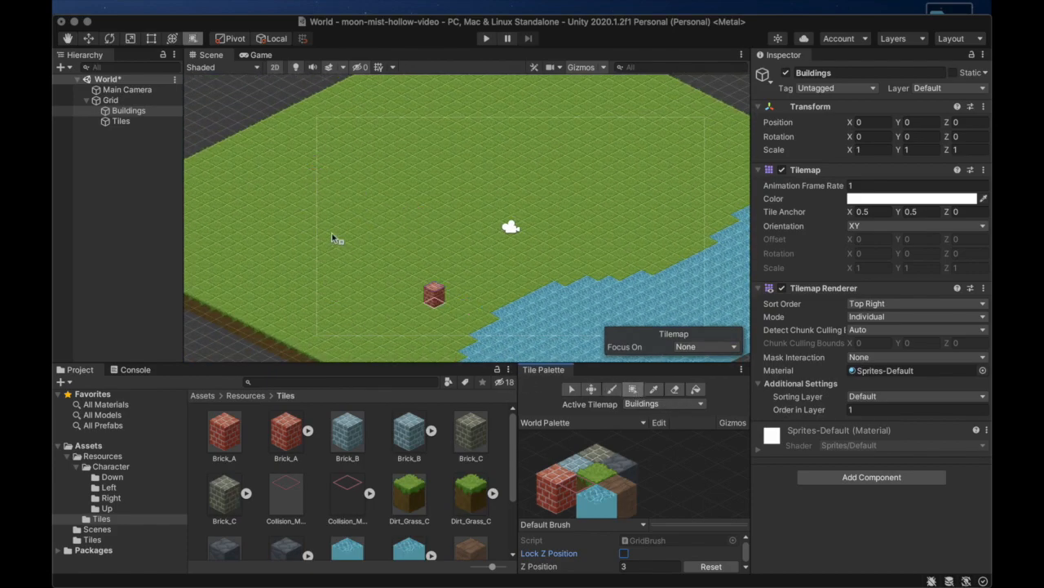
pyautogui.click(237, 177)
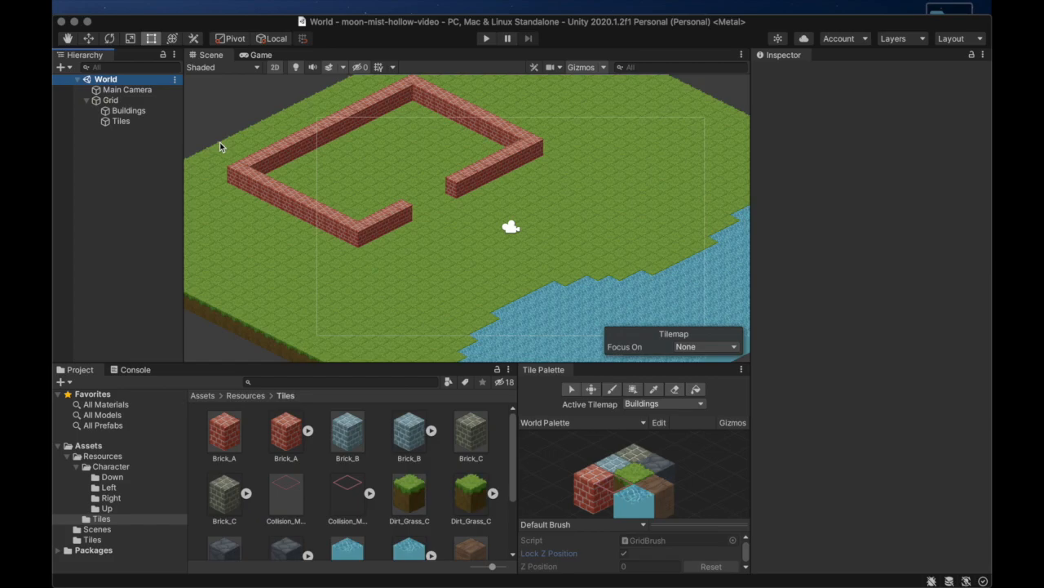
pyautogui.moveTo(138, 400)
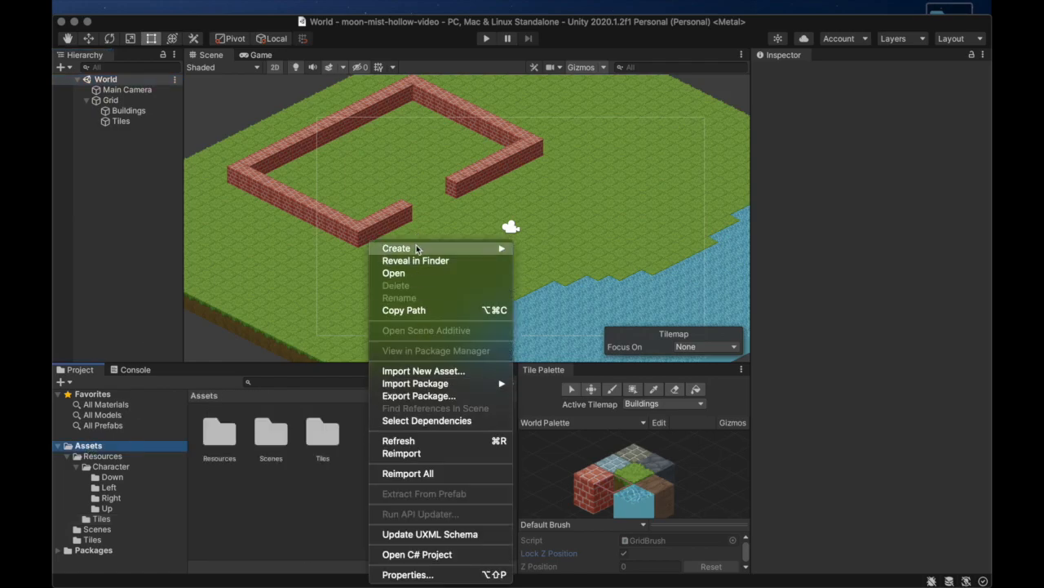
# Step: Create a Scripts folder in Assets holding a new CameraController C# script
pyautogui.click(395, 248)
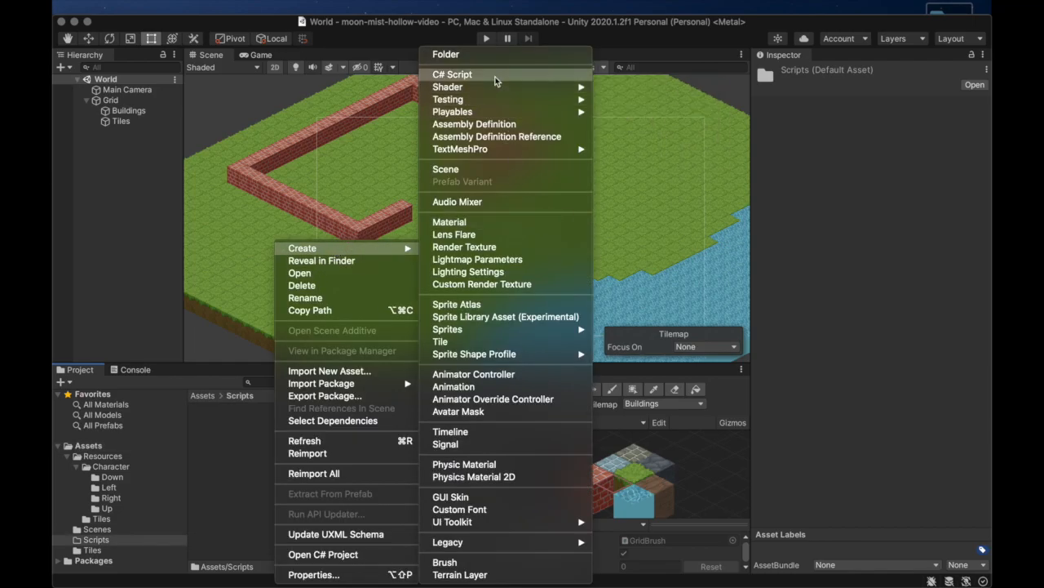
pyautogui.click(452, 75)
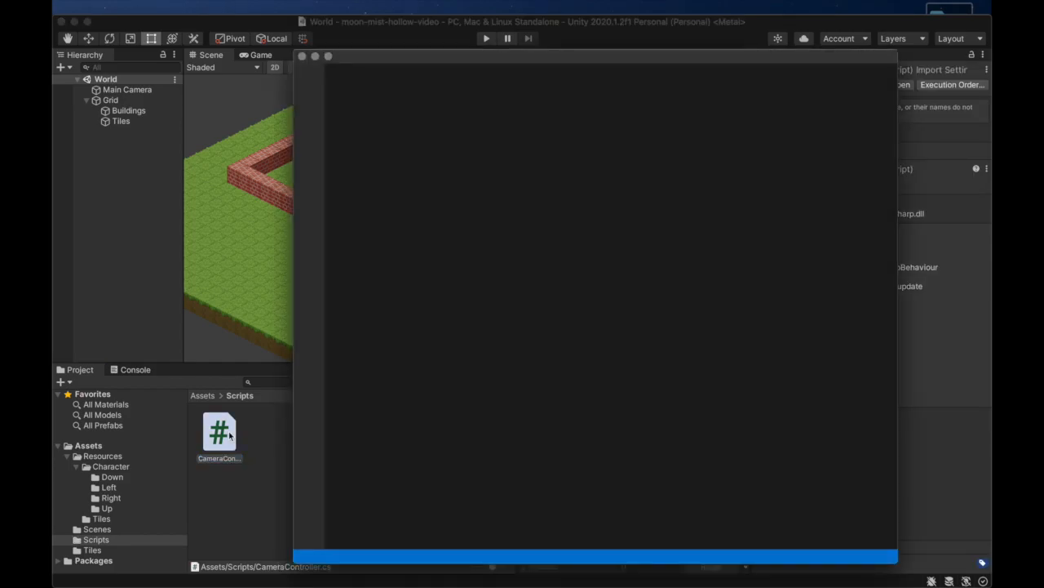
# Step: Declare public float panSpeed = 24f and zoomSpeed = 10f, deleting the template comments
pyautogui.doubleClick(219, 431)
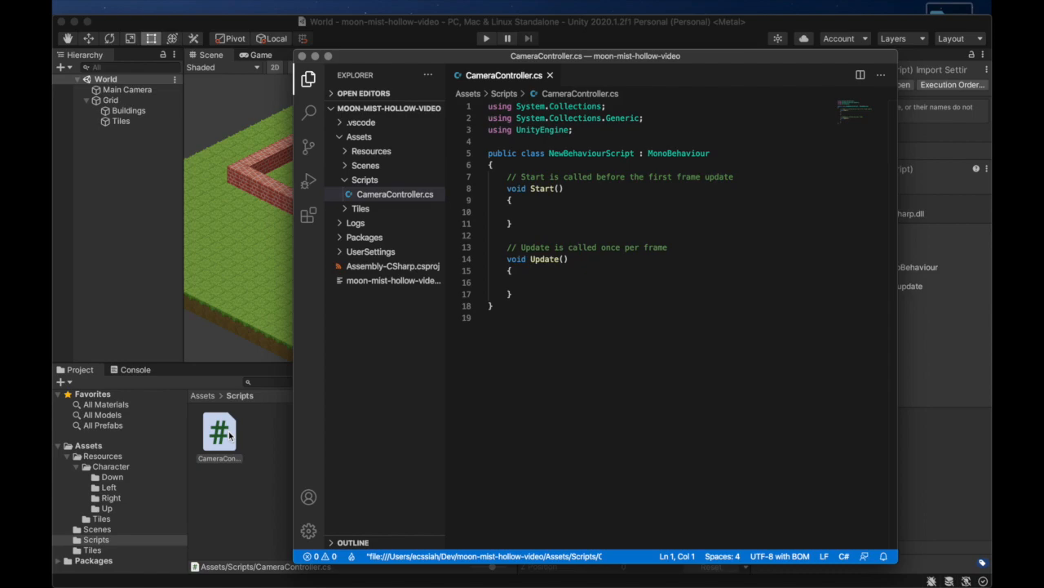
pyautogui.press('Return')
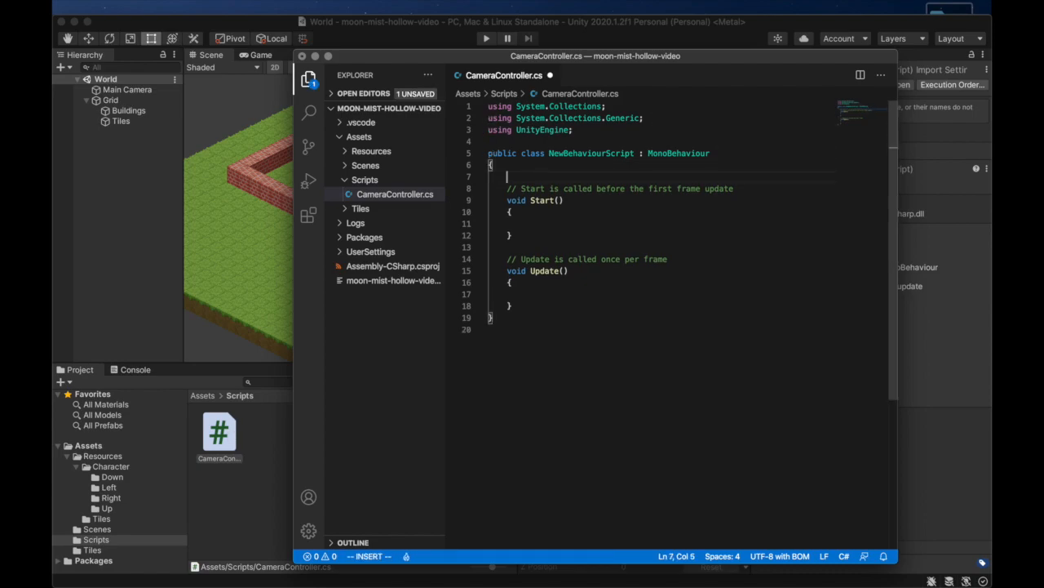
pyautogui.write('public float')
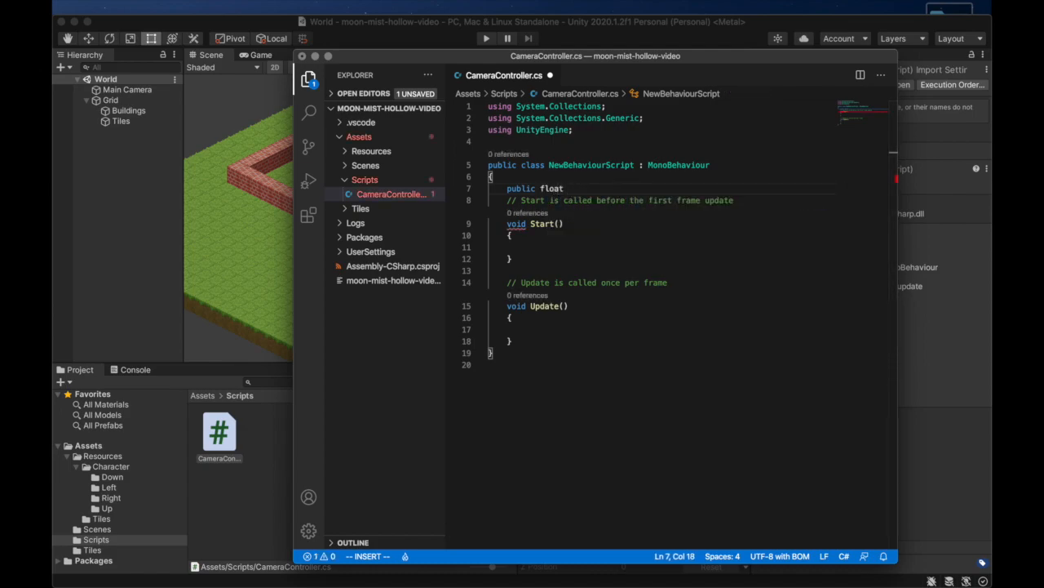
pyautogui.write('panSpeed =')
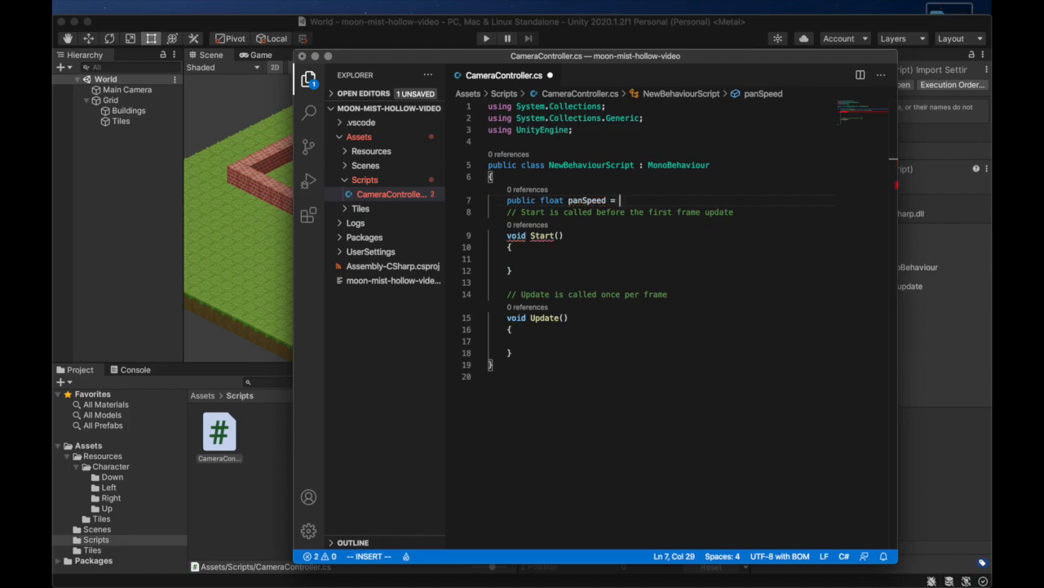
pyautogui.write('24f;')
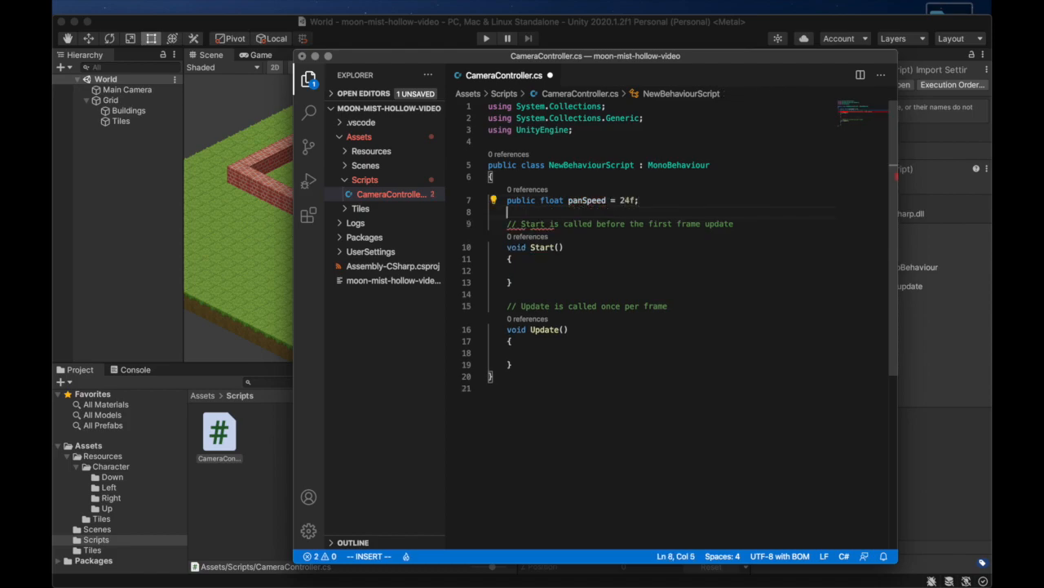
pyautogui.write('public float zoomSpeed = 10f;')
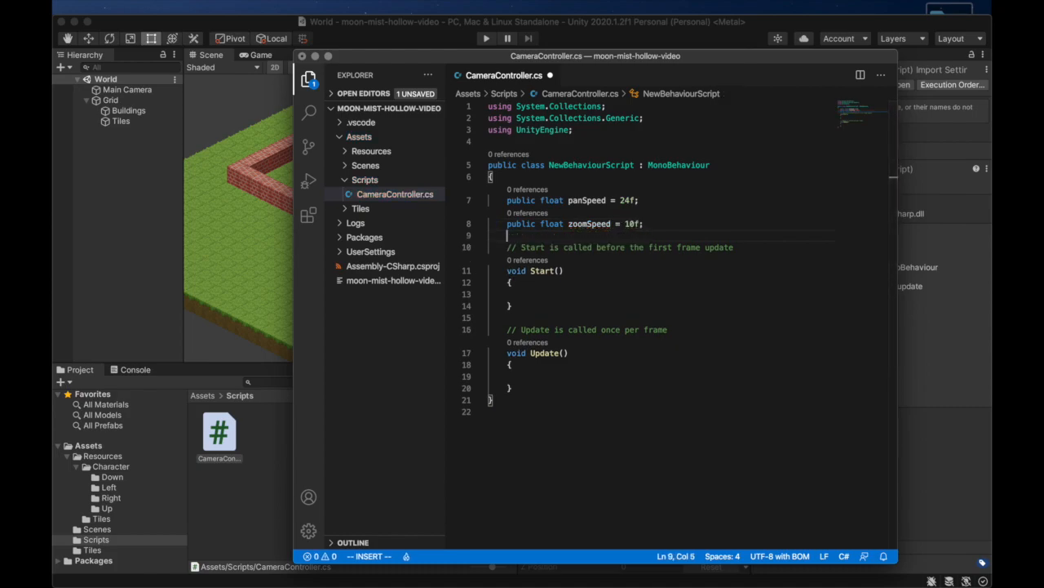
pyautogui.press('Delete')
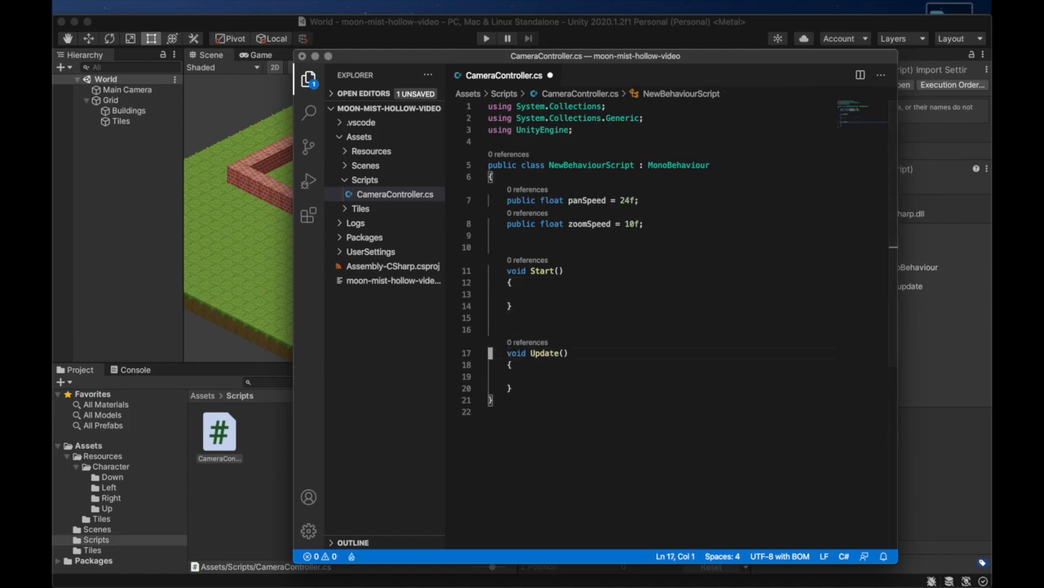
# Step: Compute dx and dy from panSpeed, Time.deltaTime and the Horizontal/Vertical input axes
pyautogui.write('p')
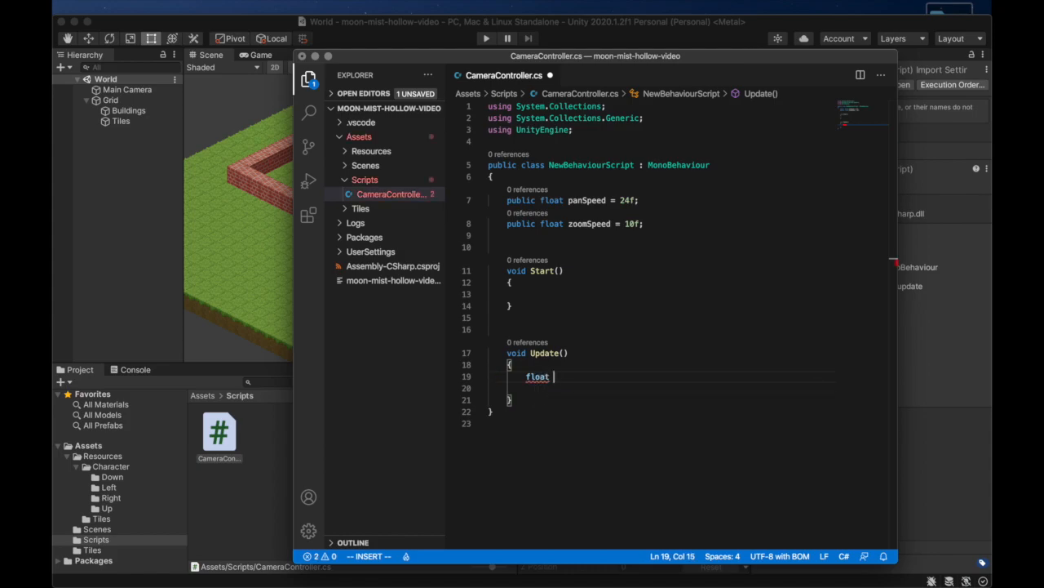
pyautogui.write('dx =')
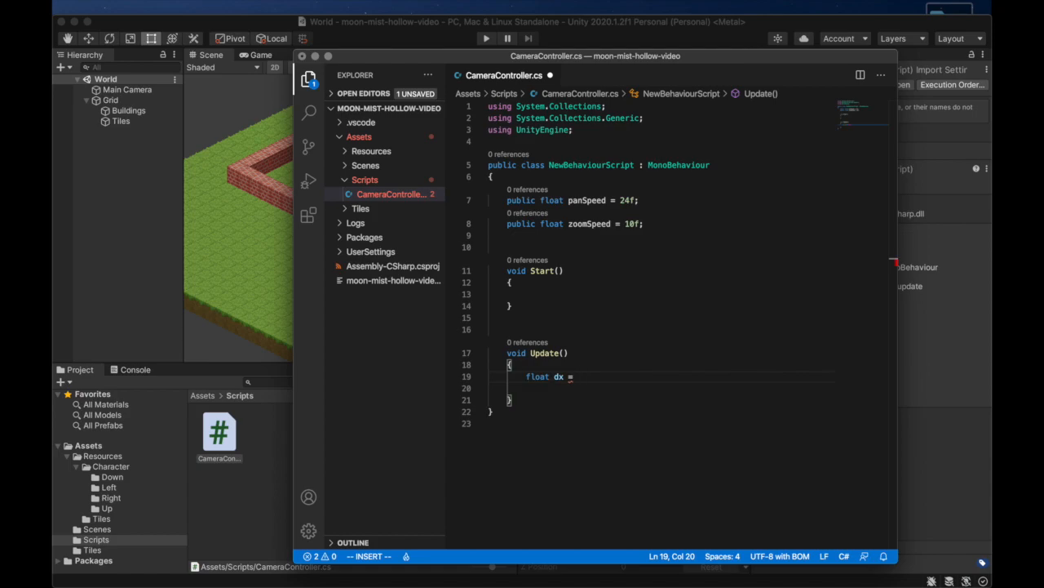
pyautogui.write('panSpeed * Time.')
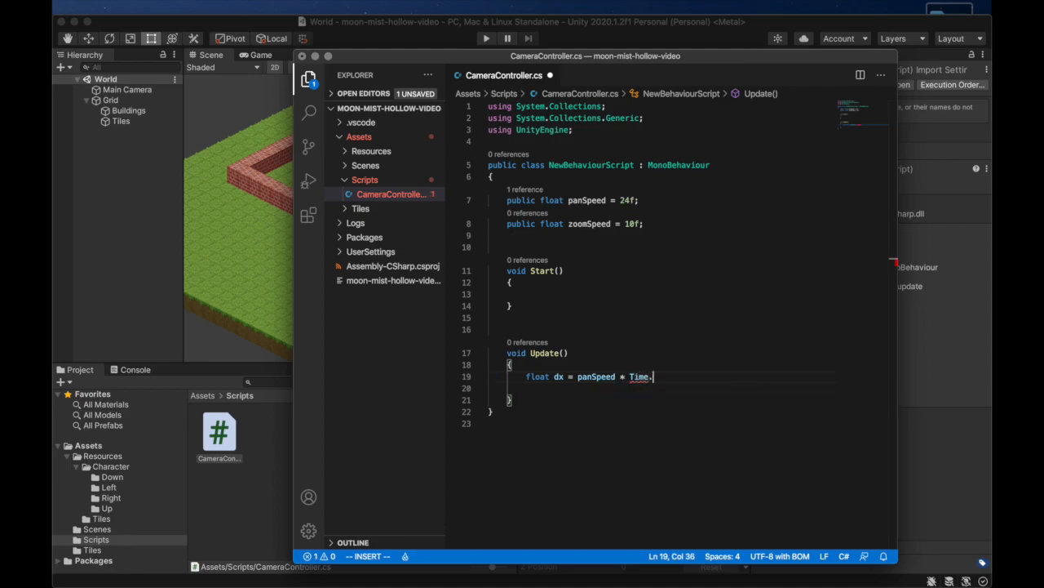
pyautogui.write('deltaTime *')
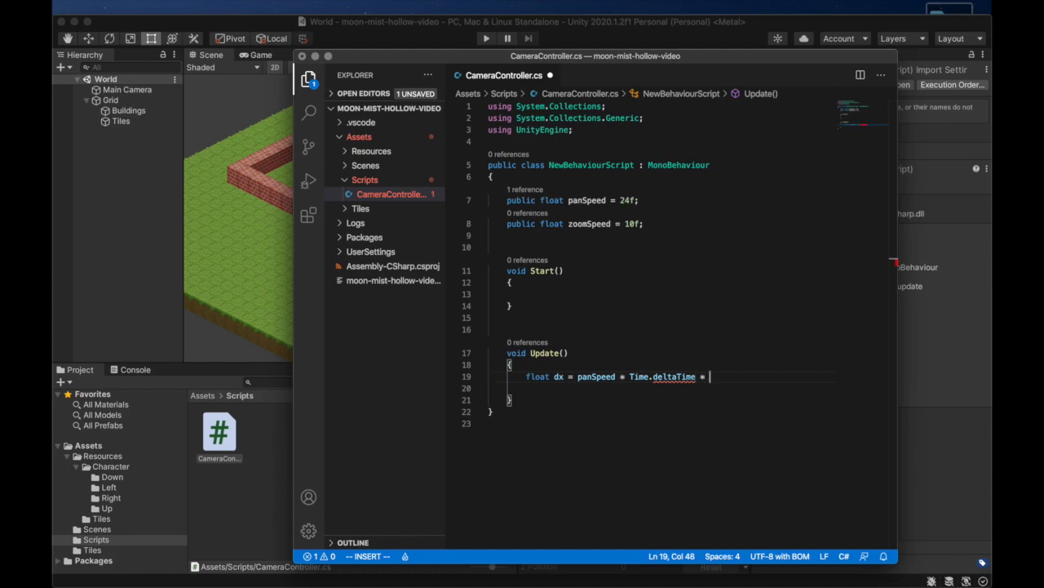
pyautogui.write('Input.Get')
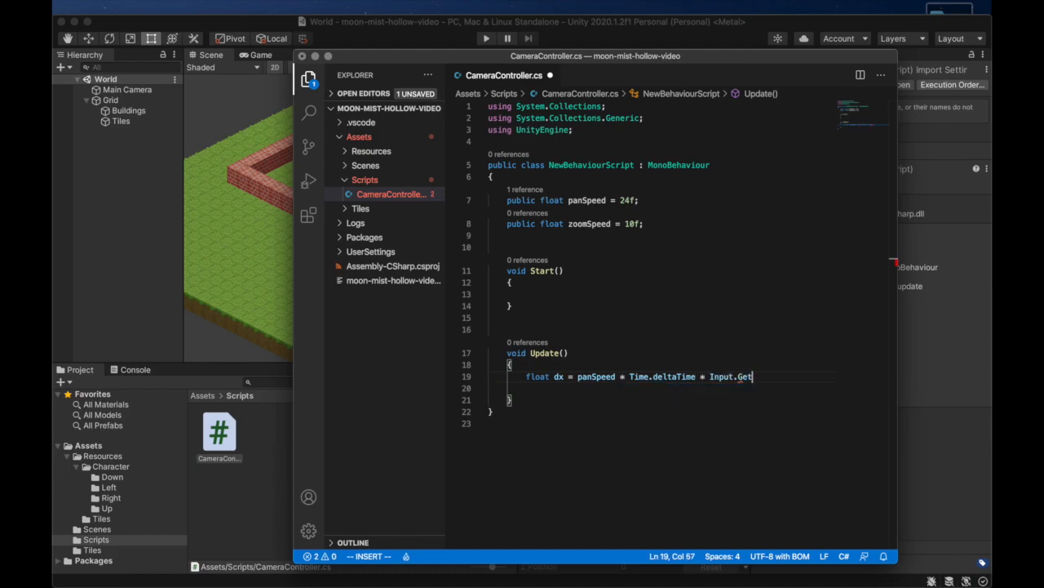
pyautogui.write('Axis()')
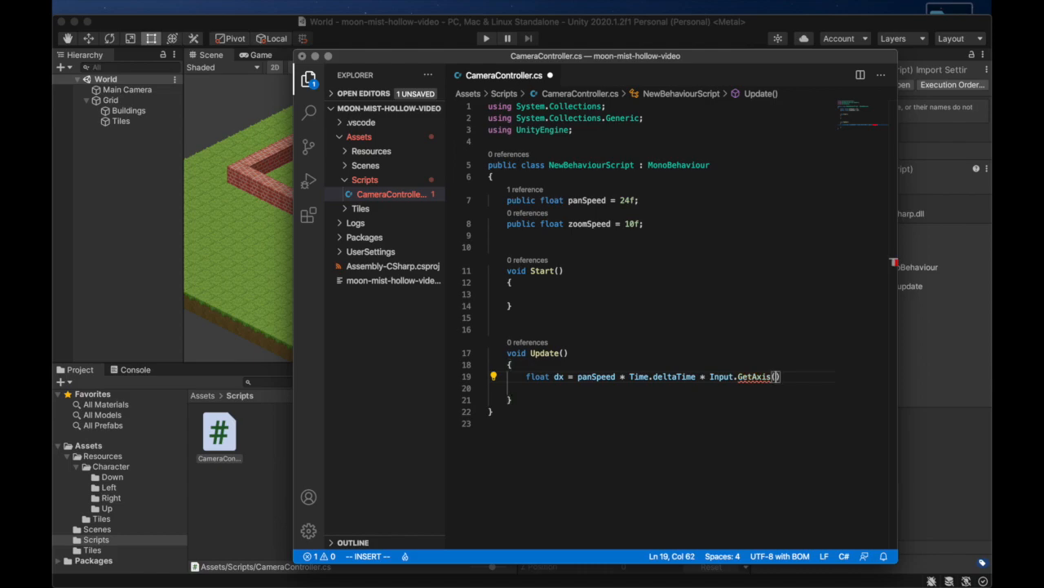
pyautogui.write('"Horiz')
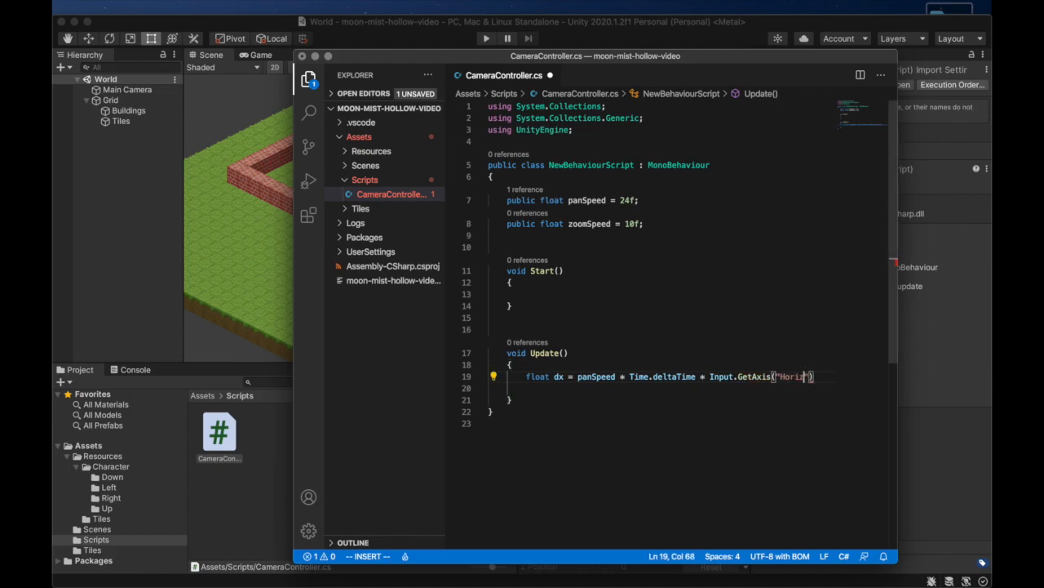
pyautogui.write('ontal");')
pyautogui.click(659, 387)
pyautogui.write('float dy = panSpeed')
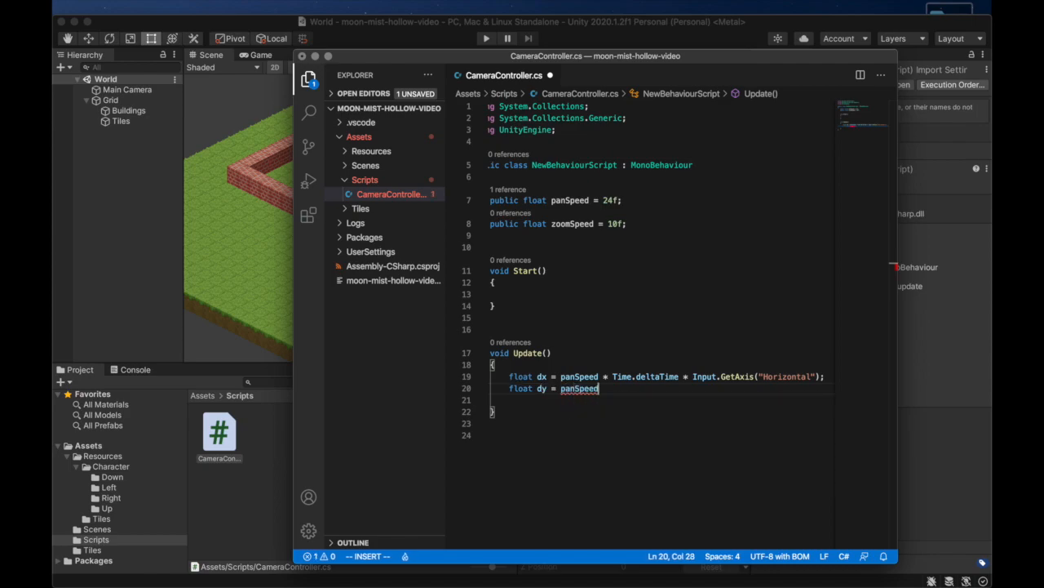
pyautogui.write('* Time.deltaTime')
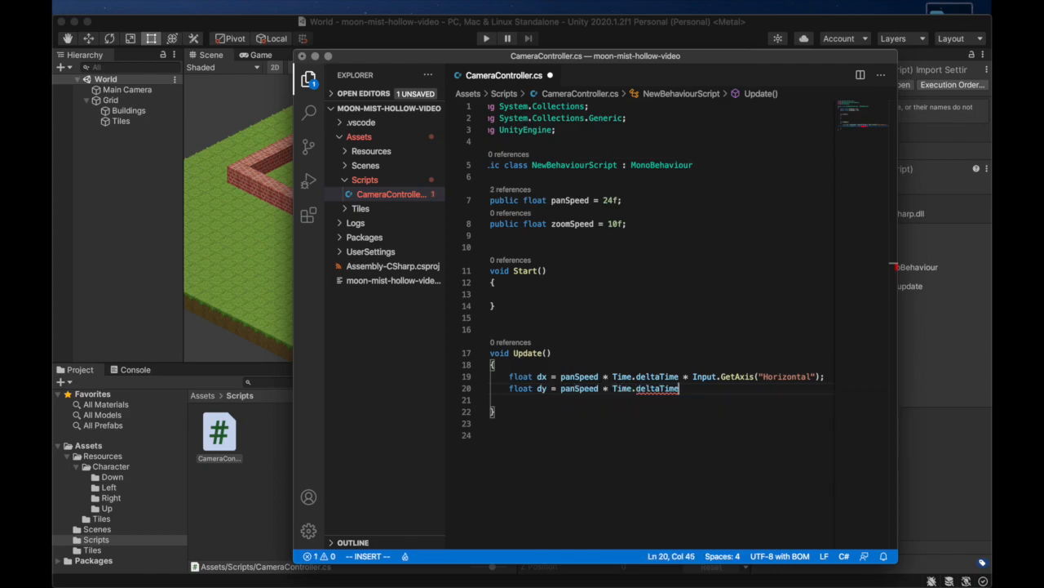
pyautogui.write('* Input.GetAxis("")')
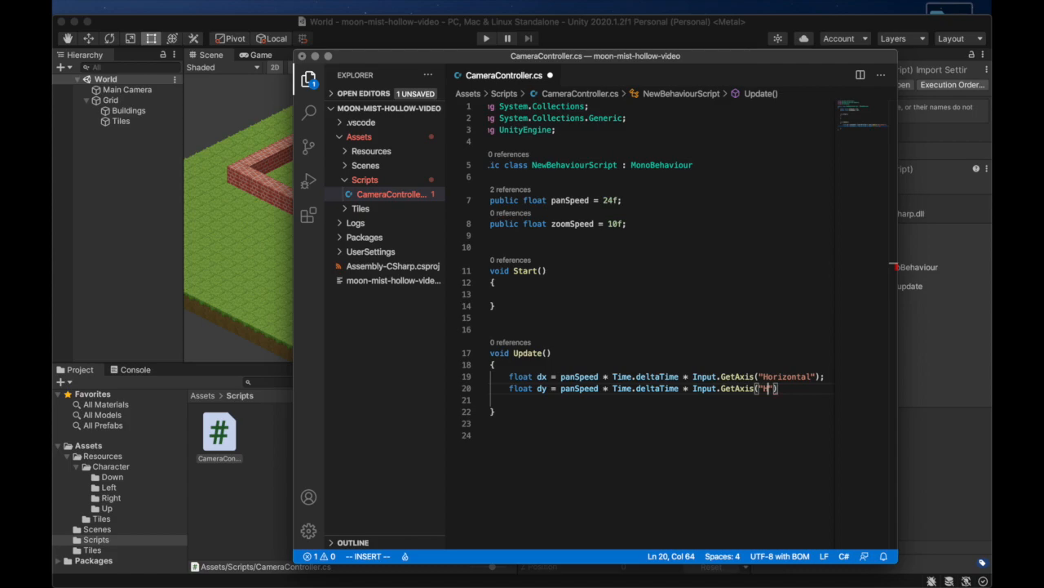
pyautogui.write('Vertical");')
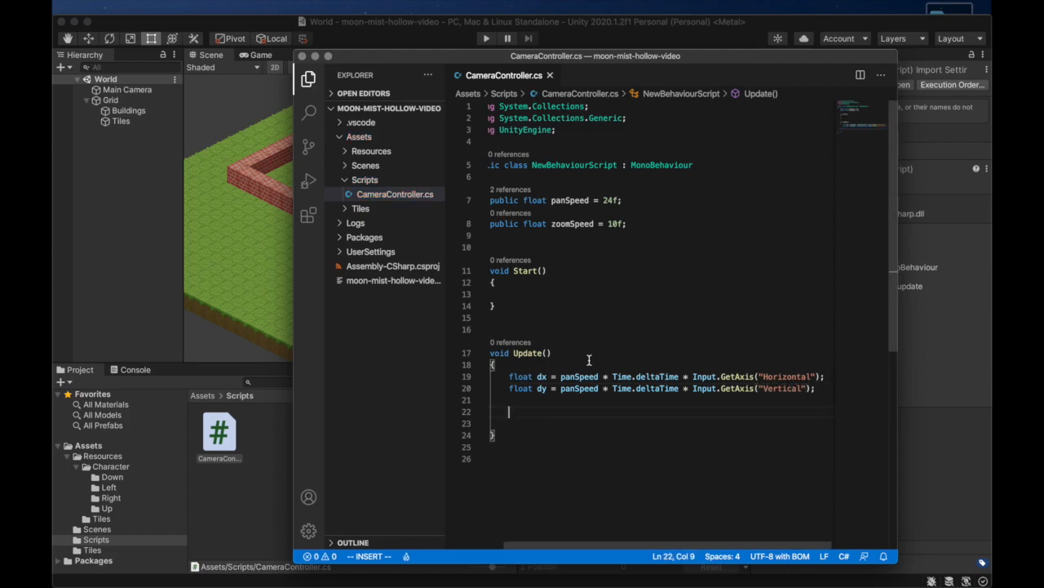
# Step: Move the main camera with Camera.main.transform.Translate(dx, dy, 0)
pyautogui.write('Camera.main.transform')
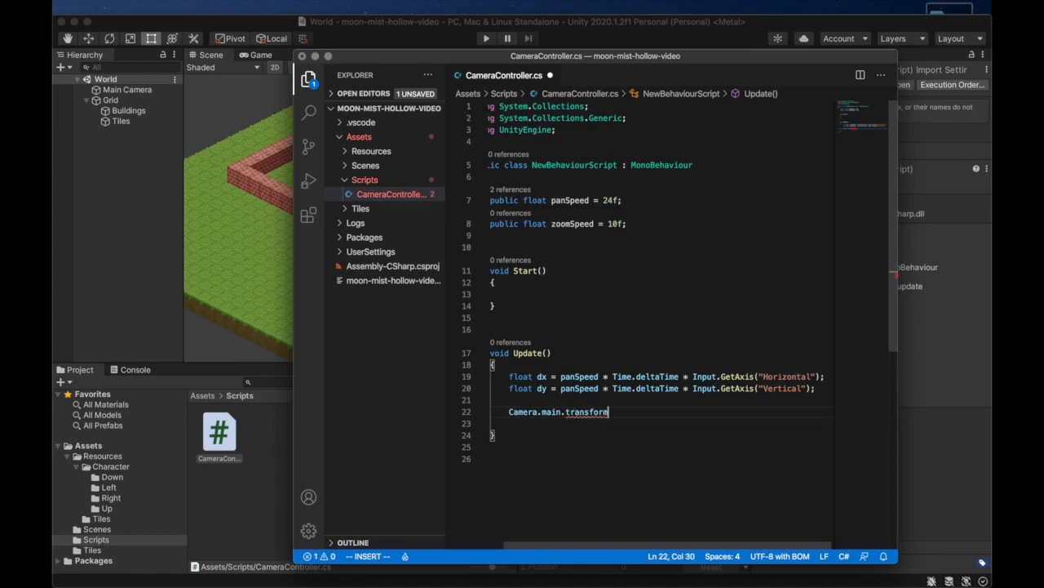
pyautogui.write('.Translate')
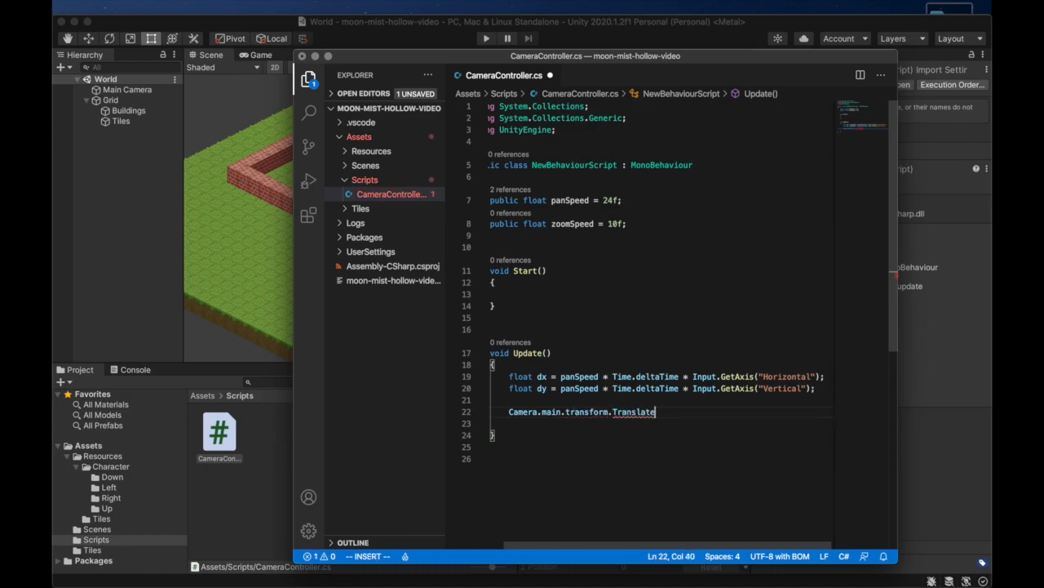
pyautogui.write('()')
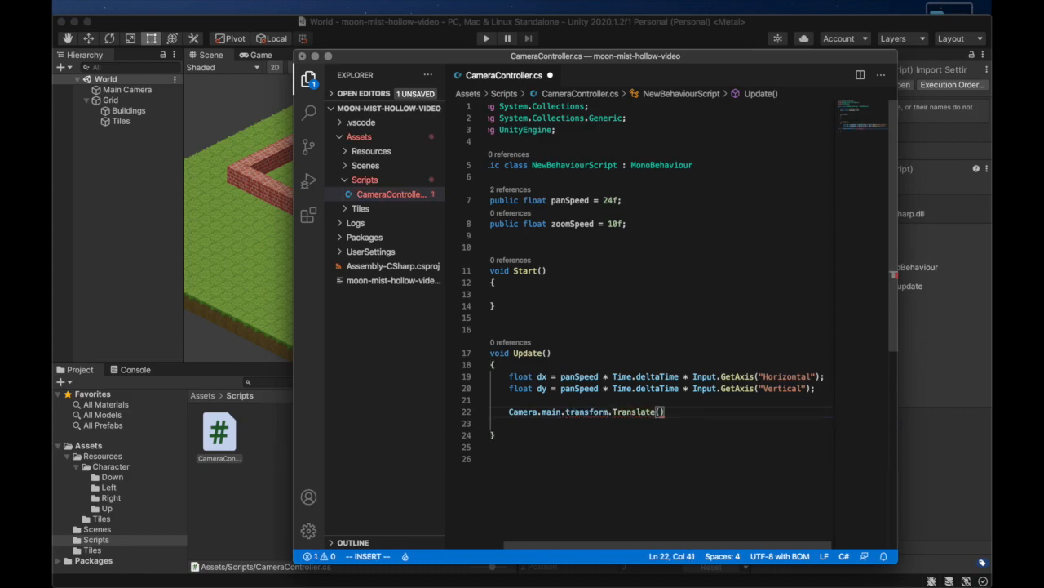
pyautogui.write('dx, dy, 0')
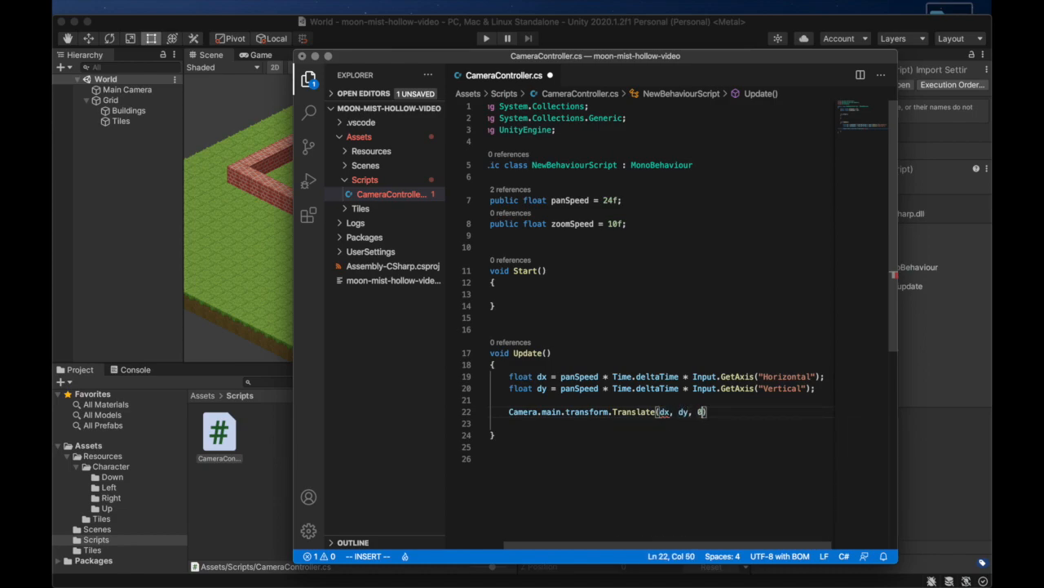
pyautogui.write(');')
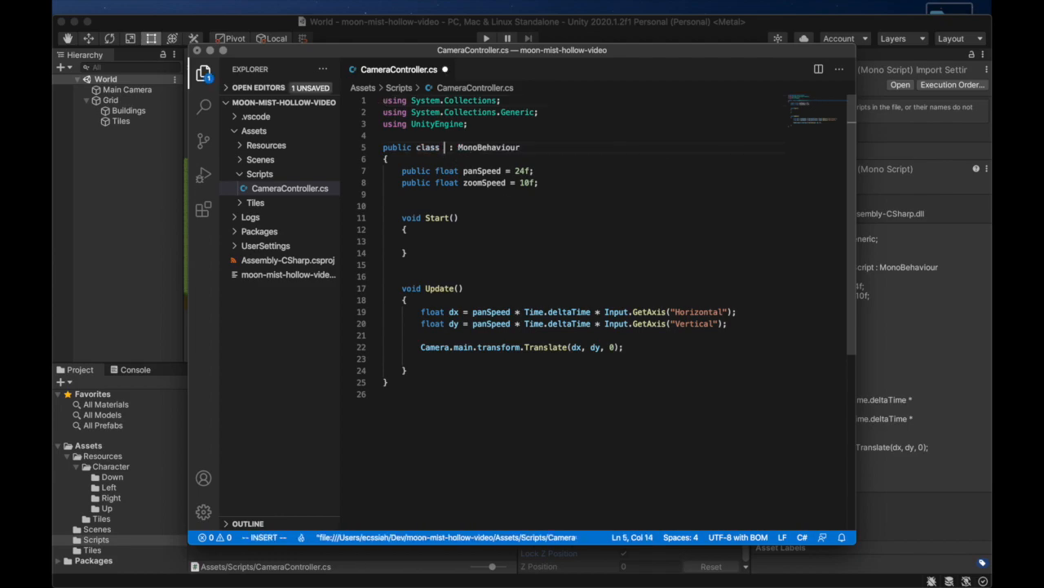
# Step: Rename the class from NewBehaviourScript to CameraController to match the file
pyautogui.write('CameraController')
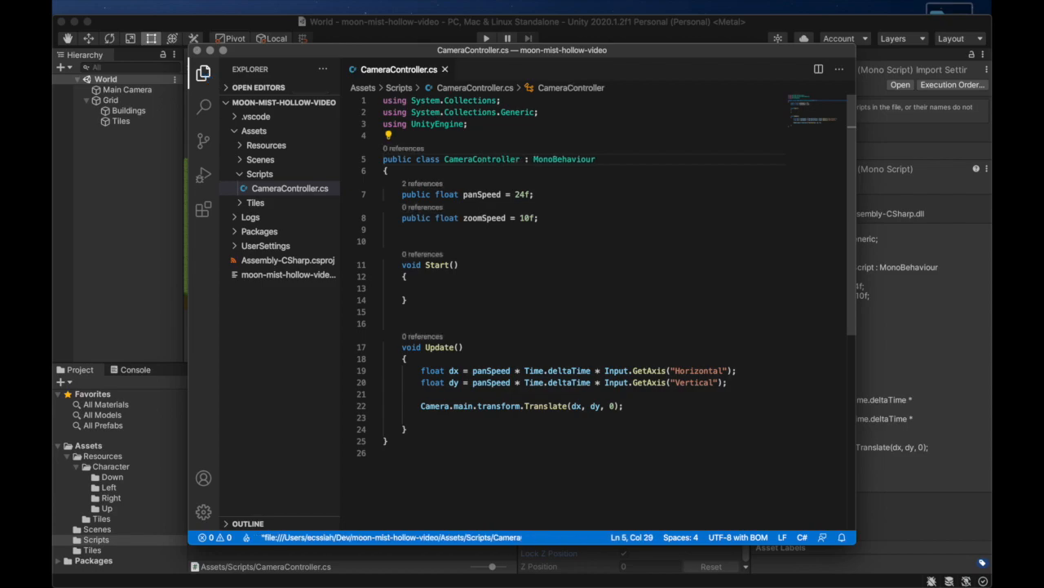
pyautogui.moveTo(432, 26)
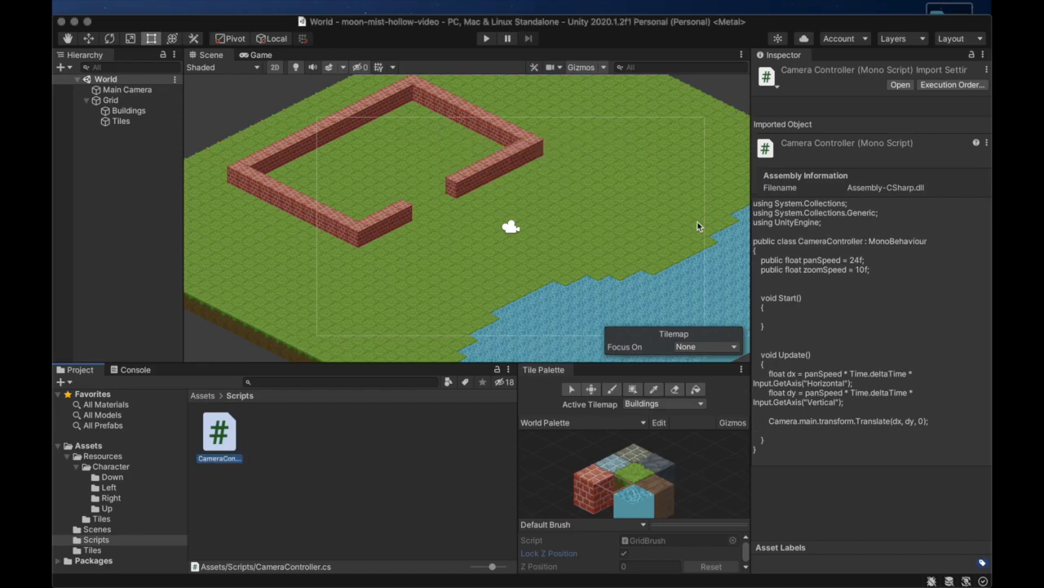
# Step: Attach CameraController to the Main Camera and play-test panning with the arrow keys
pyautogui.click(128, 89)
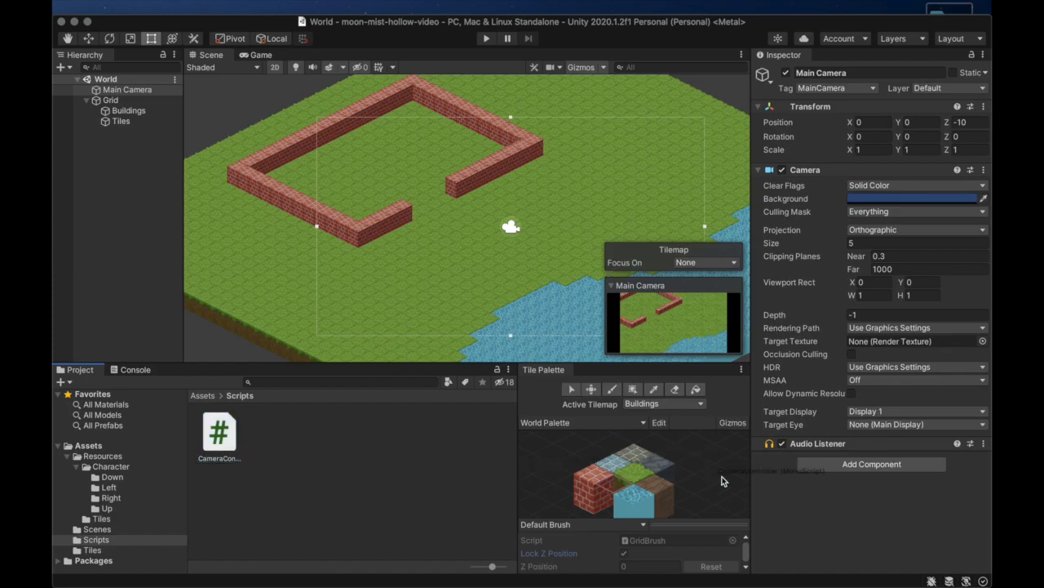
pyautogui.click(872, 463)
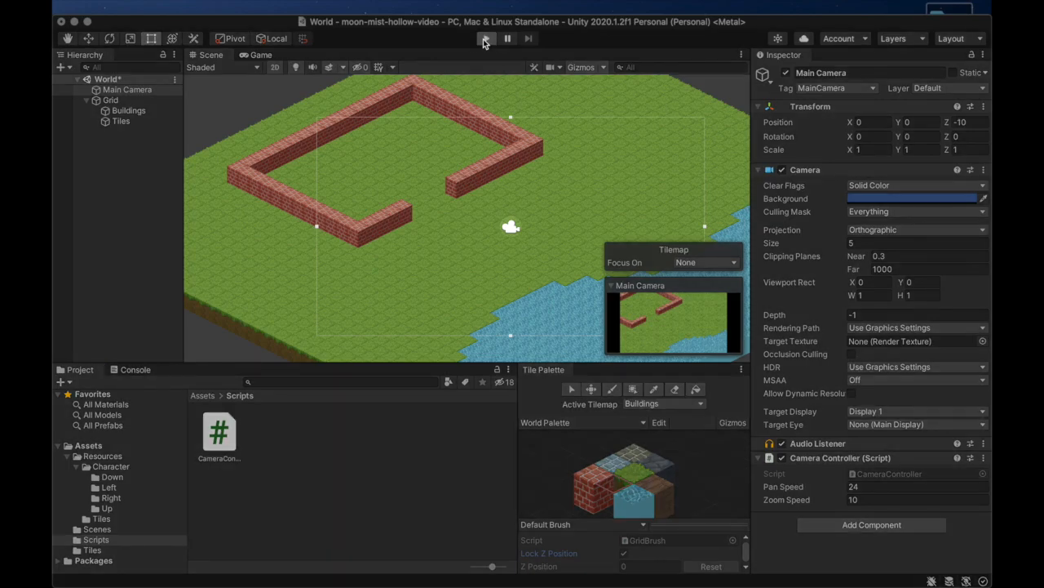
pyautogui.click(487, 39)
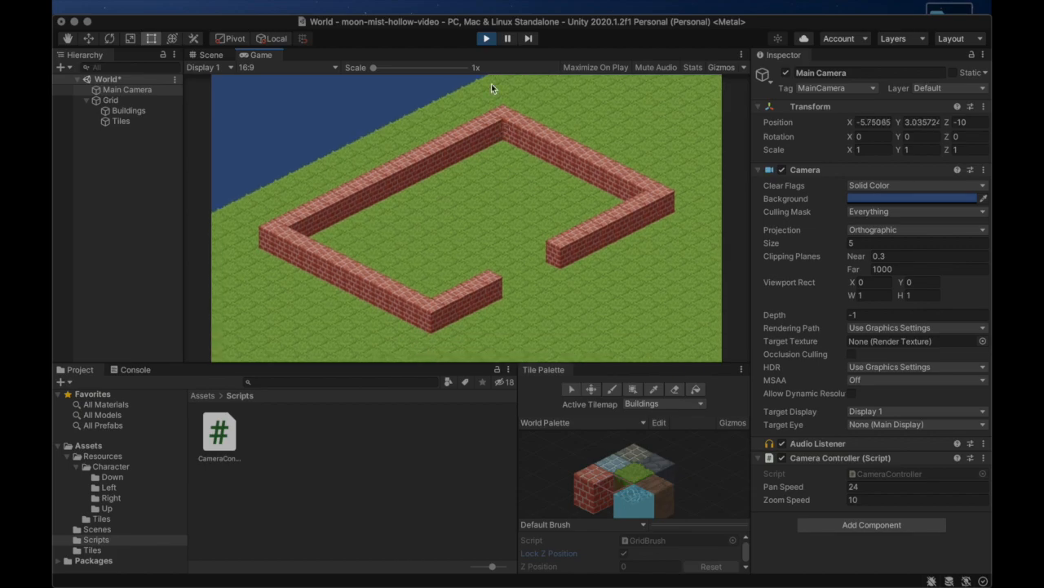
pyautogui.click(487, 39)
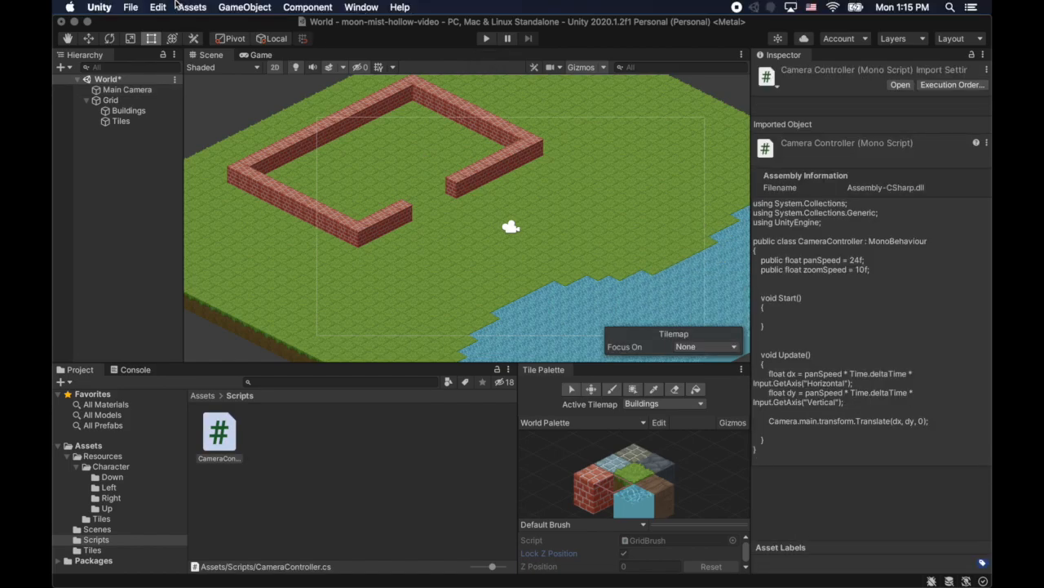
# Step: Reach the Fire1 axis in Project Settings > Input Manager > Axes
pyautogui.click(156, 6)
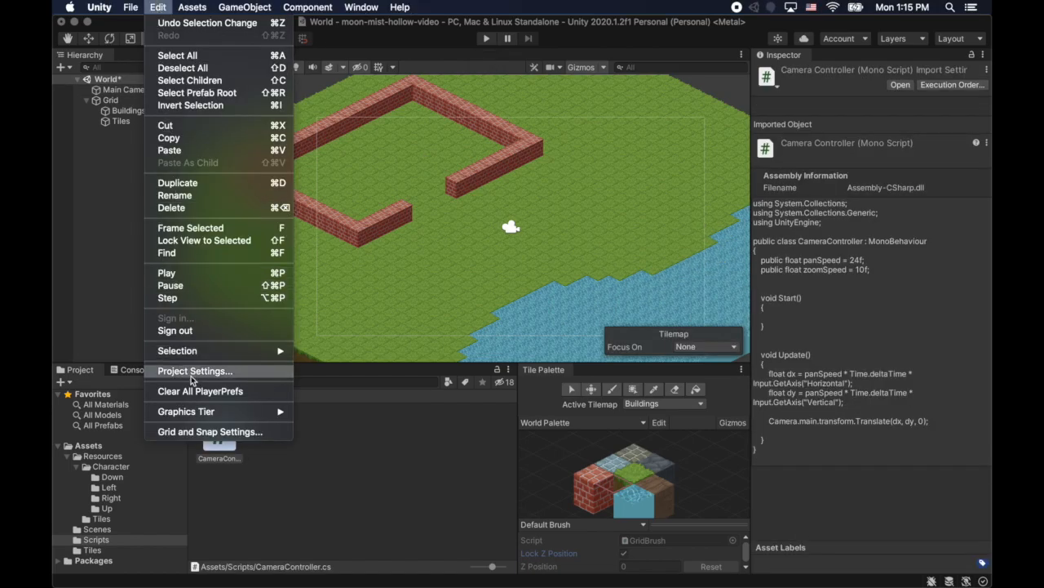
pyautogui.click(194, 370)
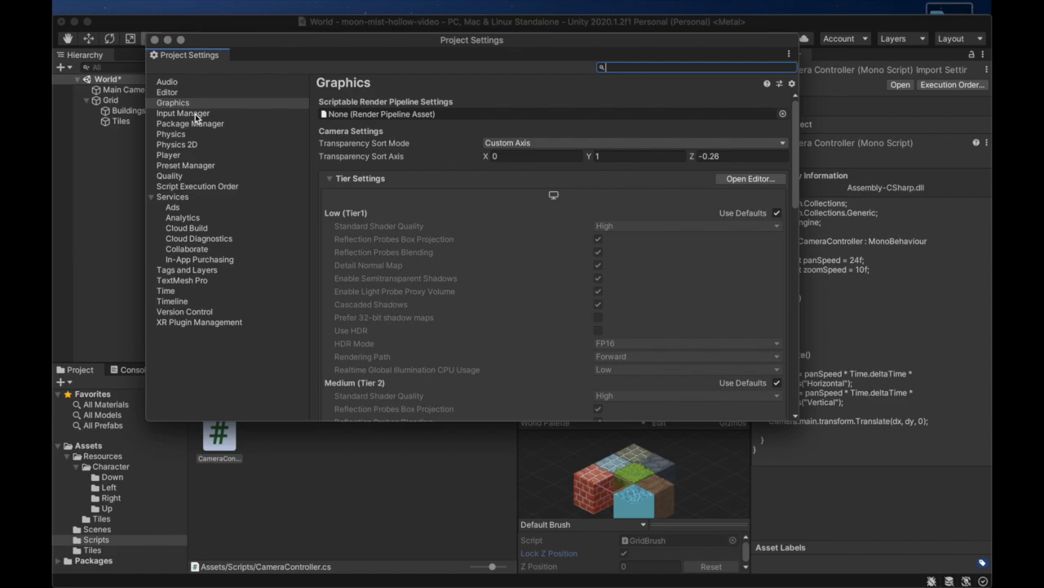
pyautogui.click(183, 113)
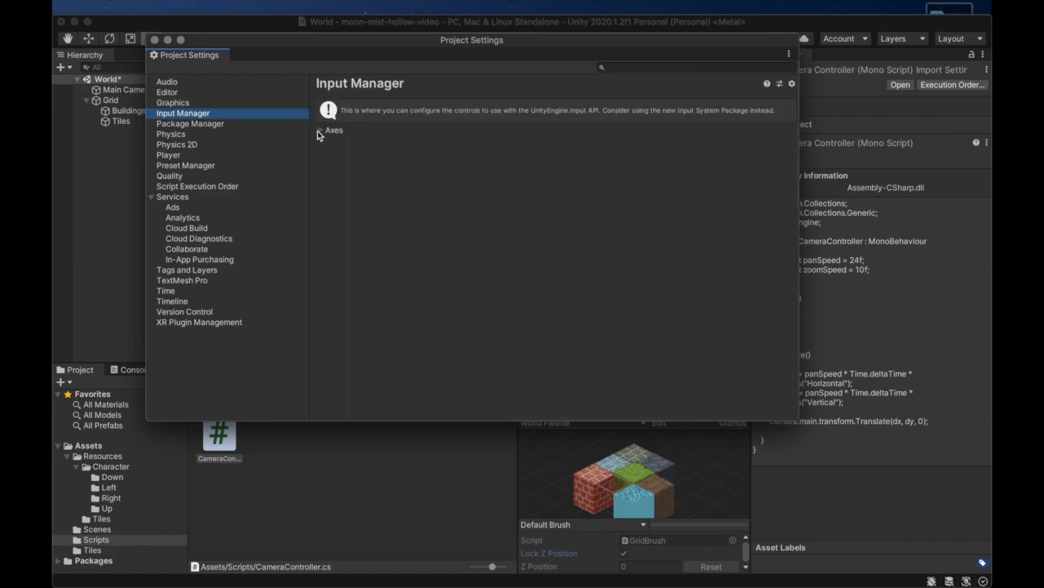
pyautogui.click(324, 131)
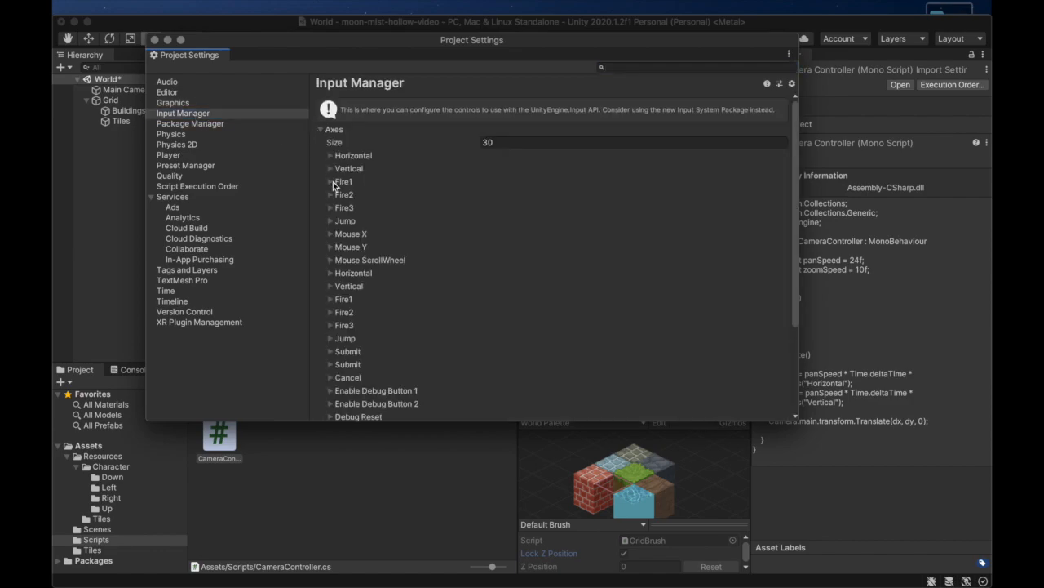
pyautogui.click(330, 180)
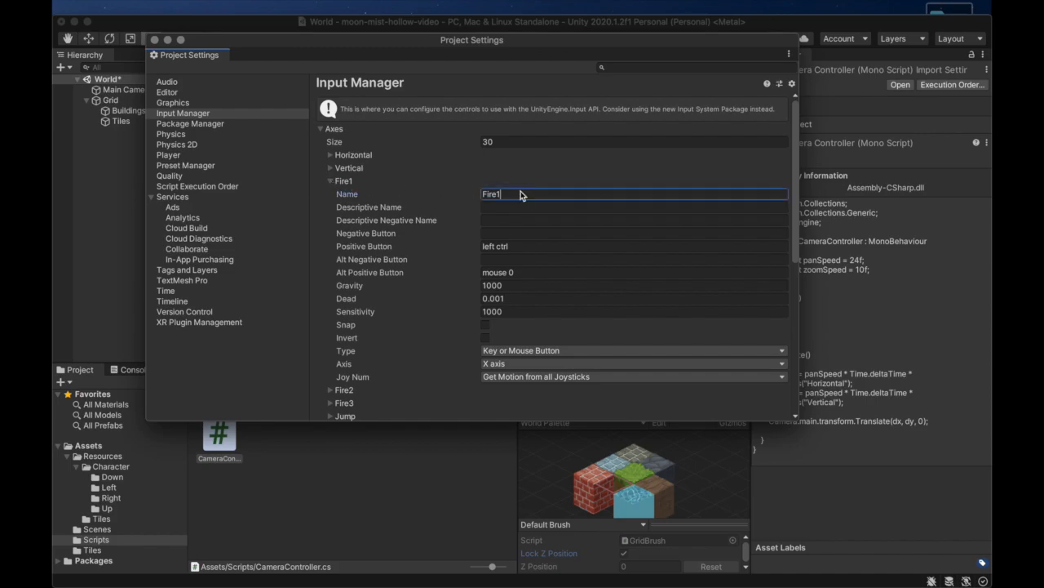
# Step: Rename Fire1 to Zoom with negative button q and positive button e
pyautogui.write('Zoom')
pyautogui.click(634, 245)
pyautogui.write('e')
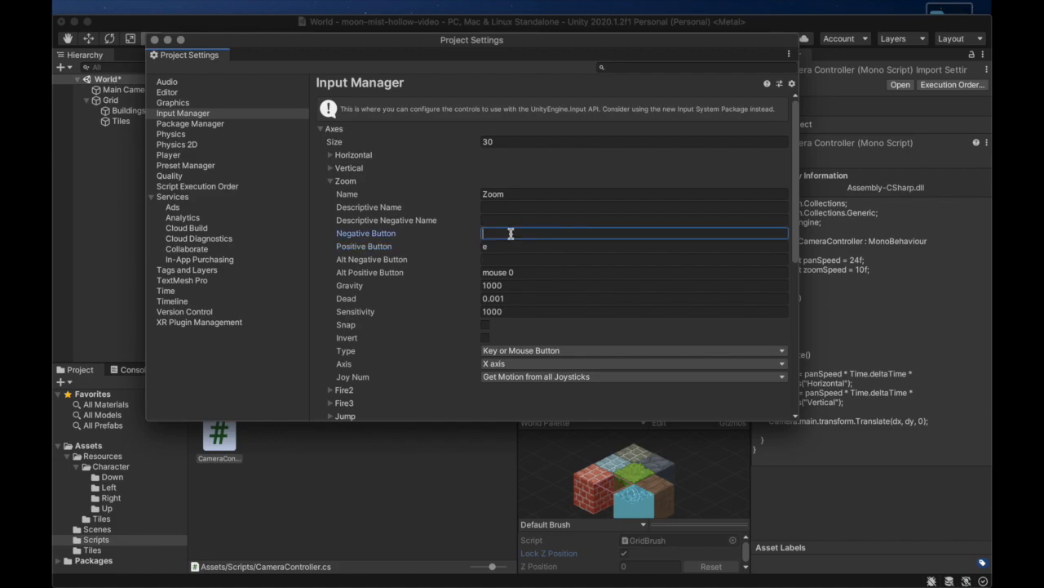
pyautogui.write('q')
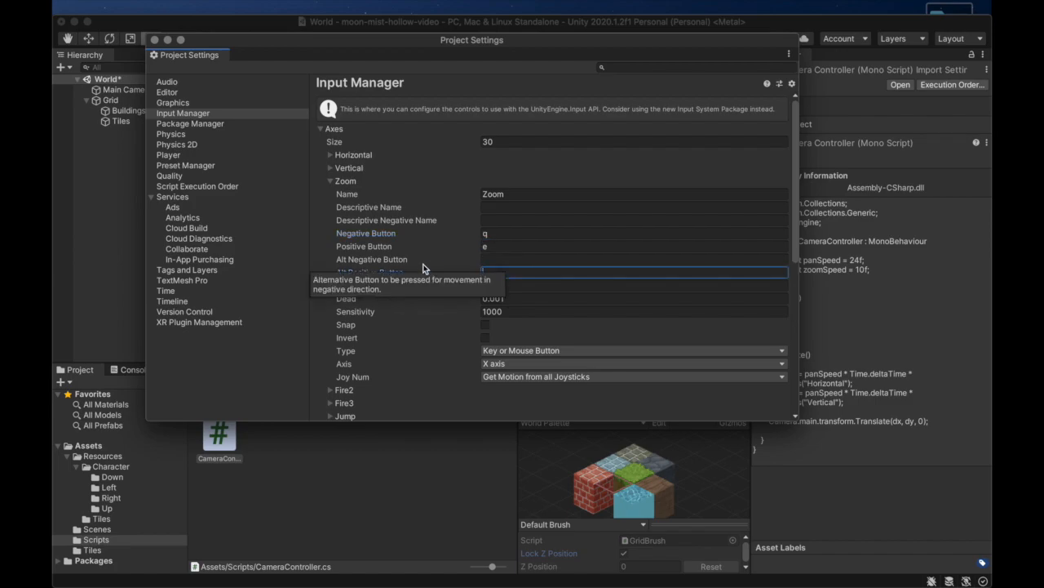
pyautogui.click(635, 284)
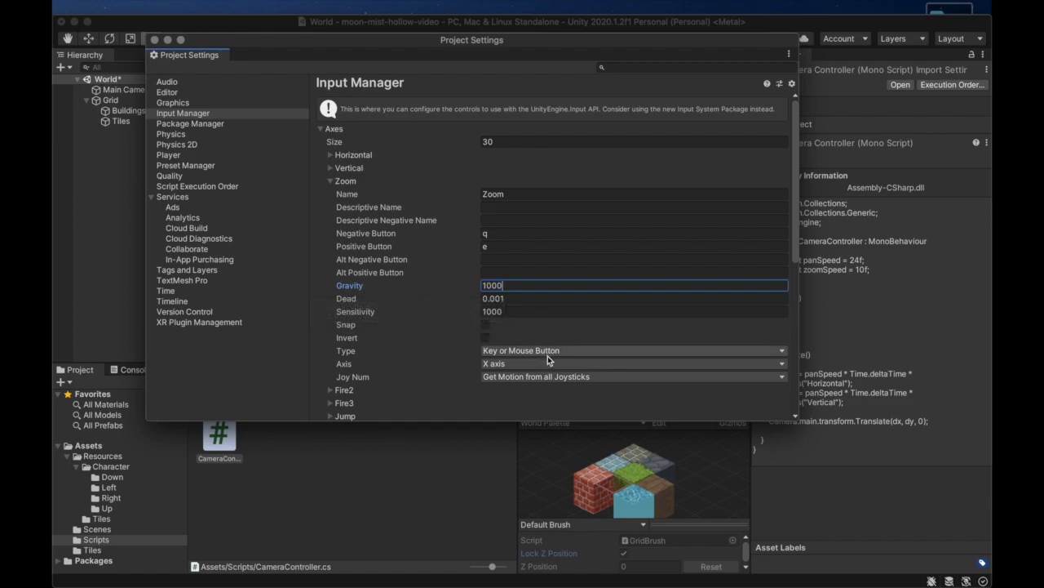
pyautogui.moveTo(545, 369)
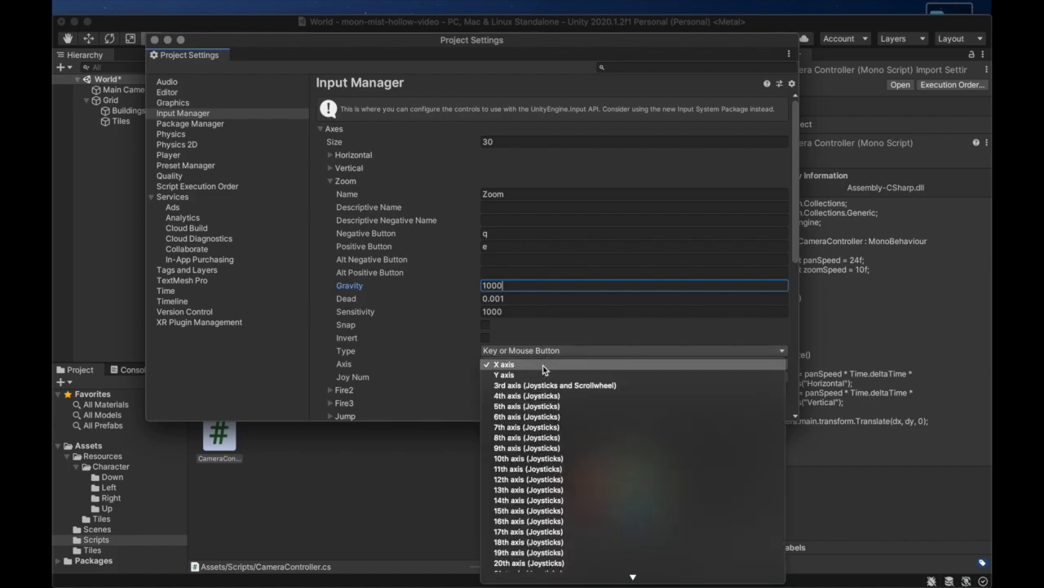
pyautogui.click(555, 385)
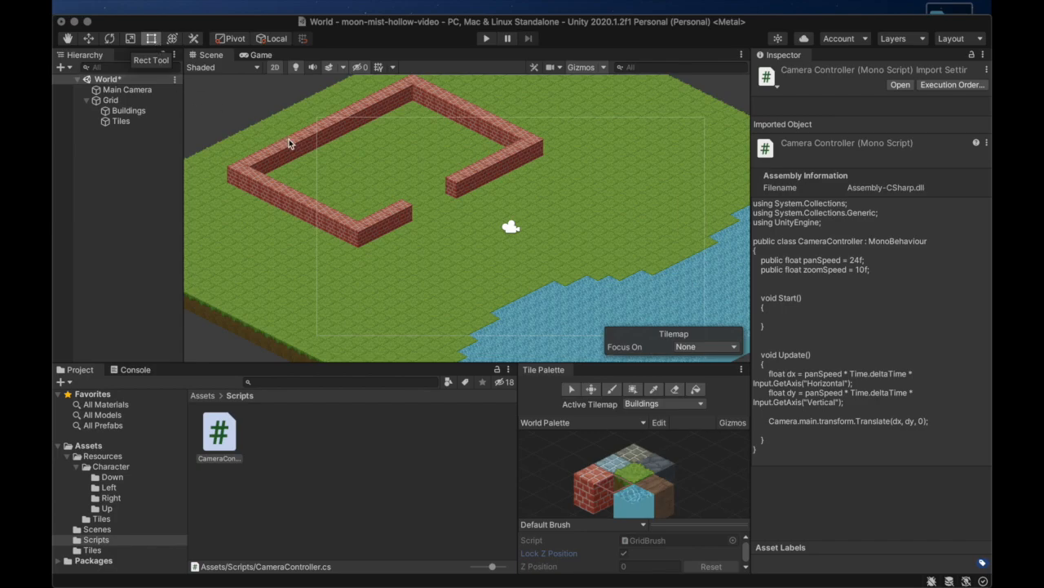
# Step: In CameraController.Update, compute dz from zoomSpeed, Time.deltaTime and Input.GetAxis("Zoom")
pyautogui.click(219, 433)
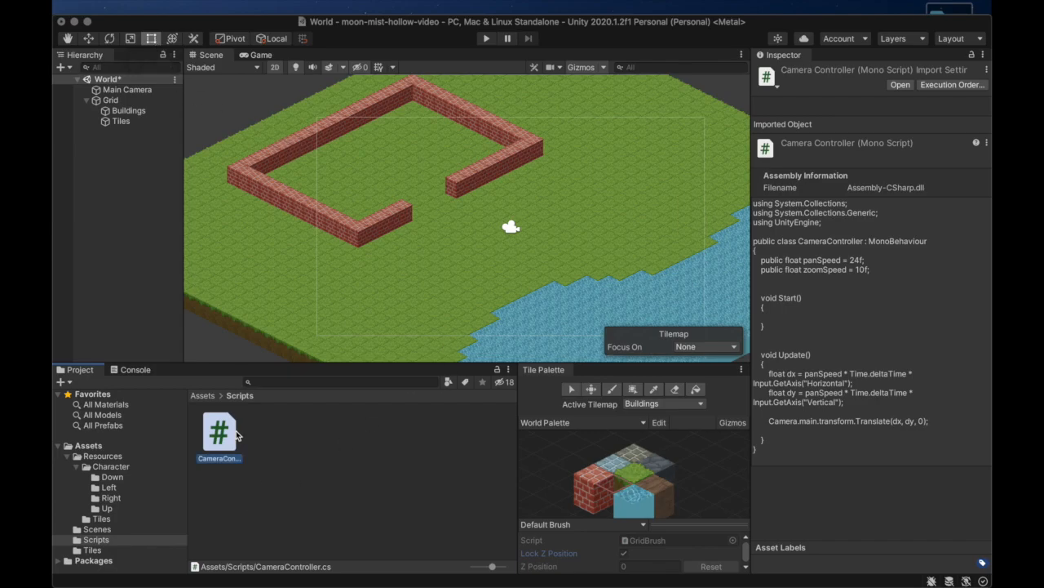
pyautogui.doubleClick(219, 428)
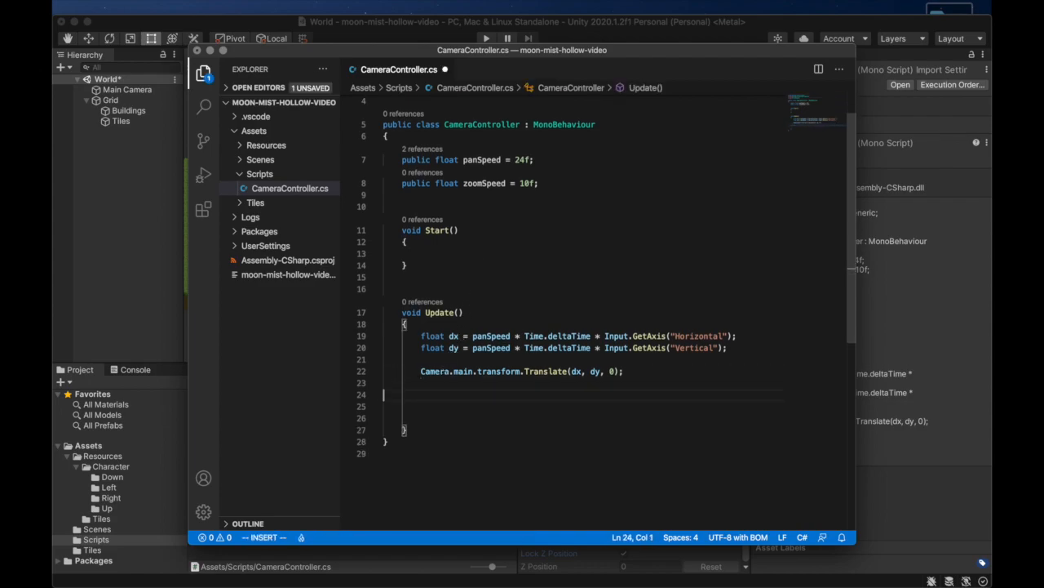
pyautogui.write('float dz')
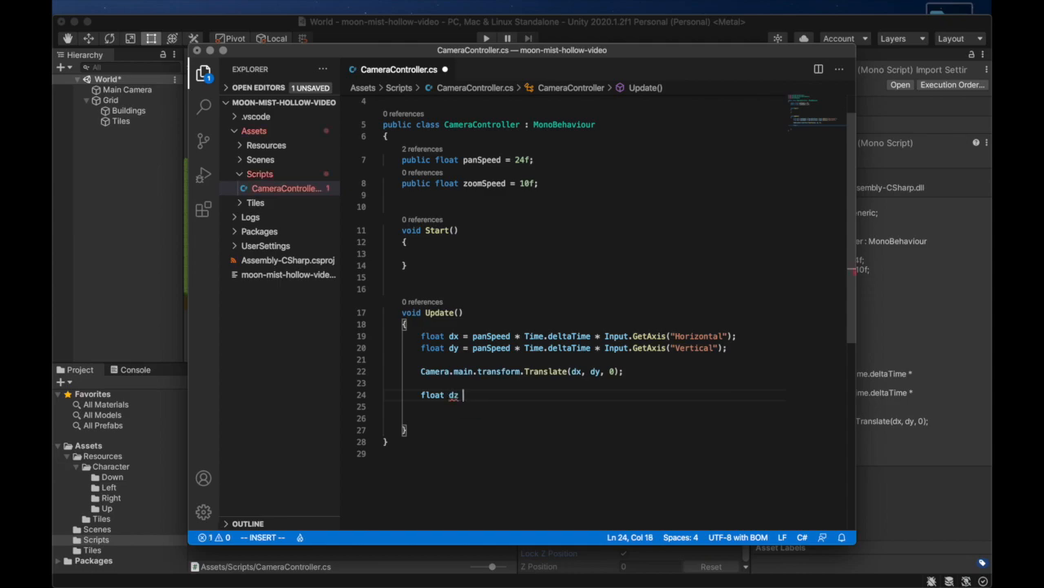
pyautogui.write('= zoomSpeed')
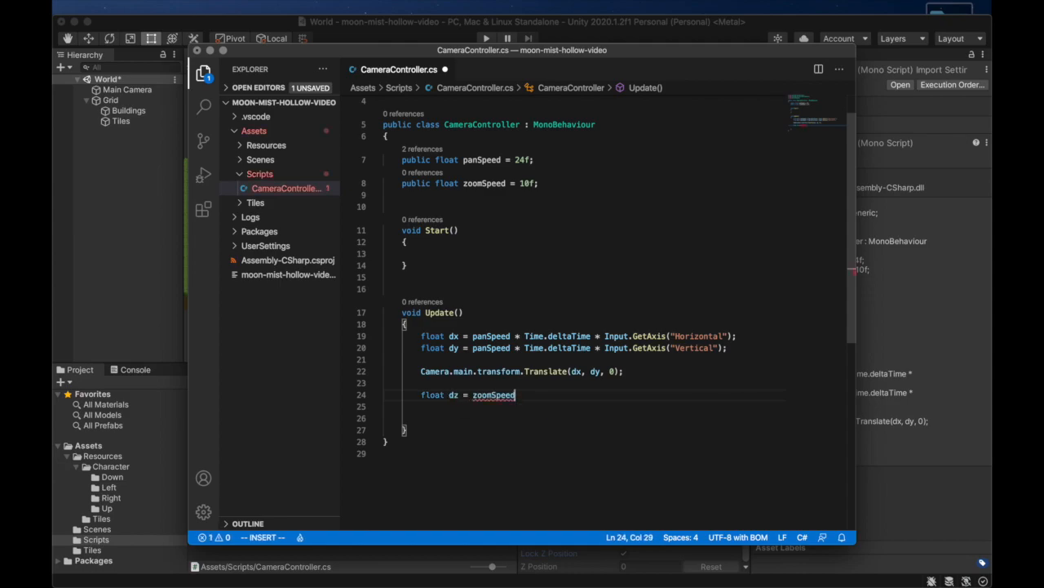
pyautogui.write('* Time.deltaT')
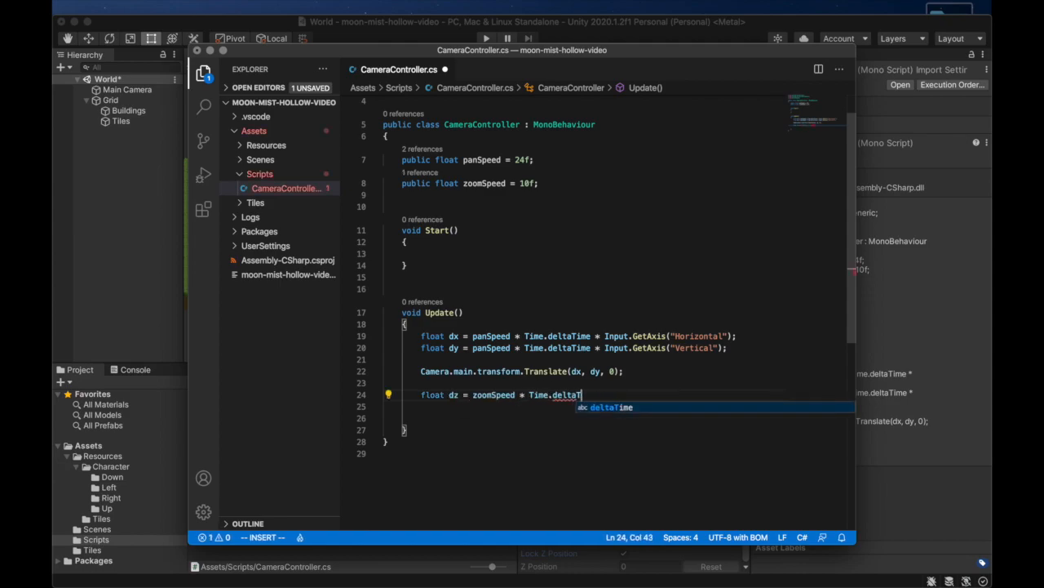
pyautogui.write('* Input.GetAxis("Zoom");')
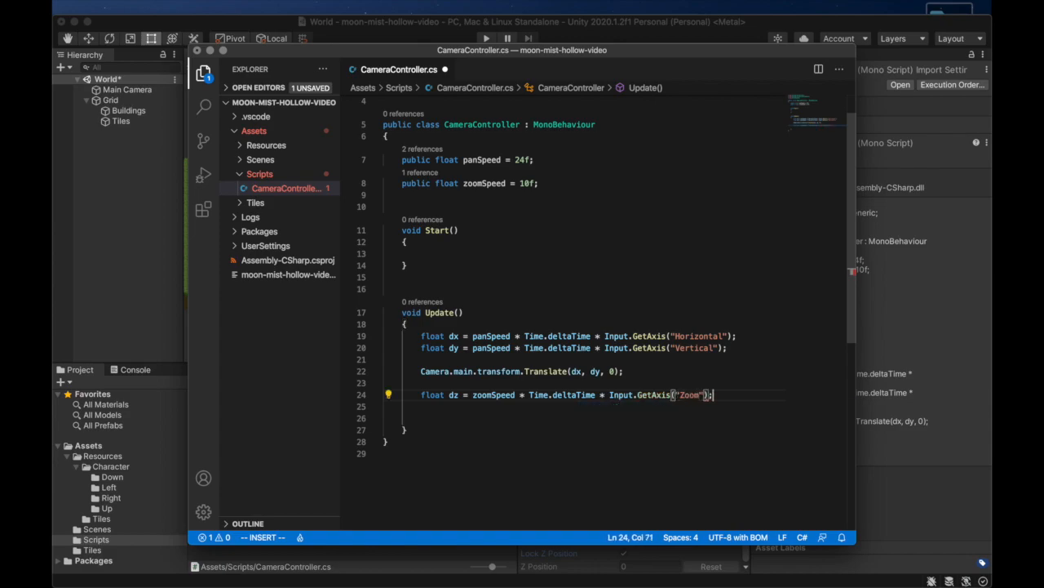
# Step: Set Camera.main.orthographicSize using Mathf.Clamp of size + dz between 2 and 20
pyautogui.write('Camera.')
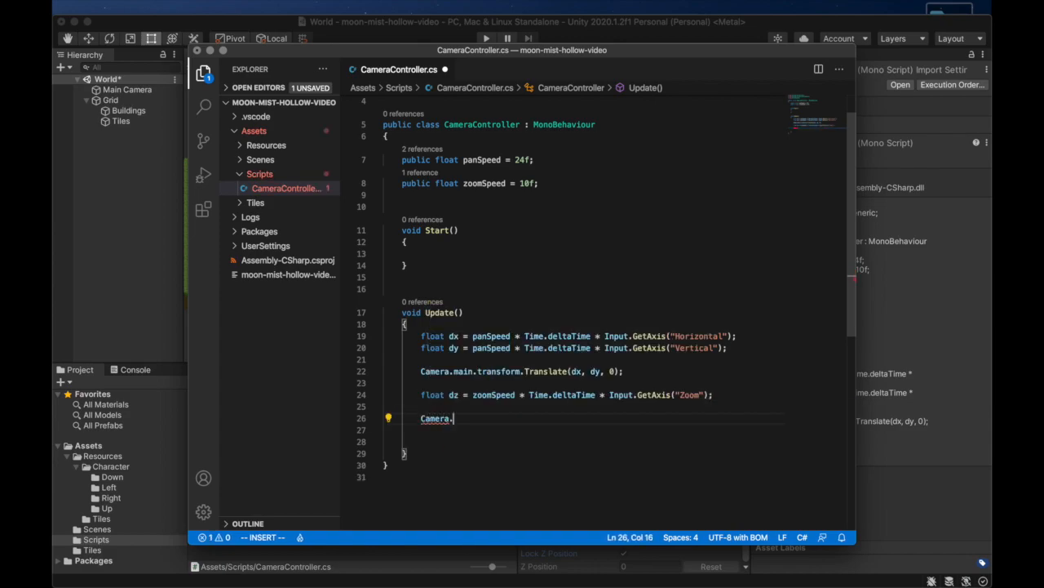
pyautogui.write('main.')
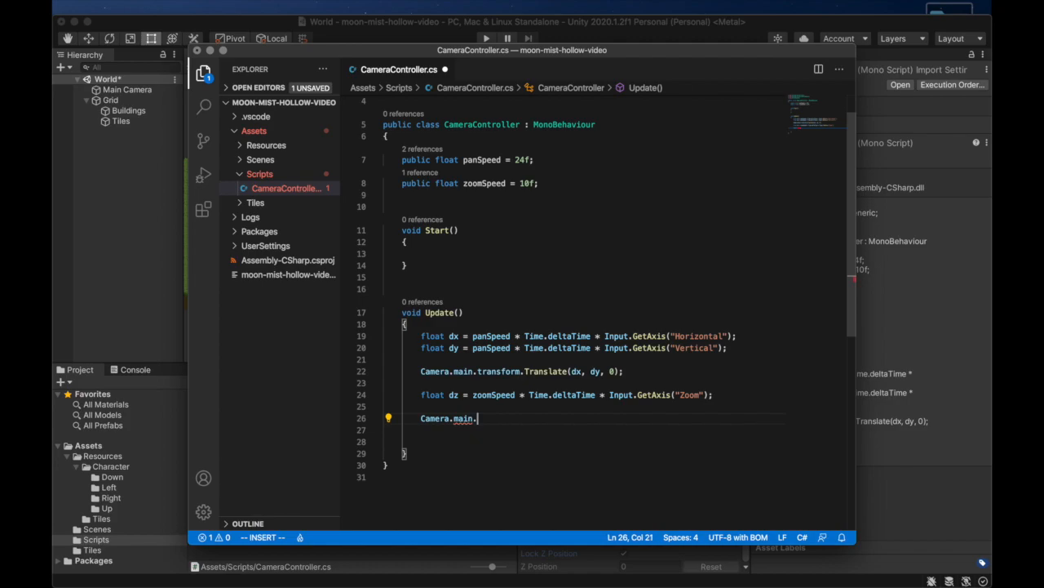
pyautogui.write('orthographic')
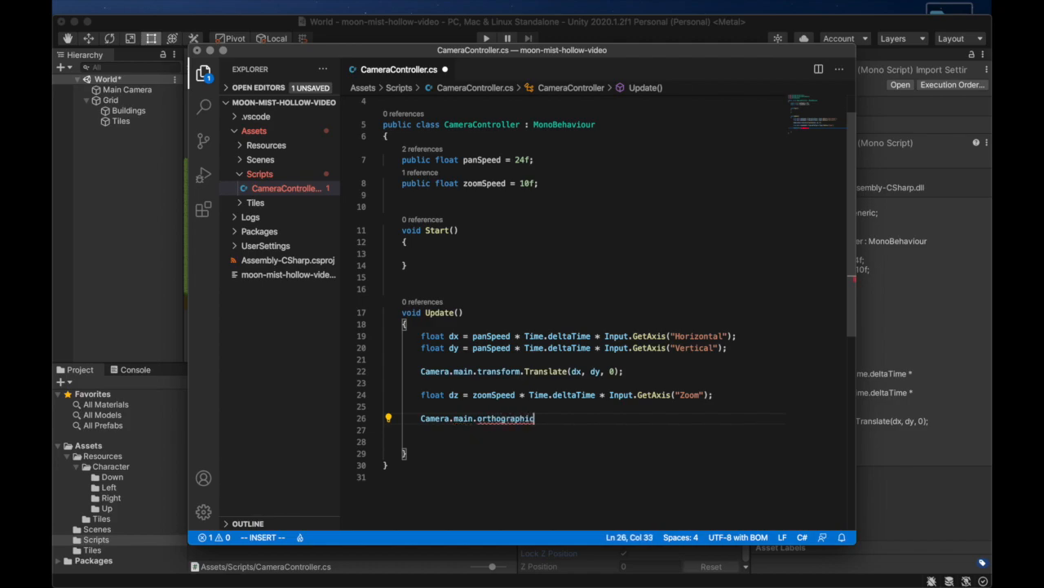
pyautogui.write('Size')
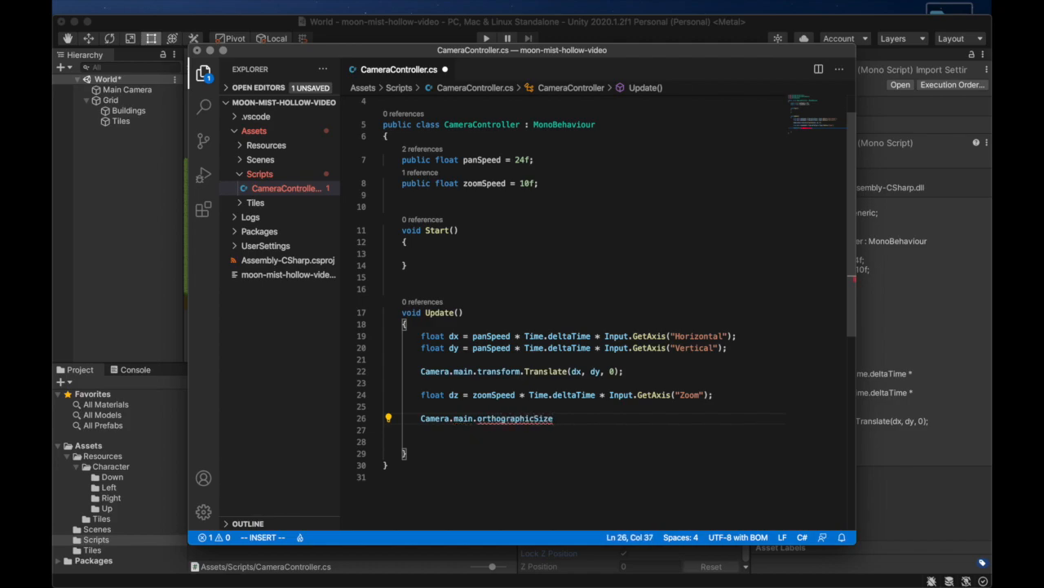
pyautogui.write('= Mathf.Clamp(Camera.main.orthographicSize + dz, 2f, 20f);')
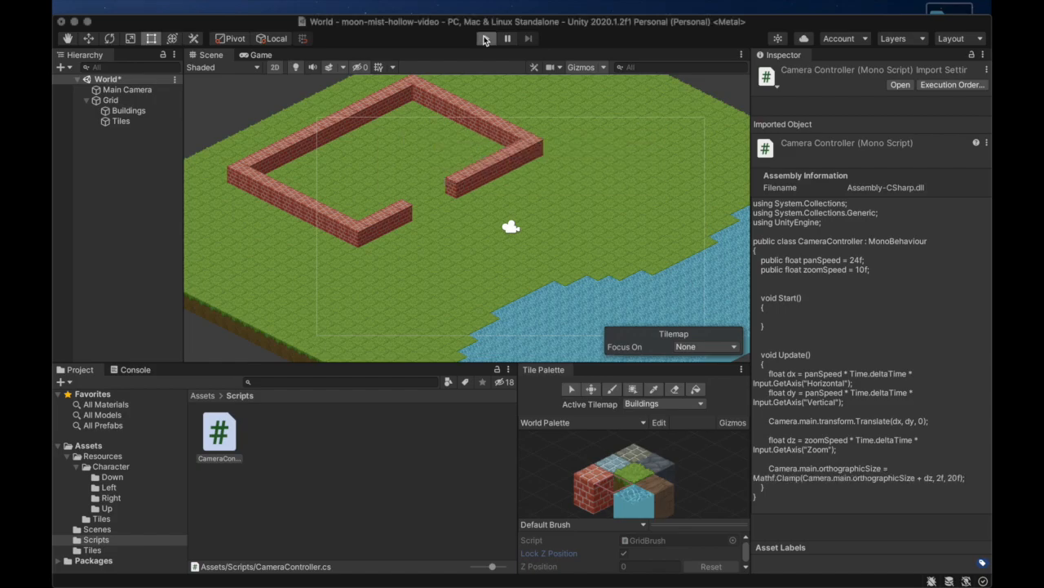
pyautogui.click(486, 39)
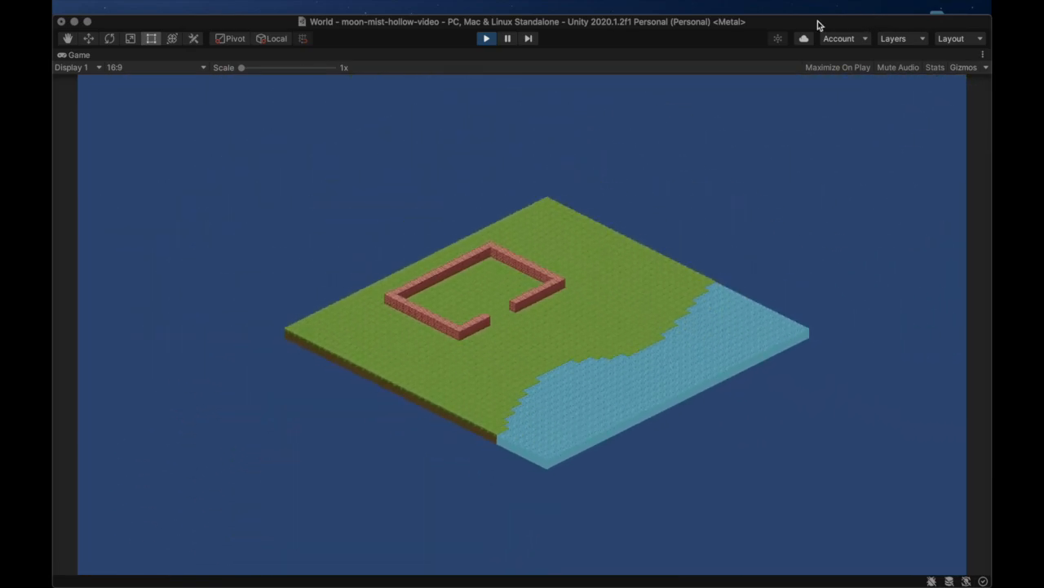
pyautogui.click(486, 39)
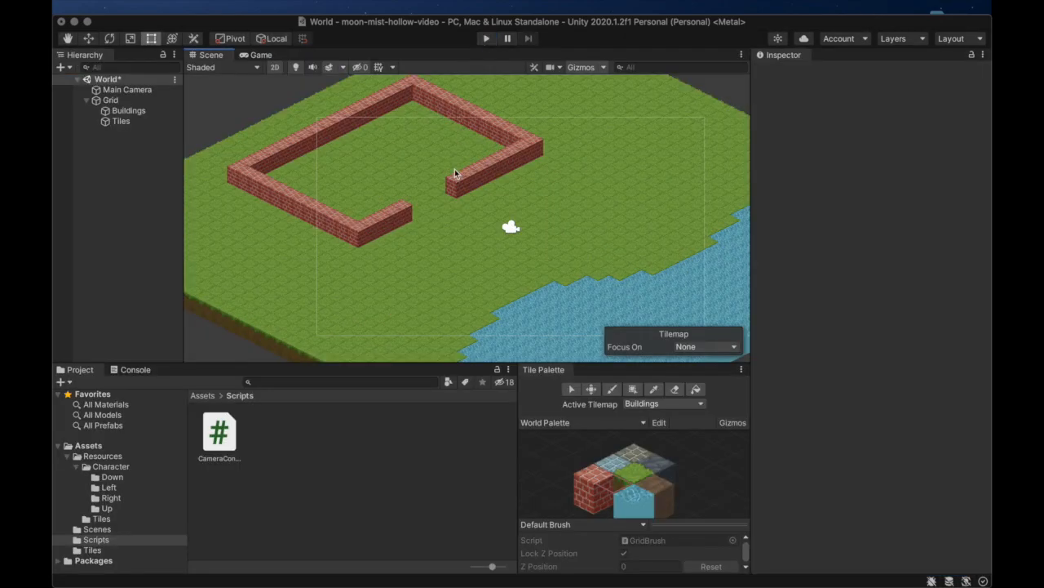
# Step: Drag the Down/Idle sprite into the scene as Character with Order in Layer 1
pyautogui.click(111, 477)
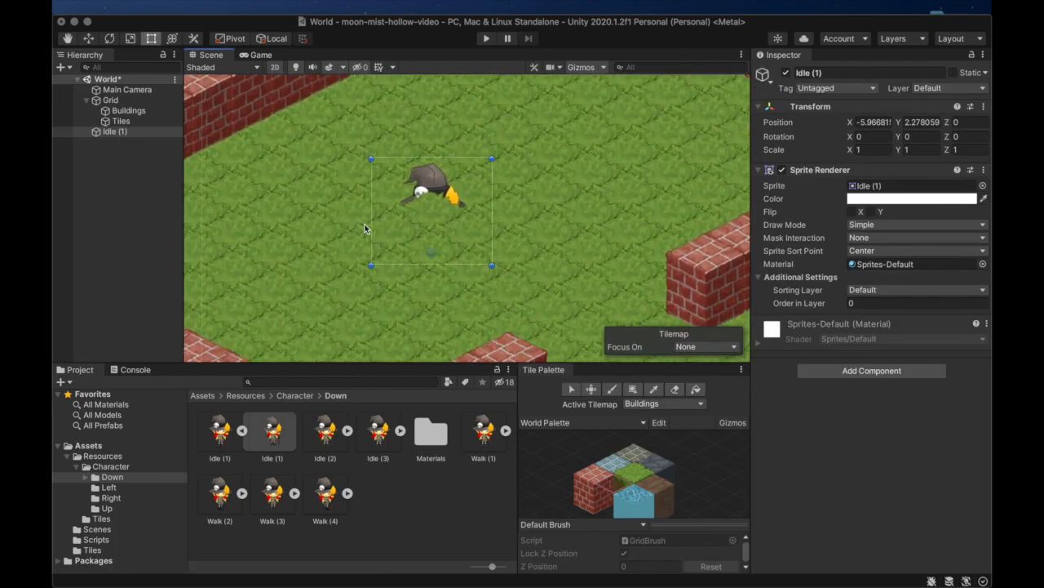
pyautogui.click(114, 131)
pyautogui.write('Character')
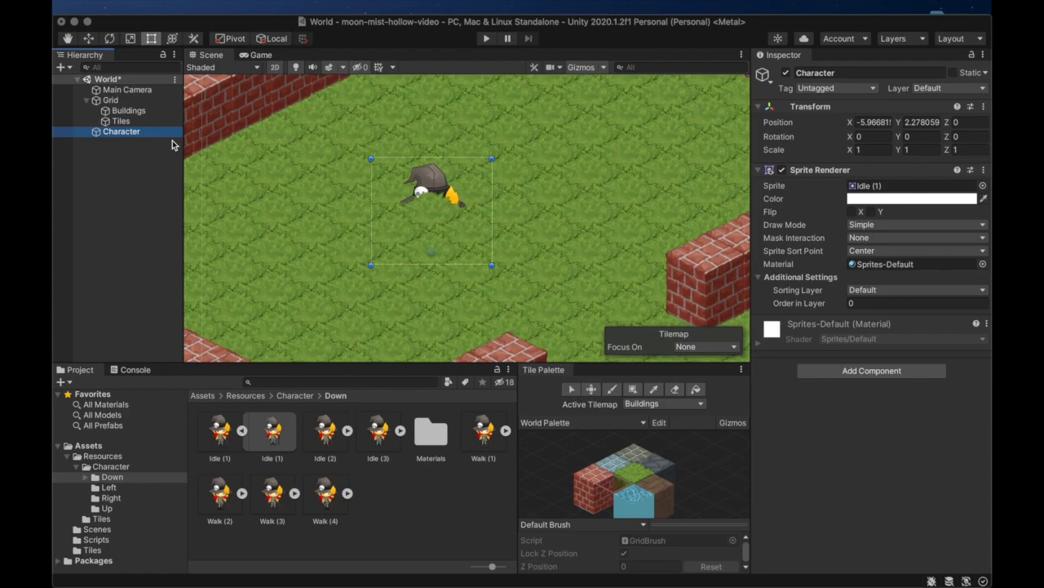
pyautogui.click(917, 302)
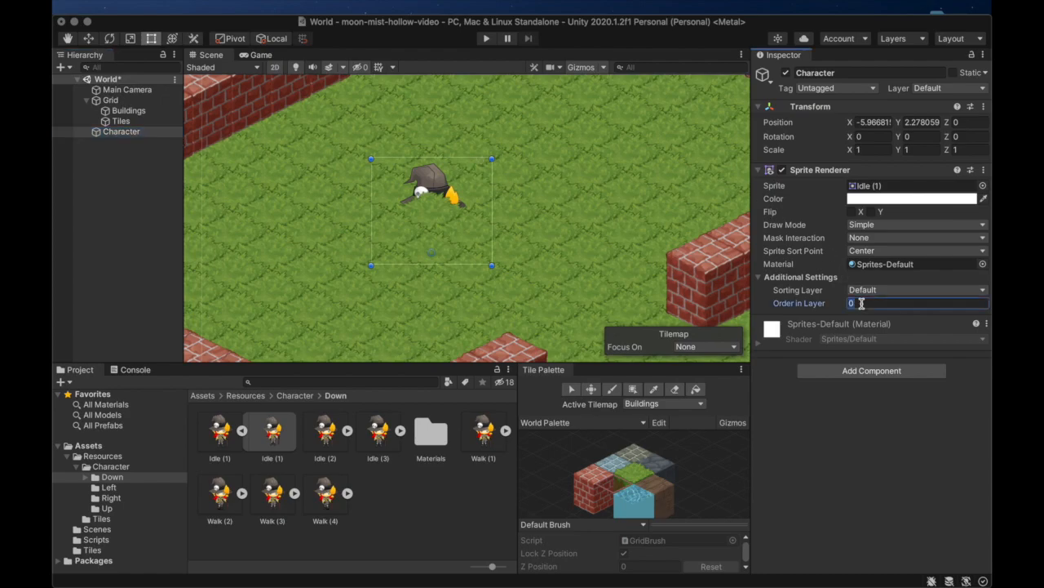
pyautogui.write('1')
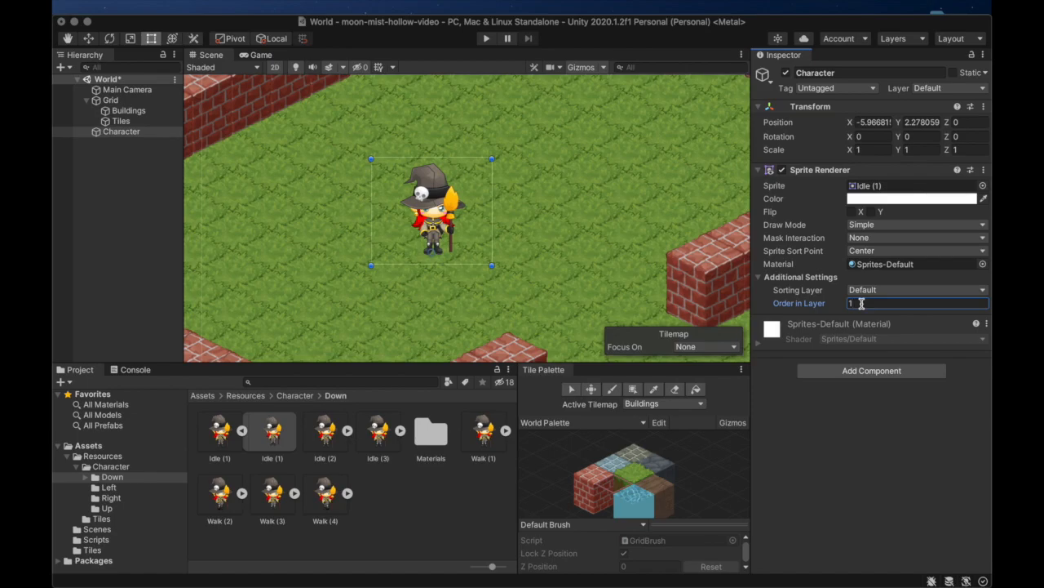
pyautogui.moveTo(865, 252)
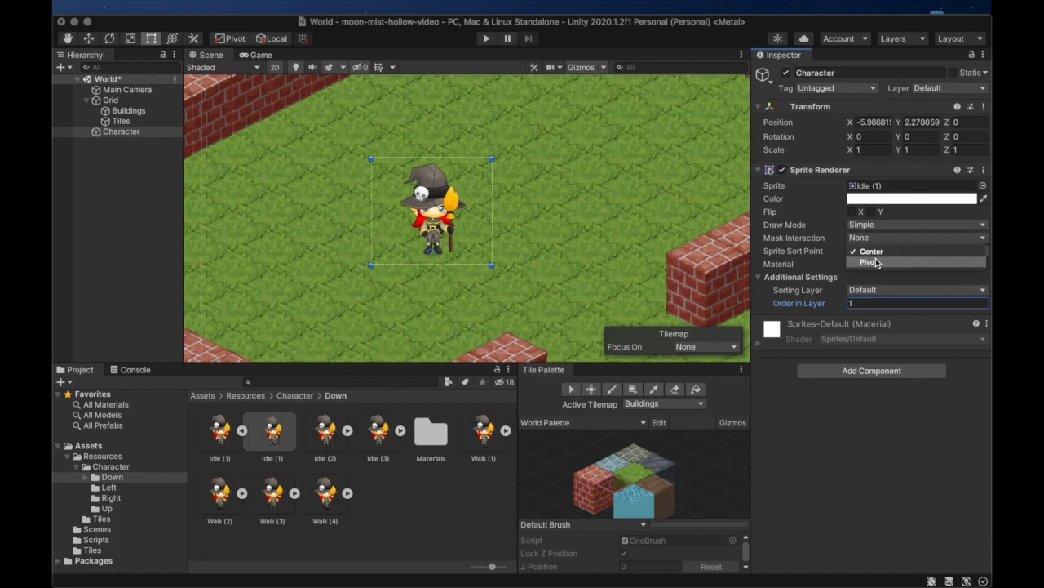
# Step: Set the Character's Sprite Sort Point to Pivot
pyautogui.click(868, 262)
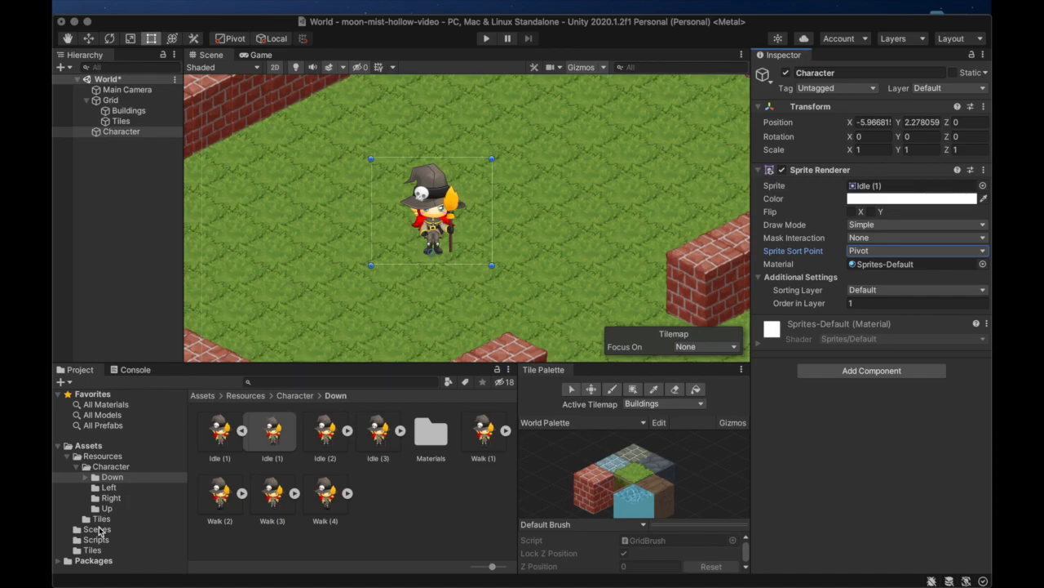
pyautogui.click(95, 539)
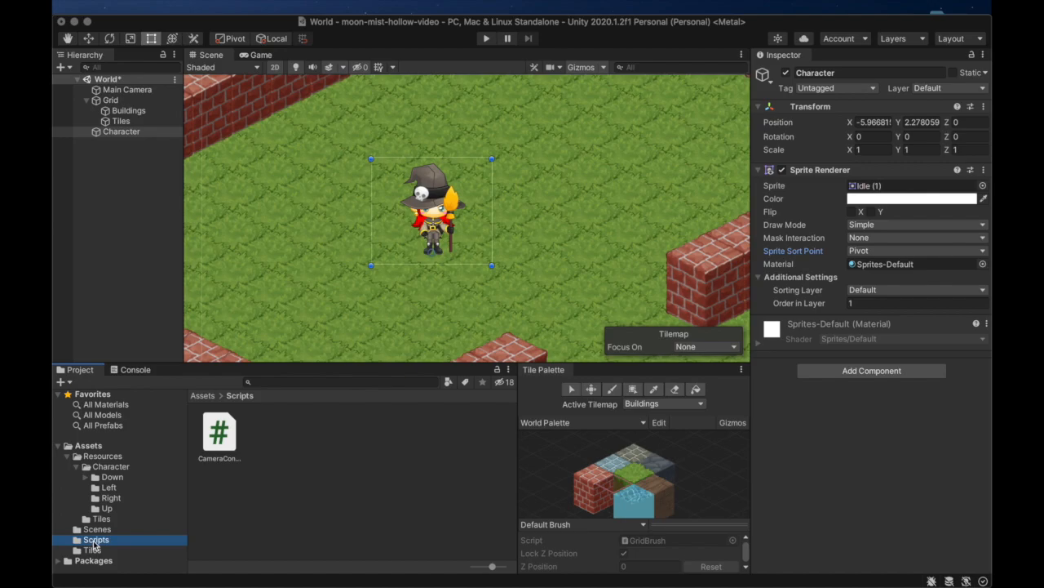
# Step: Create a C# script named CharacterAnimator in Scripts and open it in VS Code
pyautogui.rightClick(95, 542)
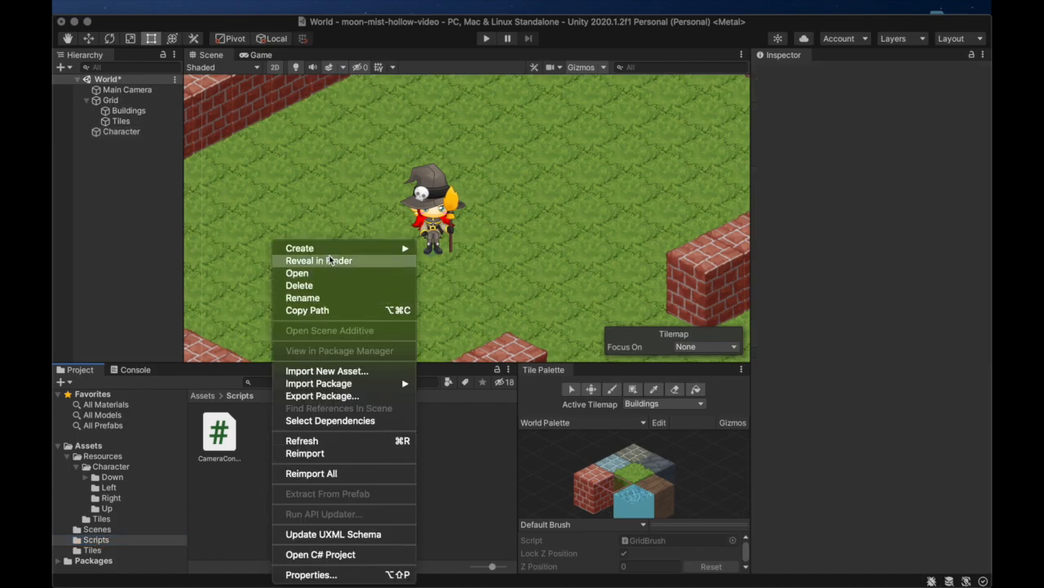
pyautogui.click(300, 248)
pyautogui.write('Char')
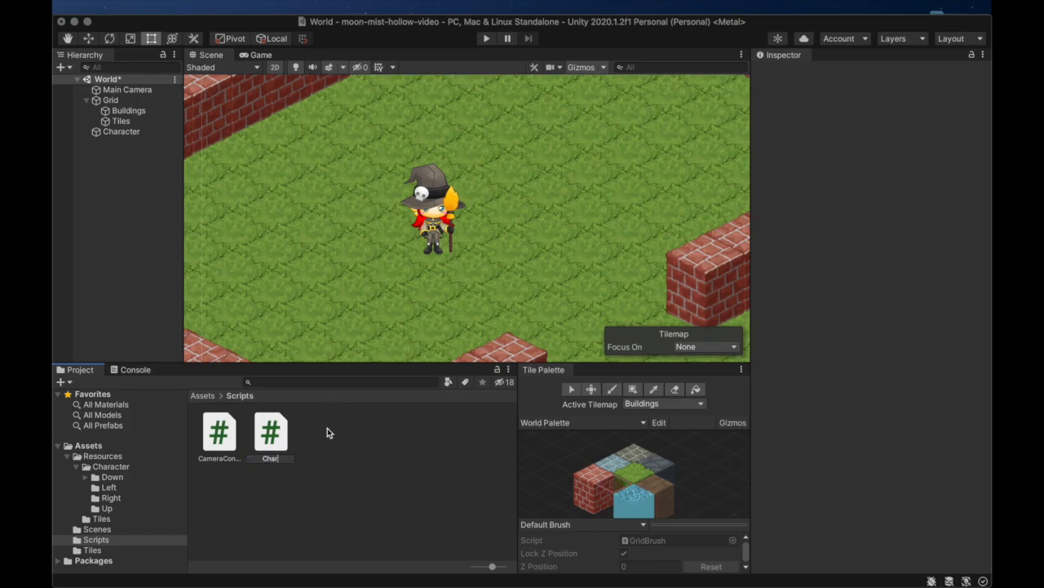
pyautogui.write('acterAnimator')
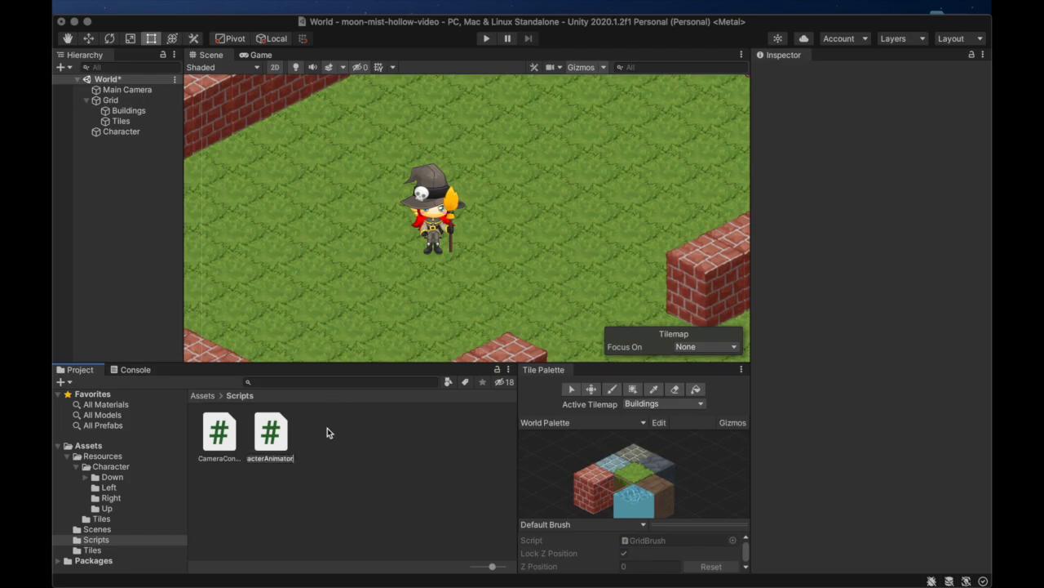
pyautogui.click(270, 431)
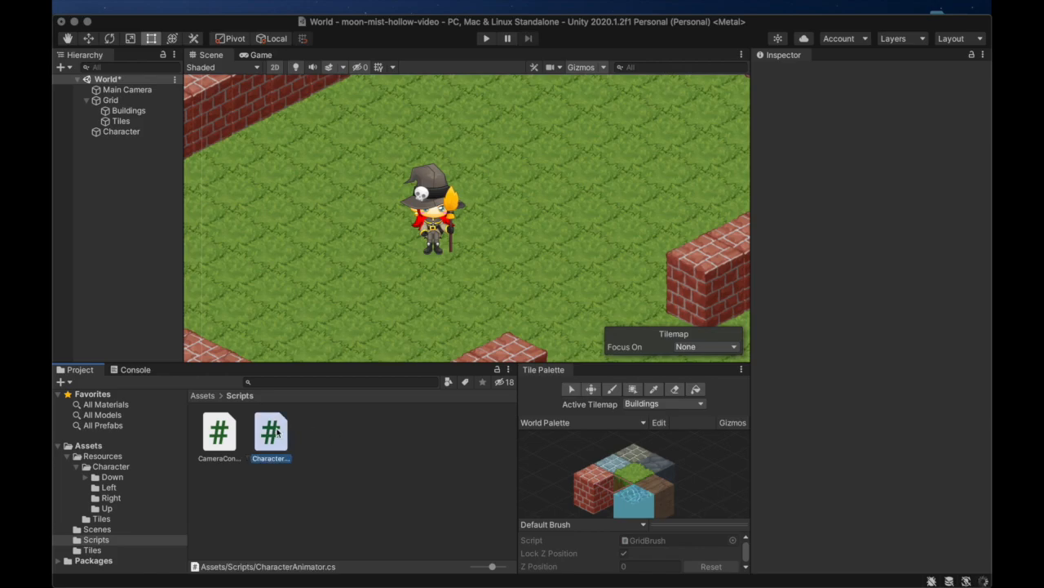
pyautogui.doubleClick(271, 433)
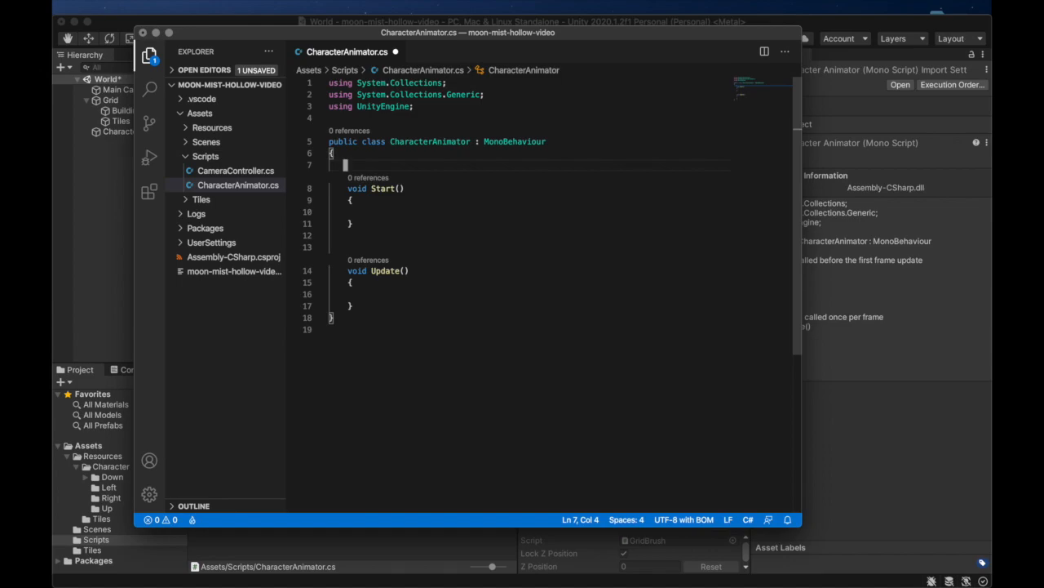
# Step: Declare a public Sprite[] idleUpFrames field above Start() in CharacterAnimator
pyautogui.press('Backspace')
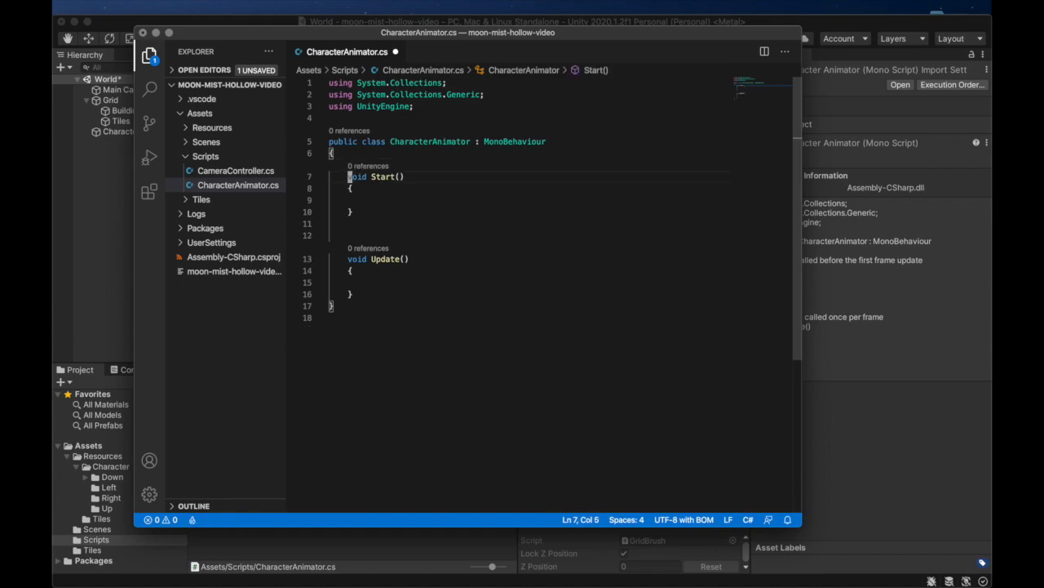
pyautogui.write('public Spri')
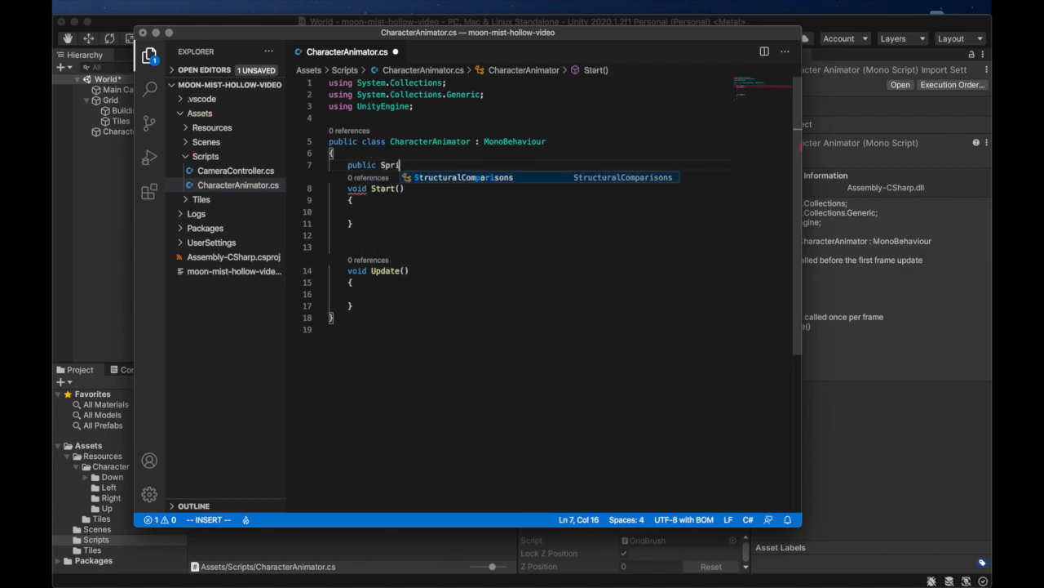
pyautogui.write('te[]')
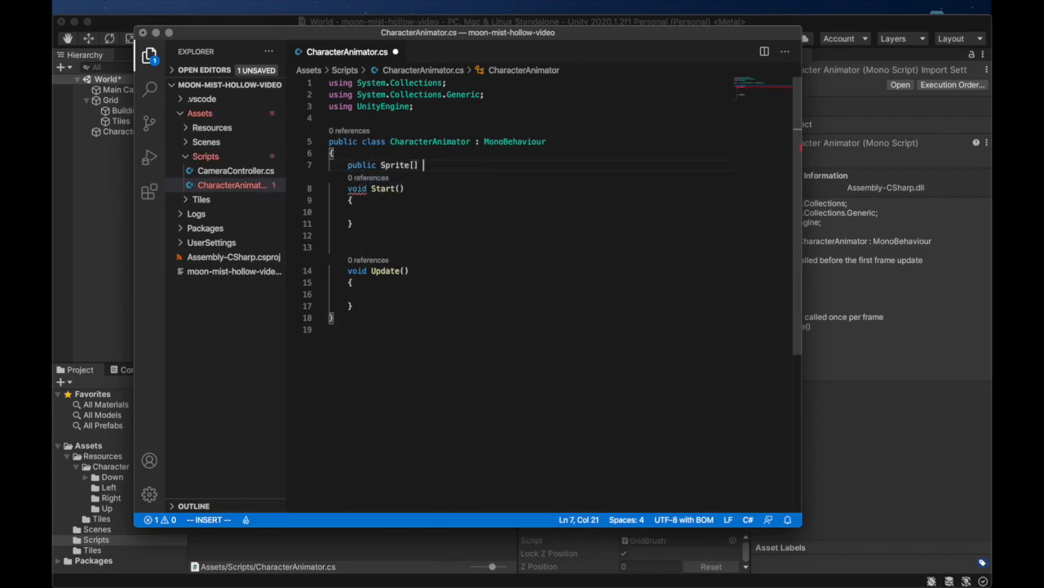
pyautogui.write('idleUp')
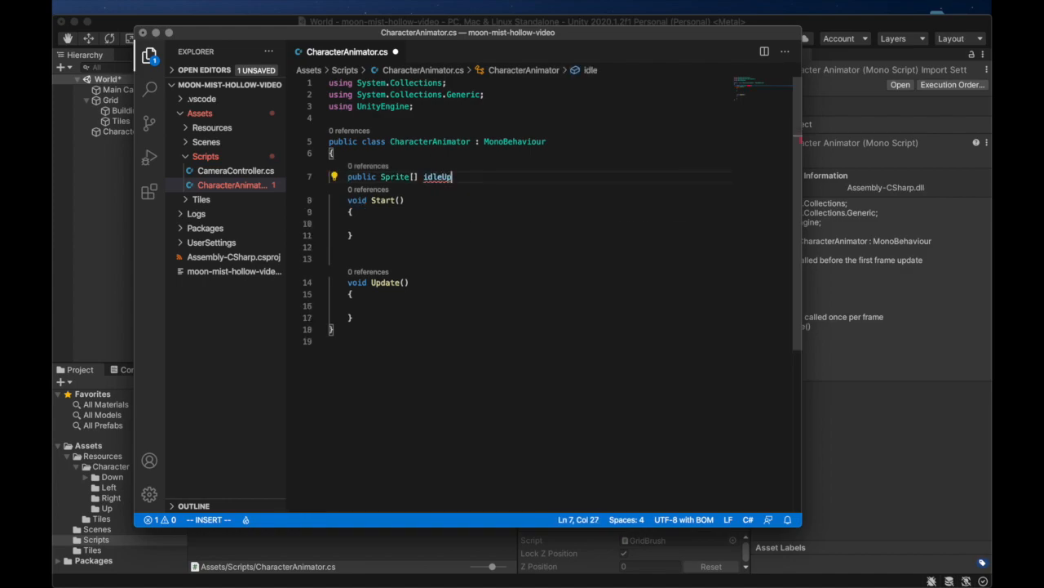
pyautogui.write('Frames')
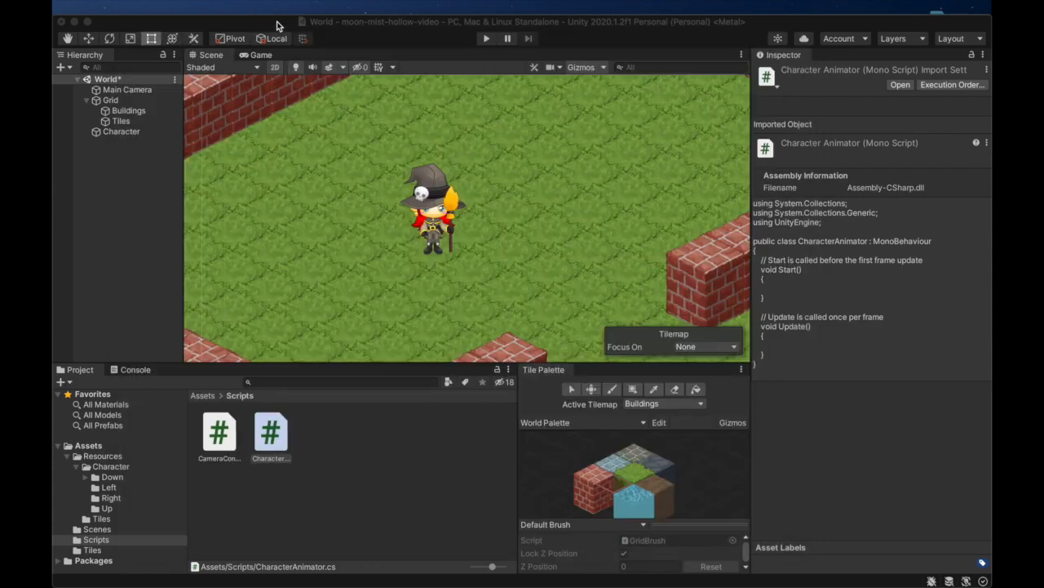
pyautogui.moveTo(252, 140)
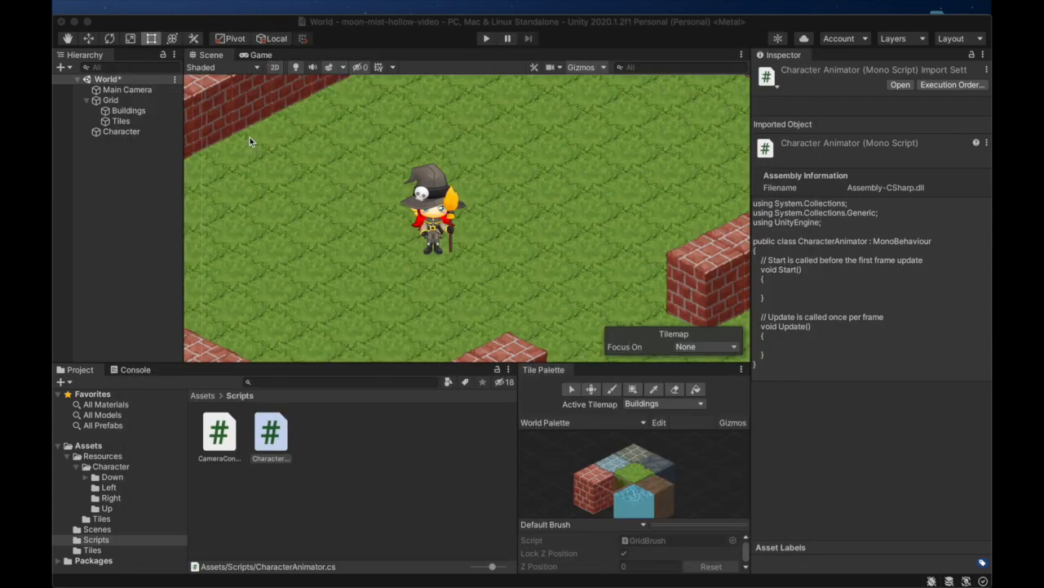
# Step: Move Character above Grid in the Hierarchy and browse to the Down sprites folder
pyautogui.click(271, 433)
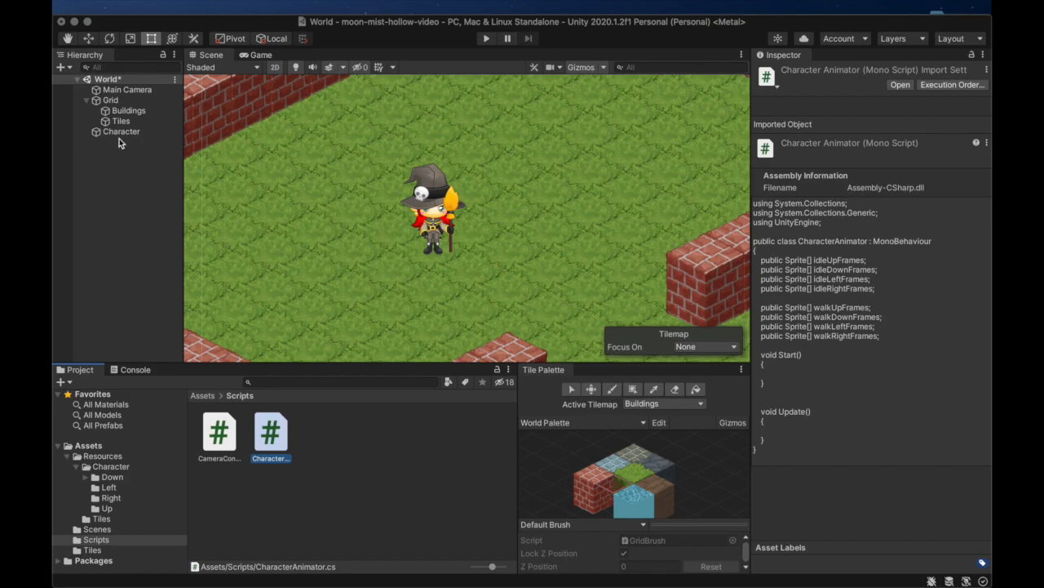
pyautogui.click(120, 130)
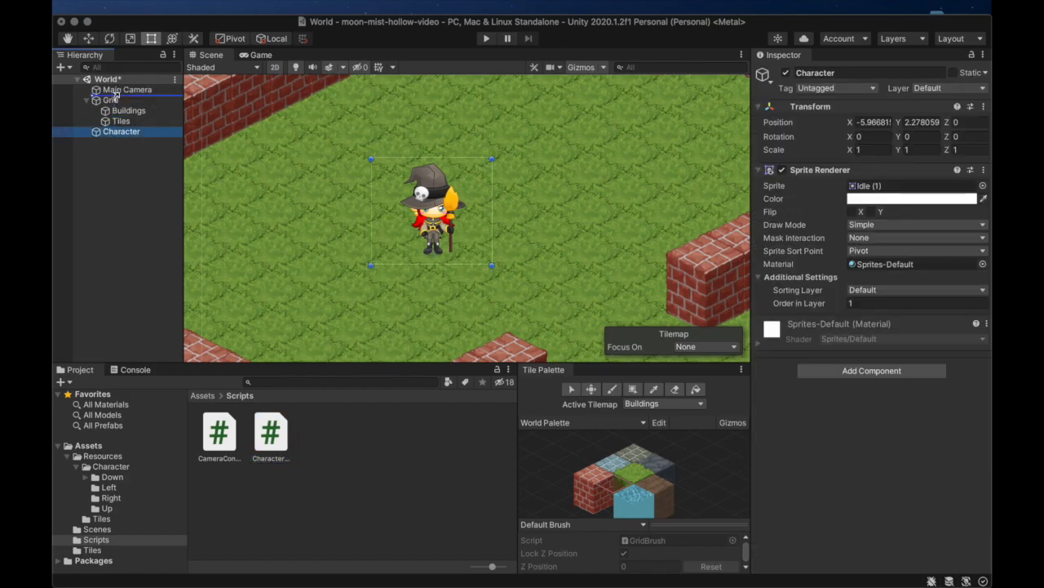
pyautogui.click(271, 431)
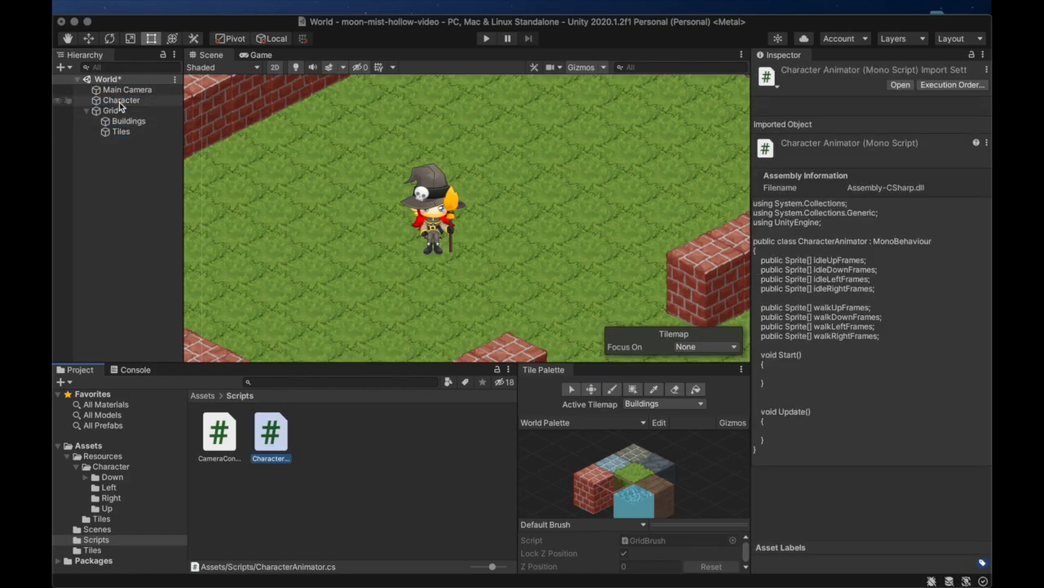
pyautogui.click(121, 100)
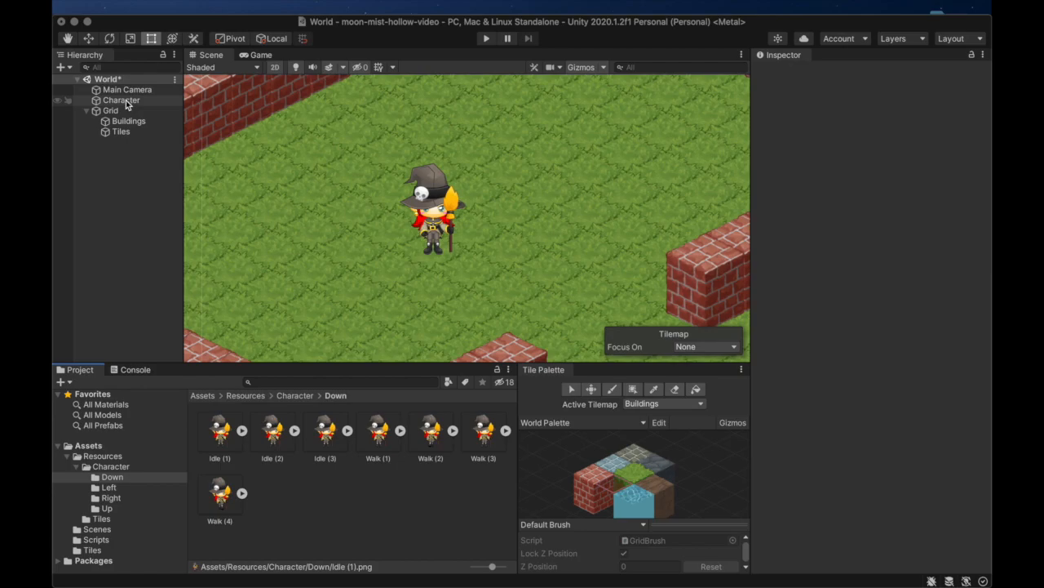
pyautogui.click(121, 100)
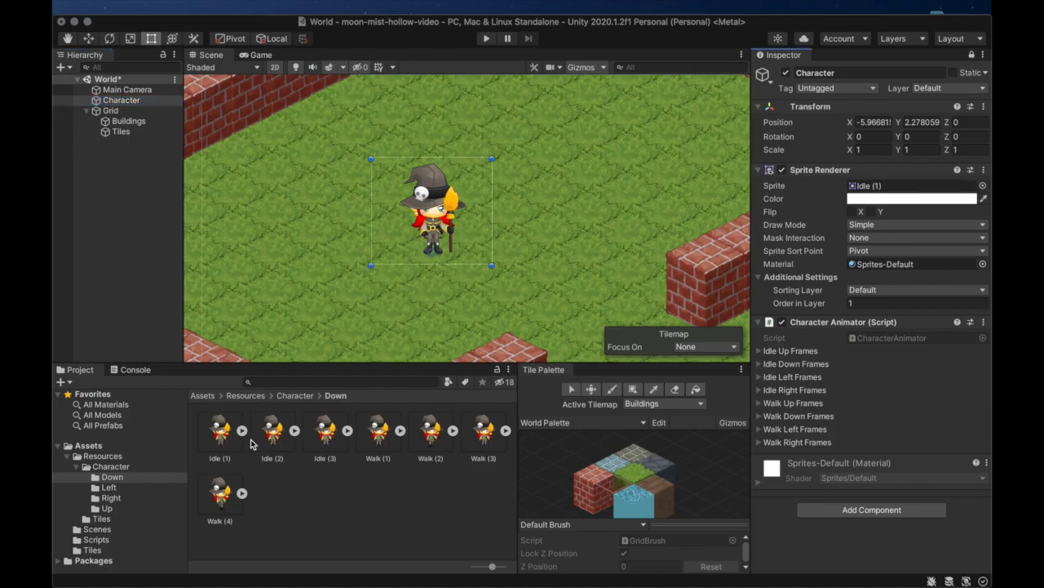
# Step: Assign the three downward idle sprites to Idle Down Frames on CharacterAnimator
pyautogui.click(218, 431)
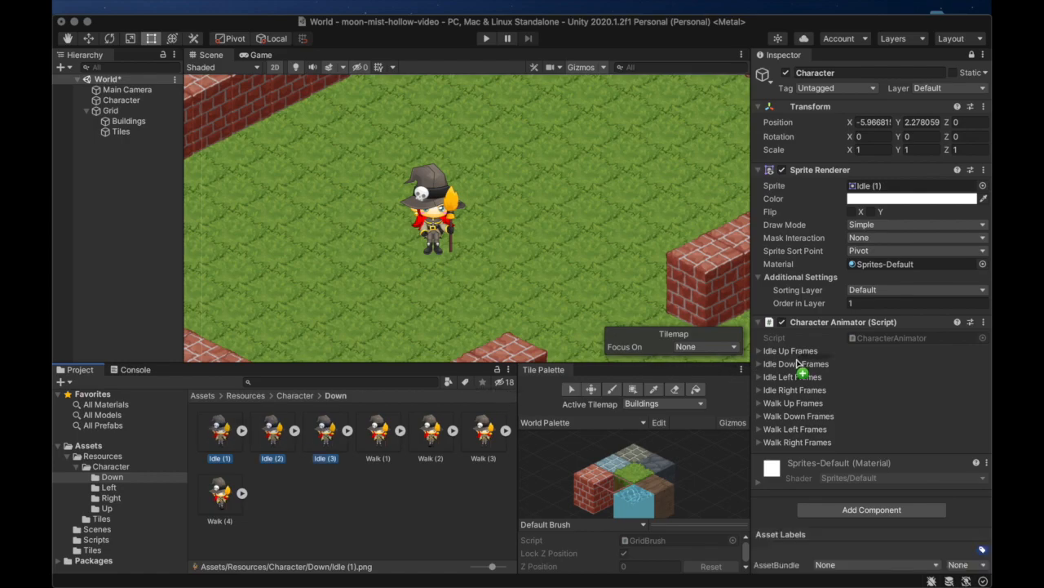
pyautogui.click(760, 363)
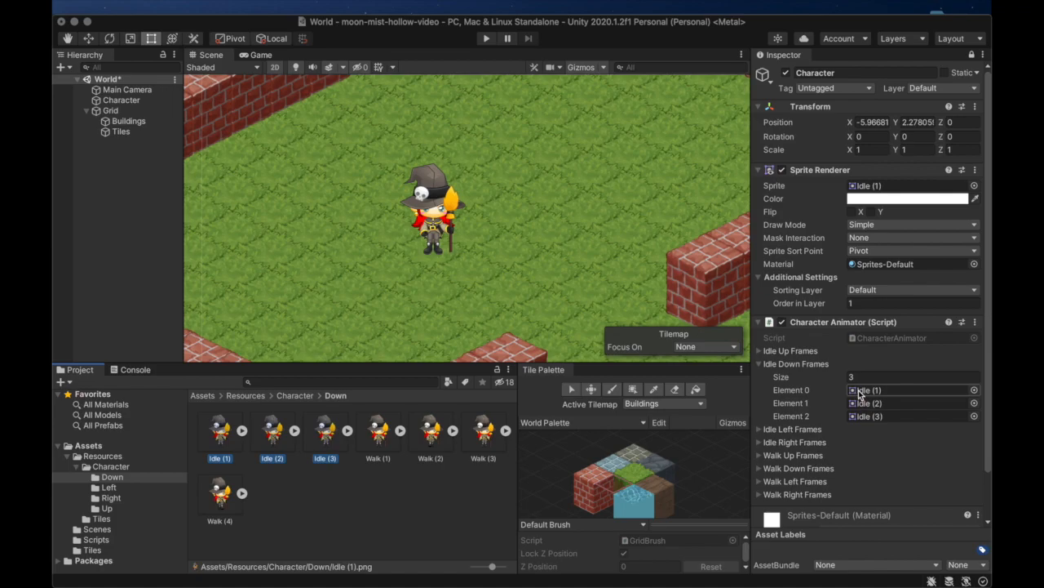
pyautogui.click(761, 363)
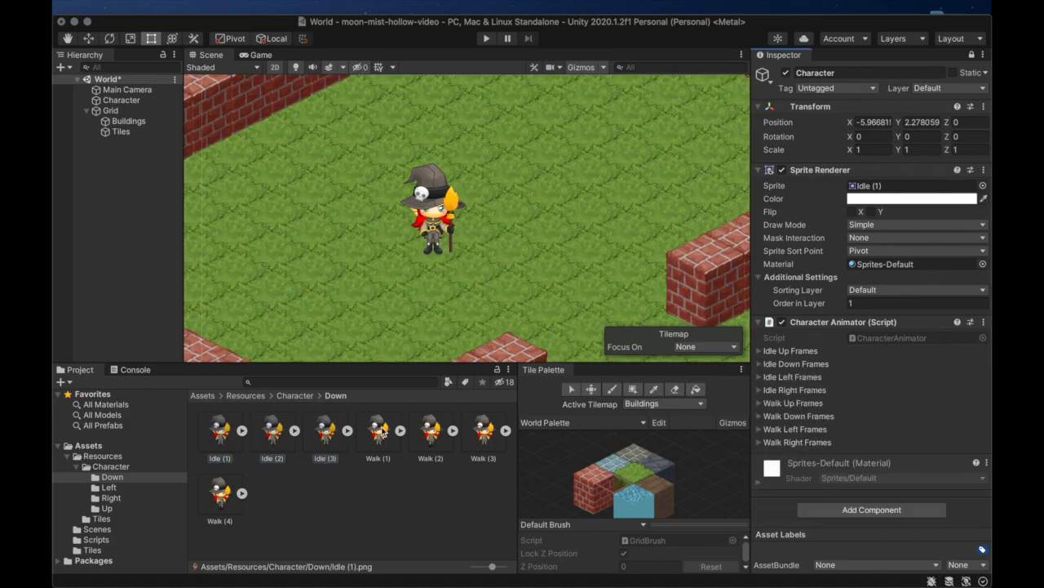
# Step: Browse the Left sprites folder, then return to Scripts and select CharacterAnimator
pyautogui.click(108, 486)
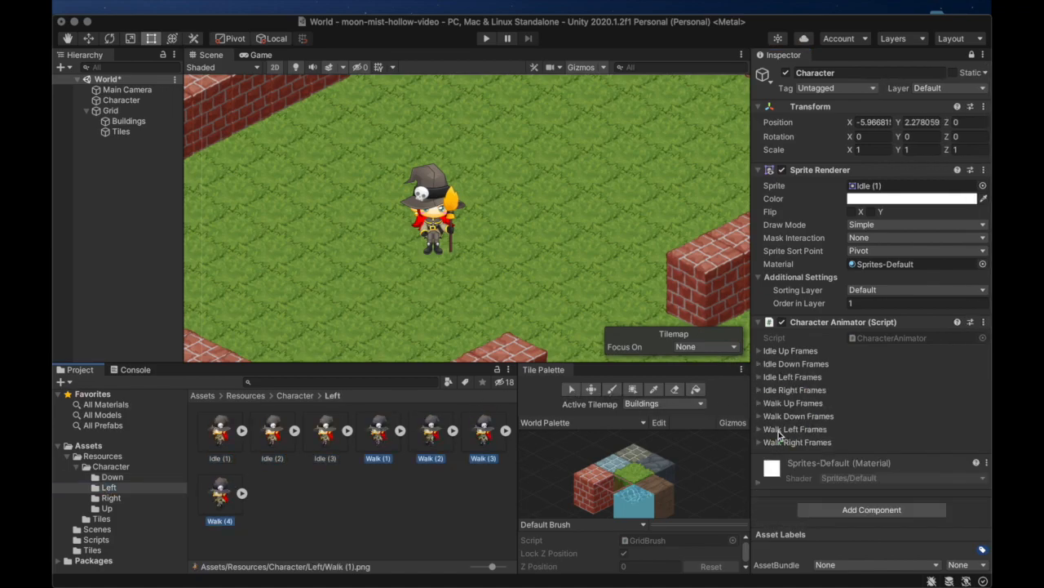
pyautogui.click(111, 496)
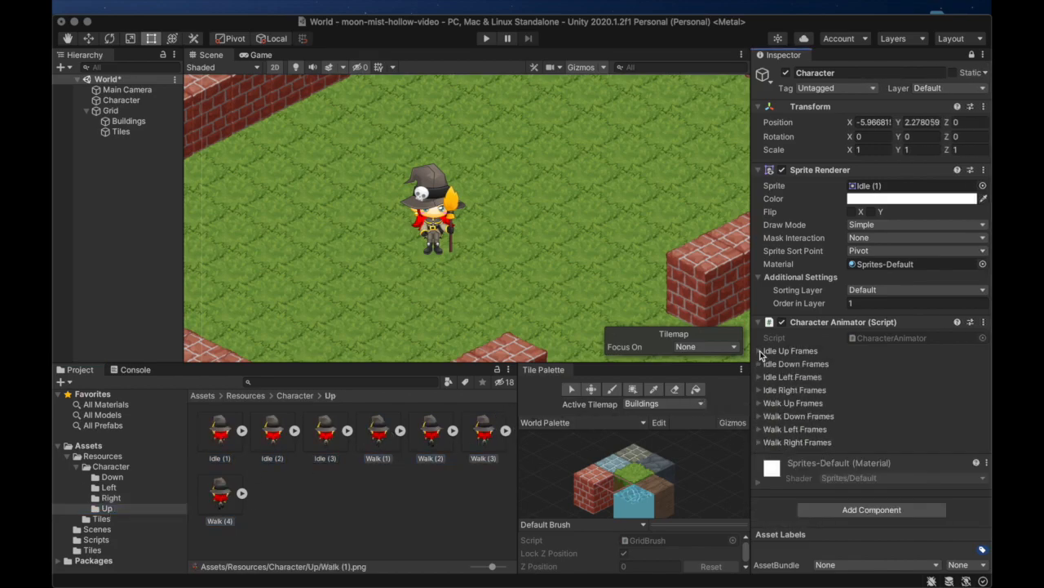
pyautogui.click(94, 539)
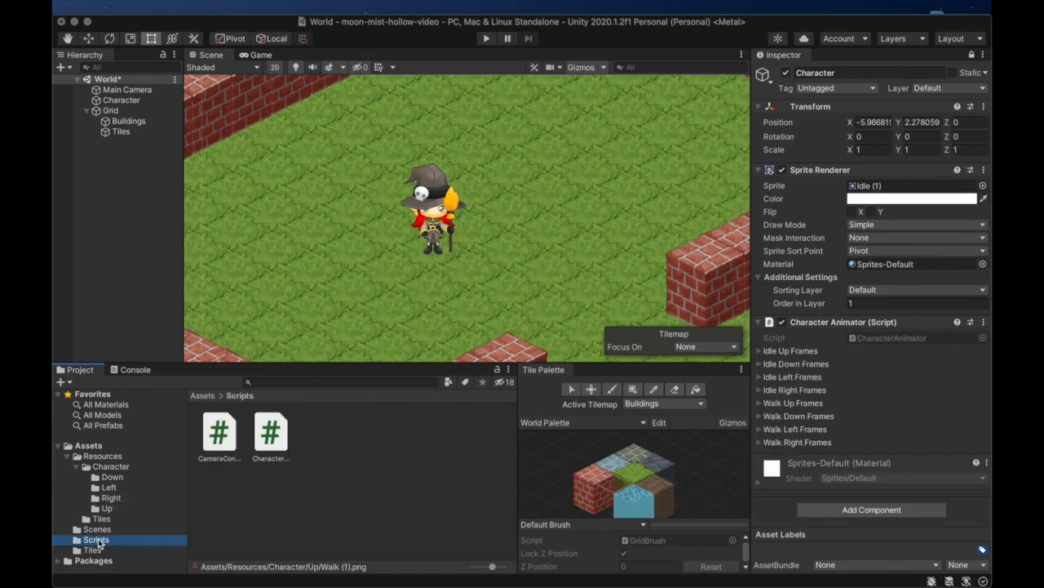
pyautogui.click(270, 430)
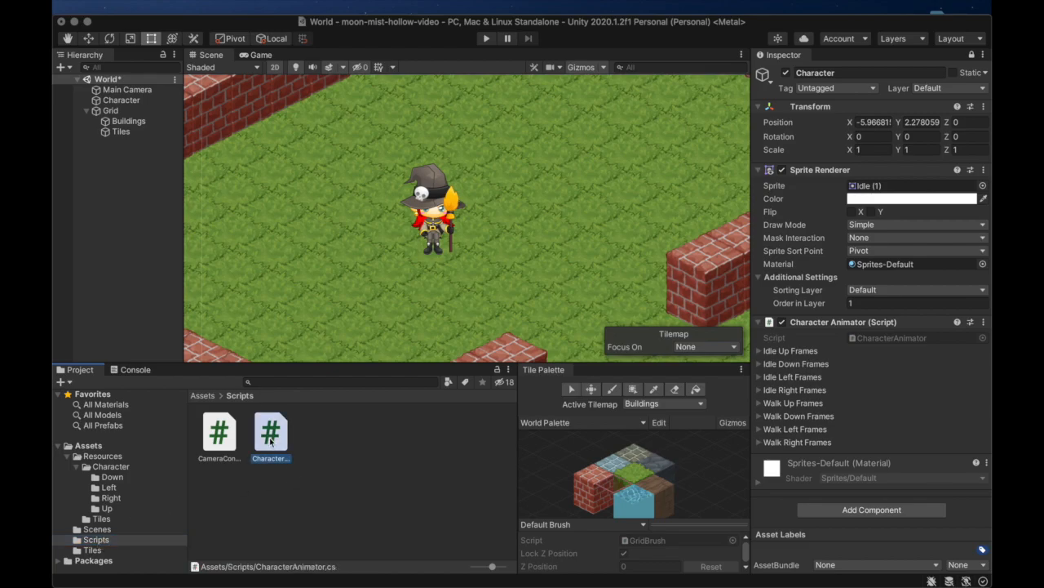
# Step: Declare private Sprite[] currentFrames and private SpriteRenderer spriteRenderer fields
pyautogui.doubleClick(271, 432)
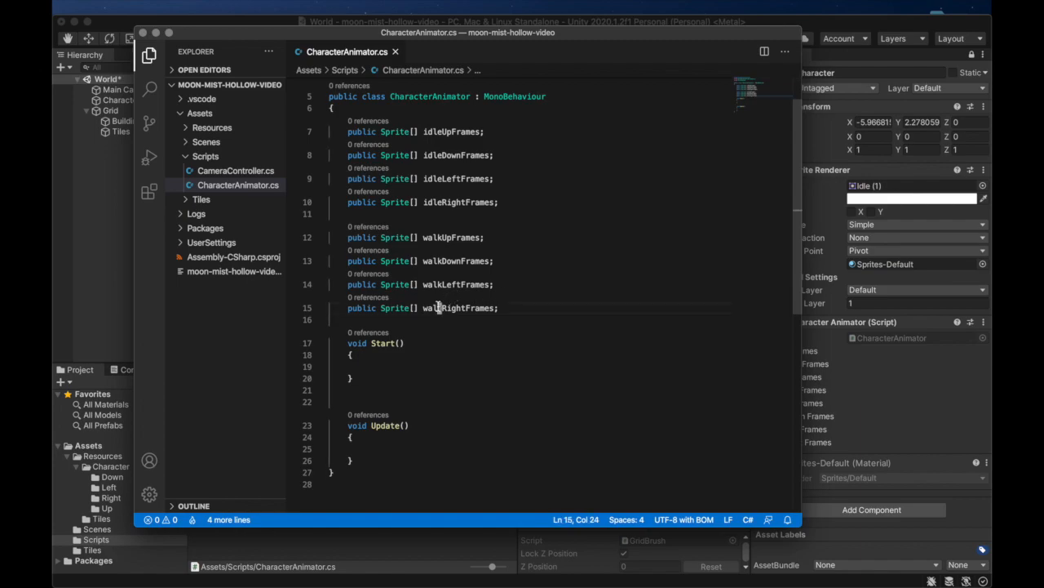
pyautogui.write('private')
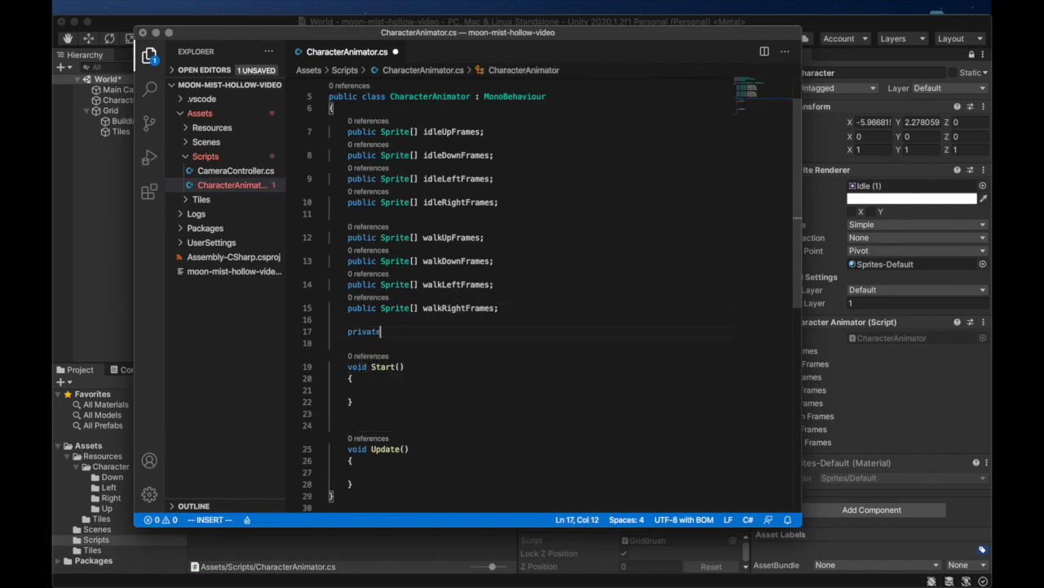
pyautogui.write('Sprite[]')
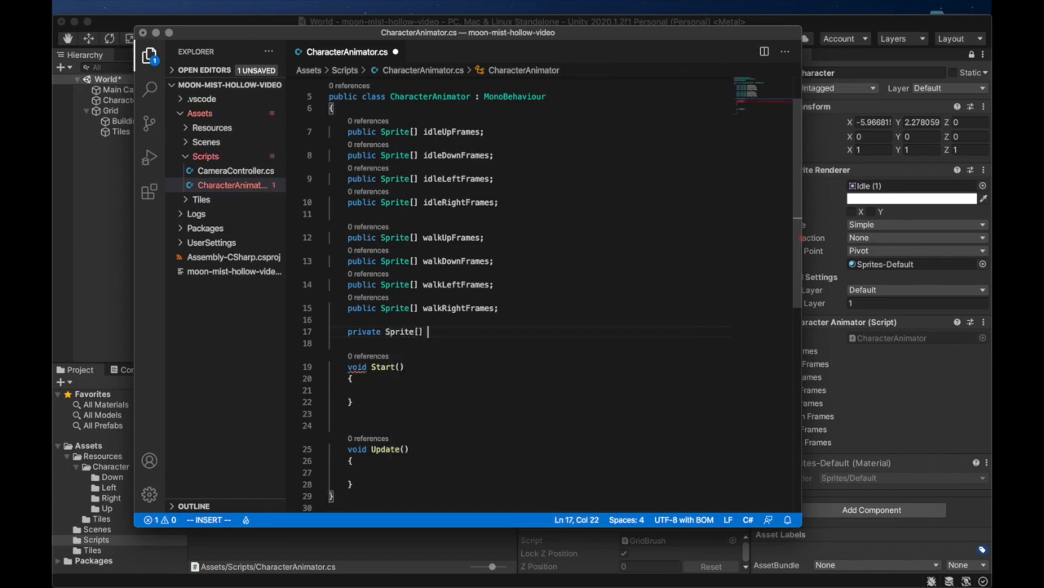
pyautogui.write('currentFrames')
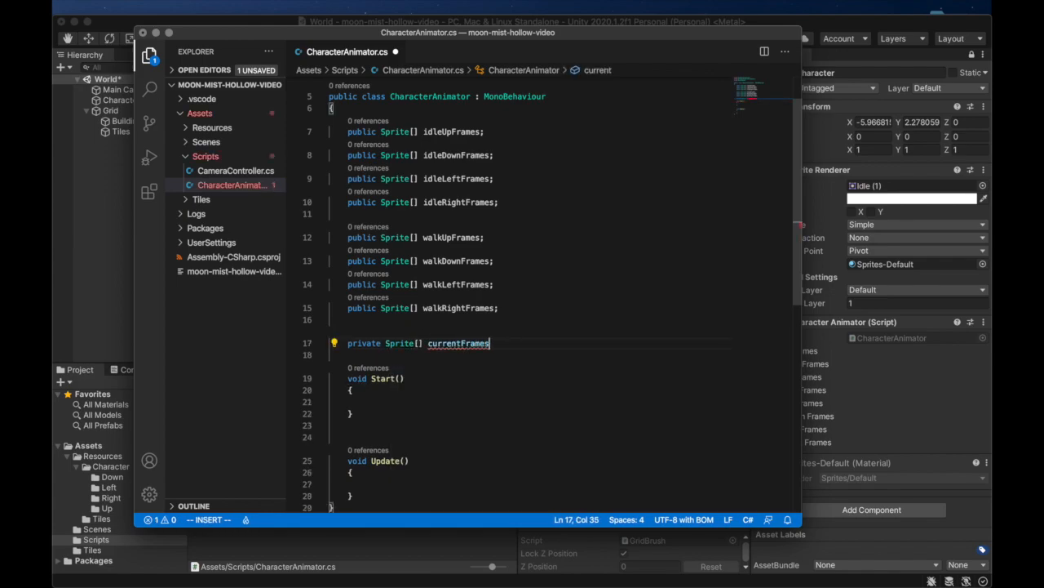
pyautogui.press('enter')
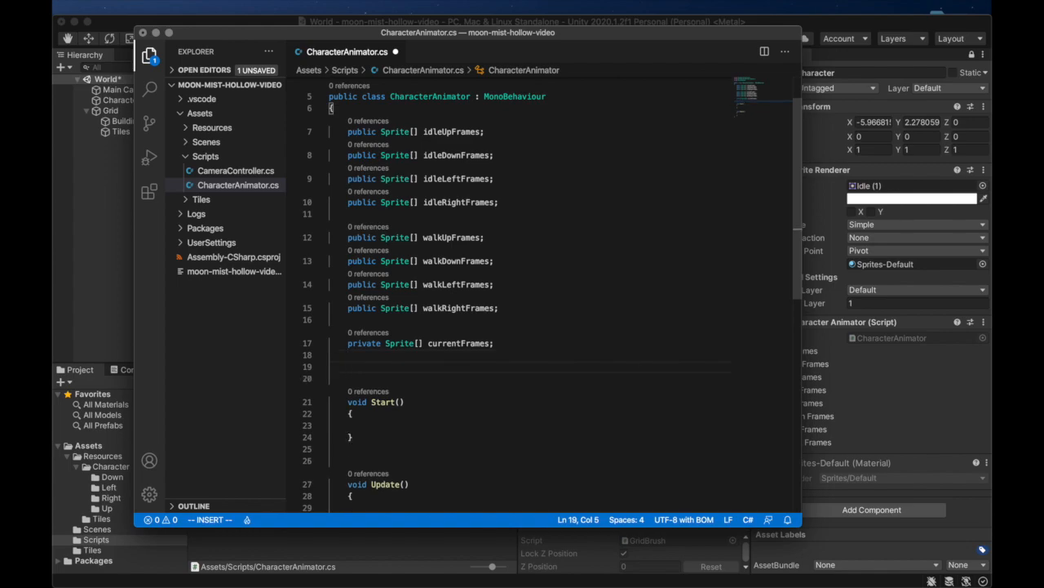
pyautogui.write('private Sprit')
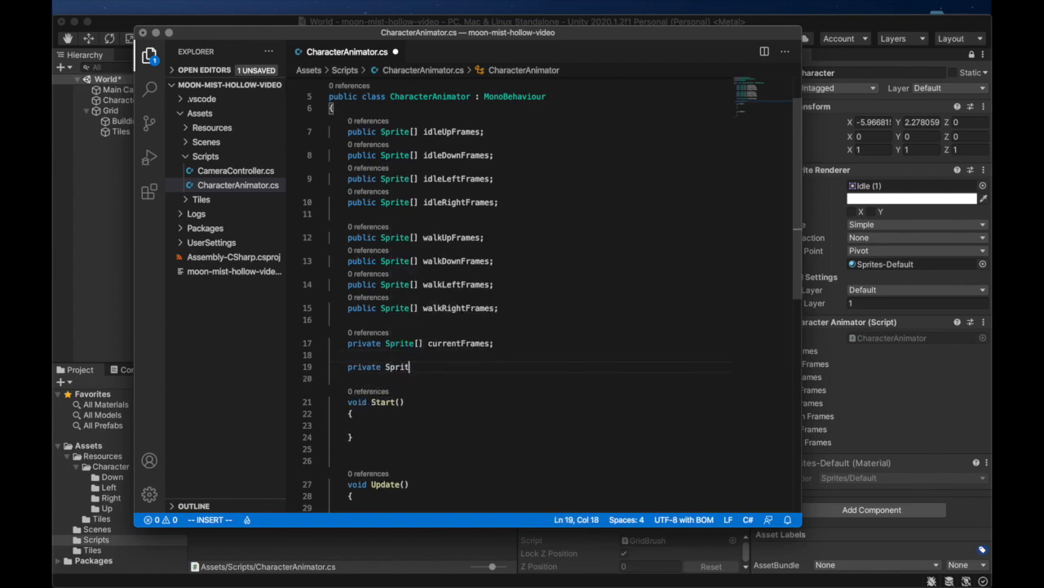
pyautogui.write('eRenderer')
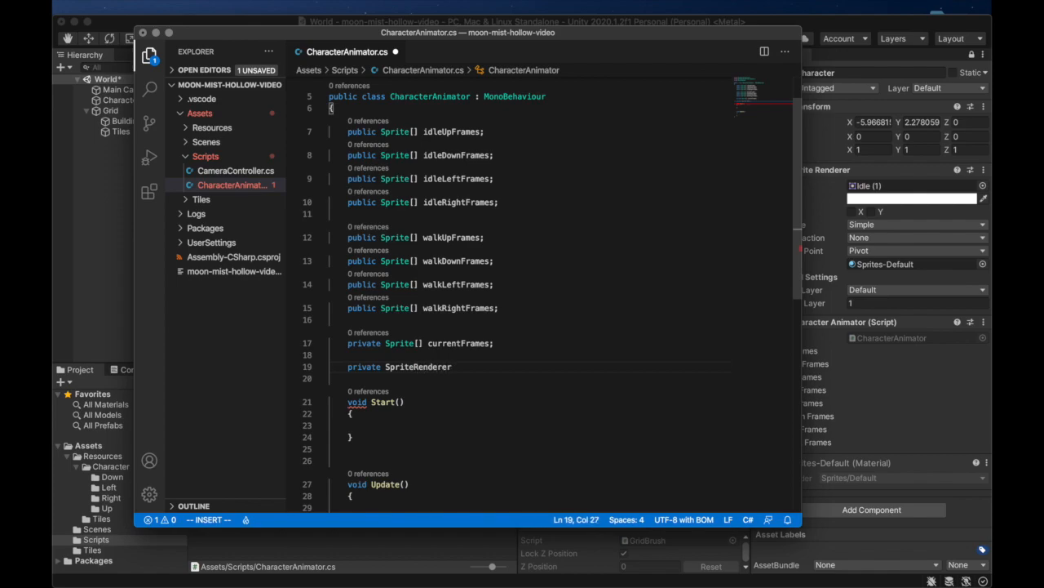
pyautogui.write('sprei')
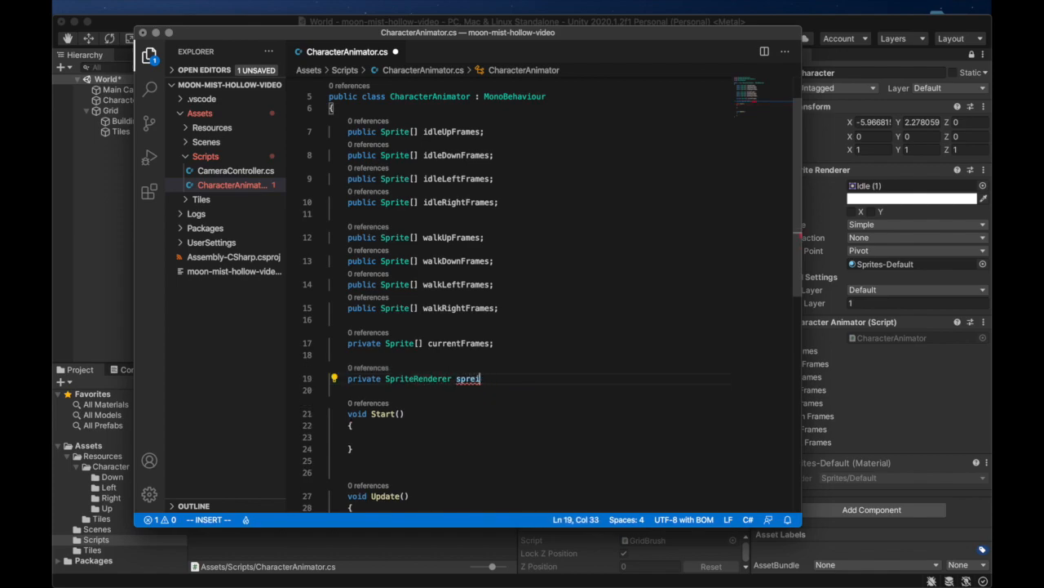
pyautogui.write('spriteRenderer;')
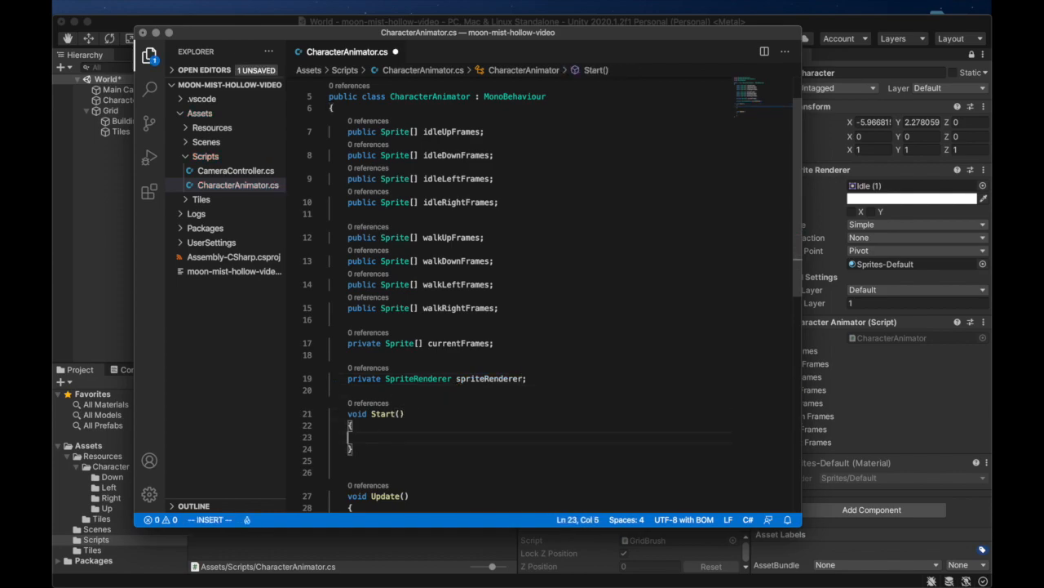
# Step: Assign spriteRenderer = GetComponent<SpriteRenderer>() inside Start()
pyautogui.write('spriteRenderer = GetComponen')
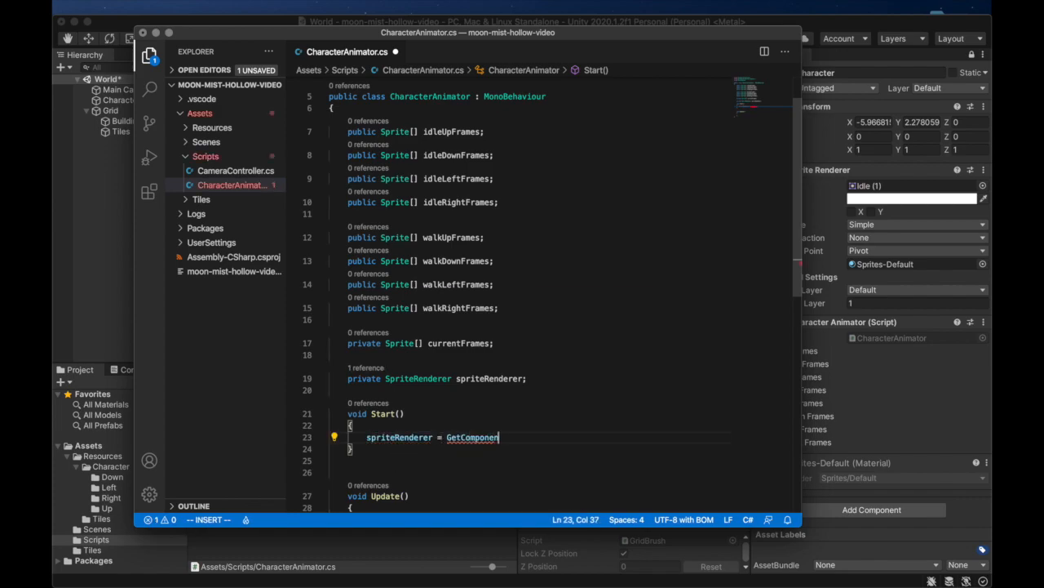
pyautogui.write('<SpriteRenderer>();')
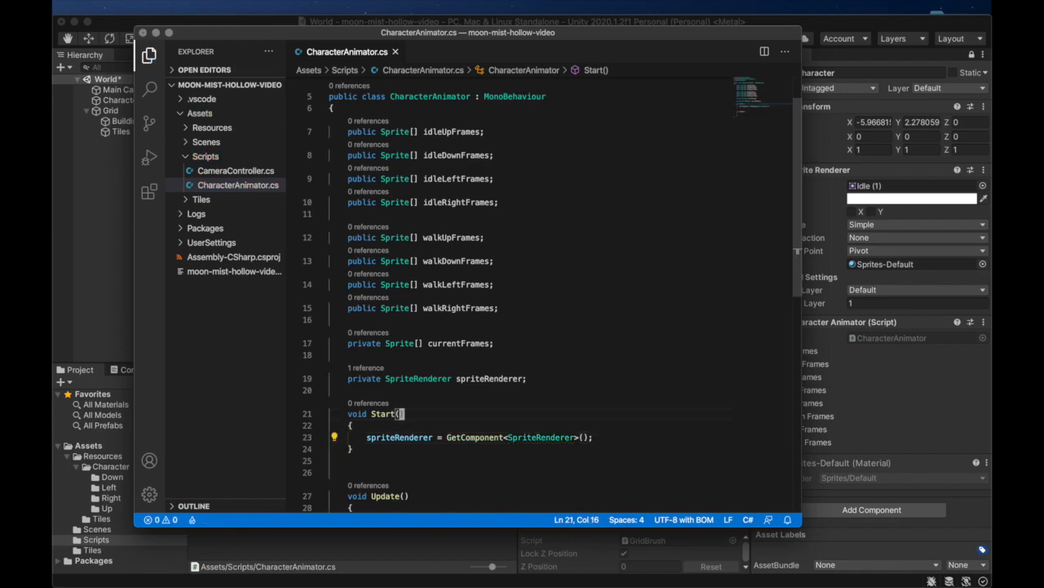
# Step: Declare private float timer = 0f and private int frameNumber fields
pyautogui.write('private')
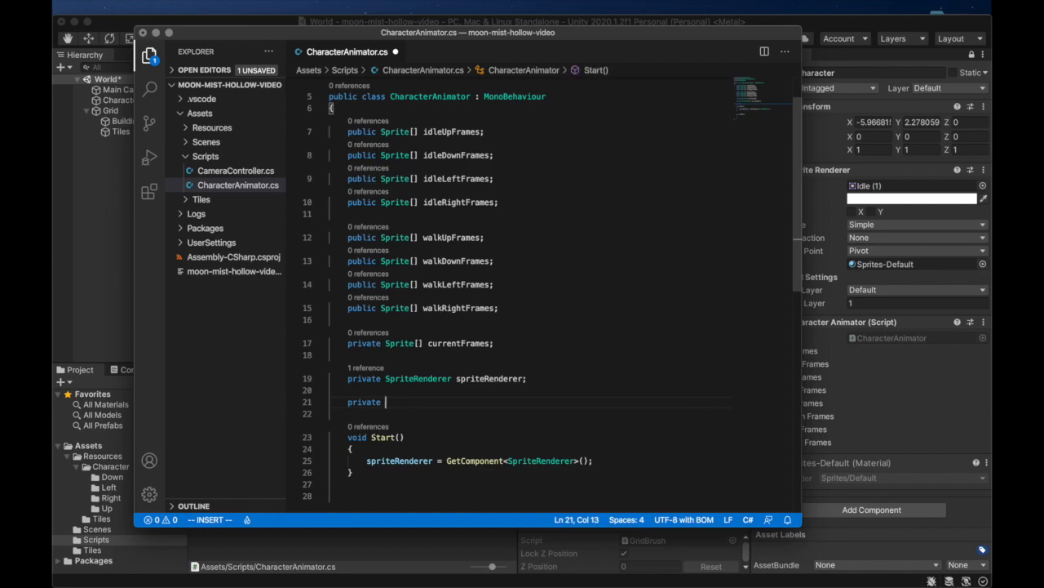
pyautogui.write('f')
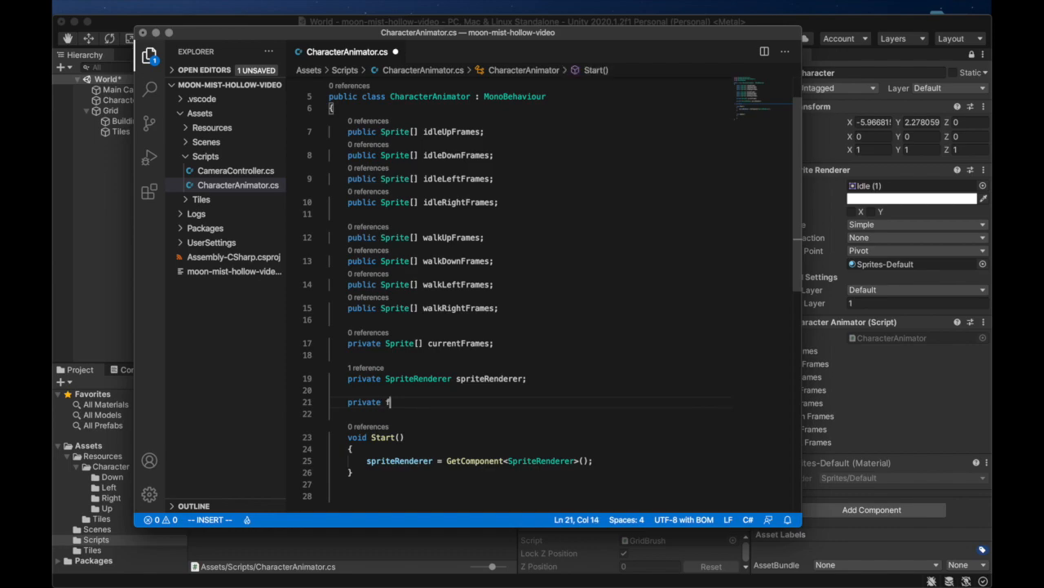
pyautogui.write('float timer')
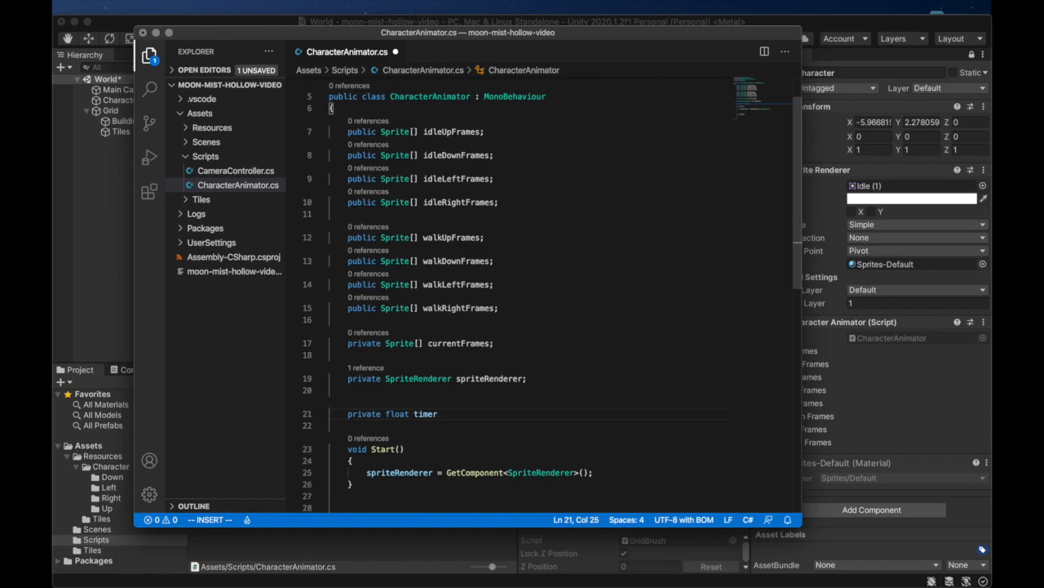
pyautogui.write('= 0f;')
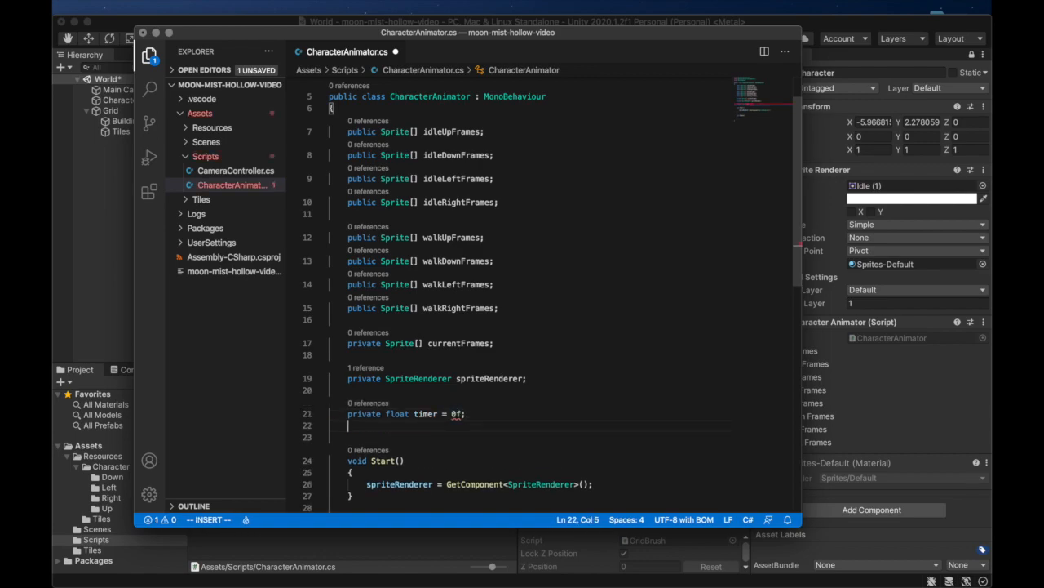
pyautogui.write('private int')
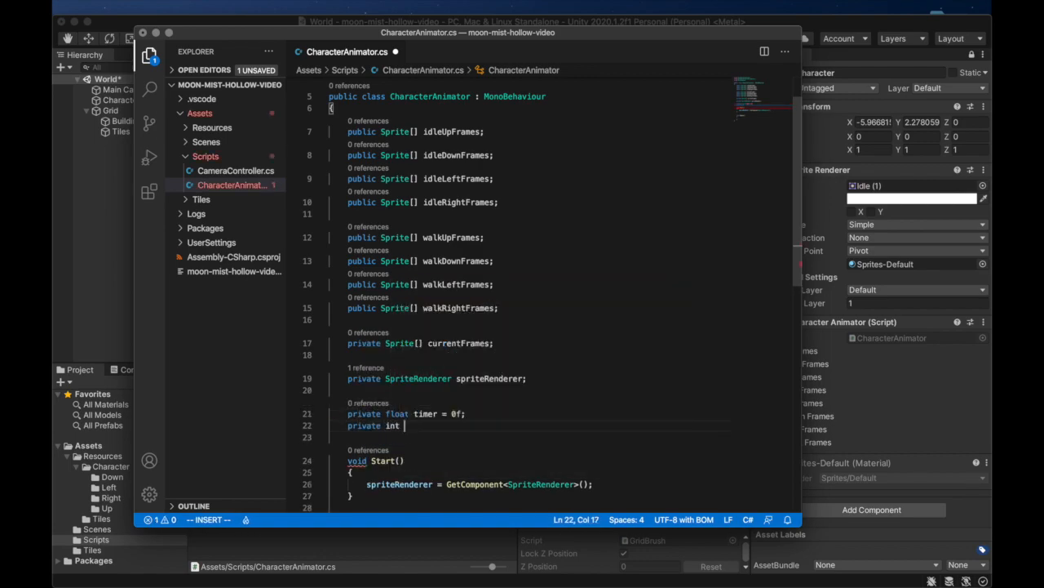
pyautogui.write('frameNumber = 0;')
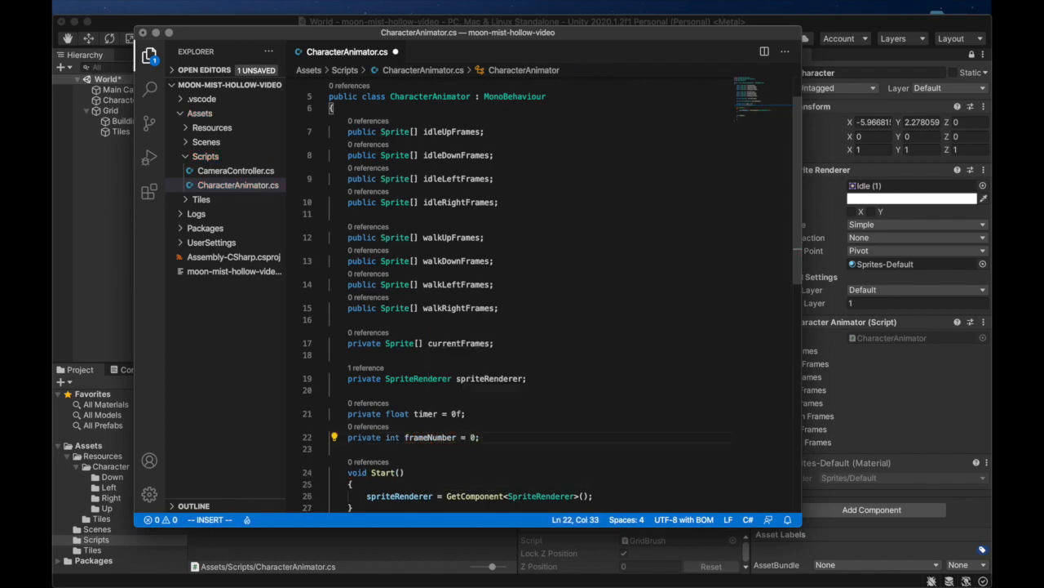
pyautogui.write('rp')
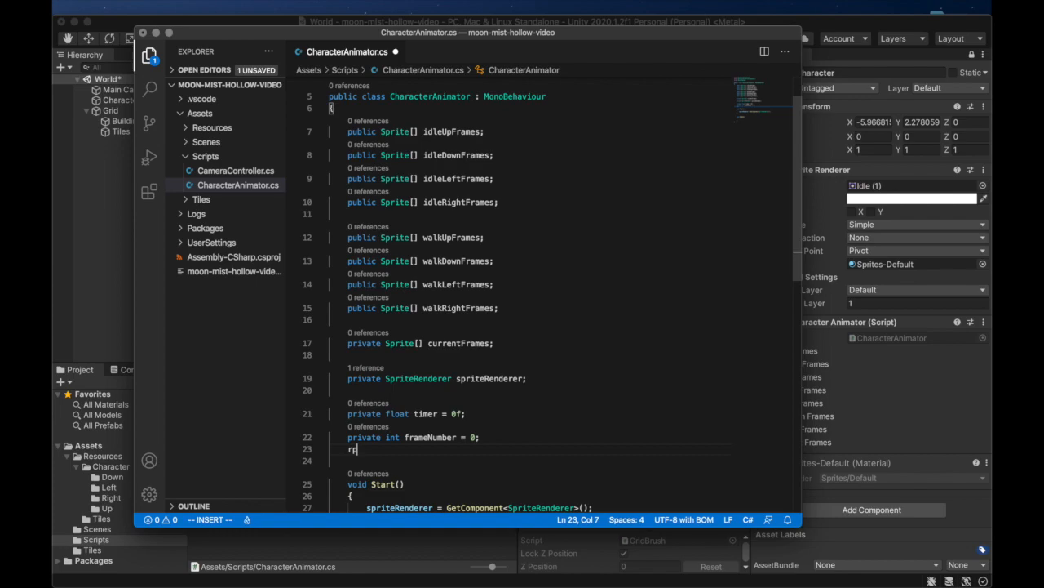
# Step: Declare private float frameRate = 1 / 10f and save the script
pyautogui.write('private float')
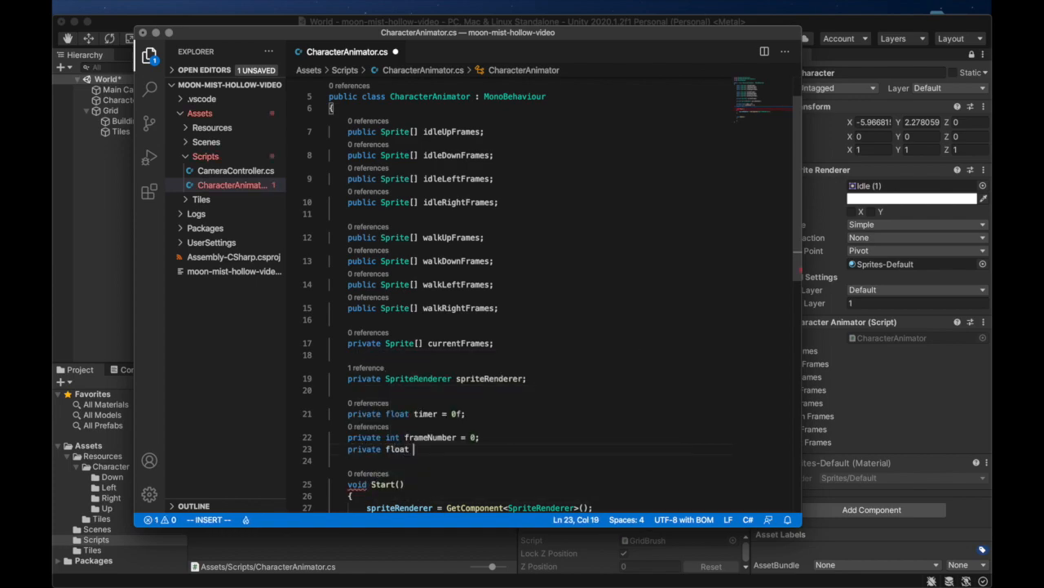
pyautogui.write('frameR')
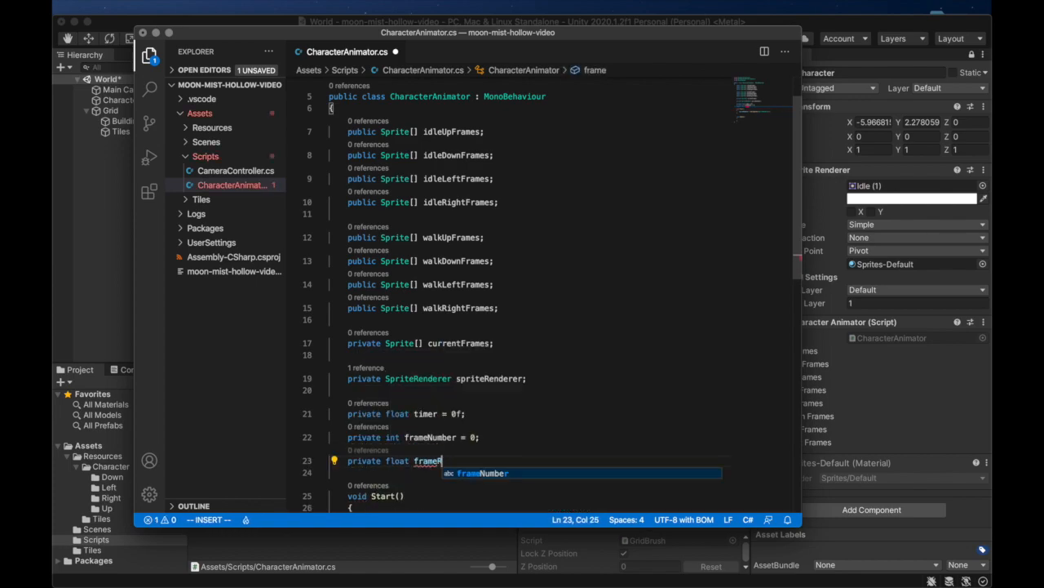
pyautogui.write('ate = 1 /')
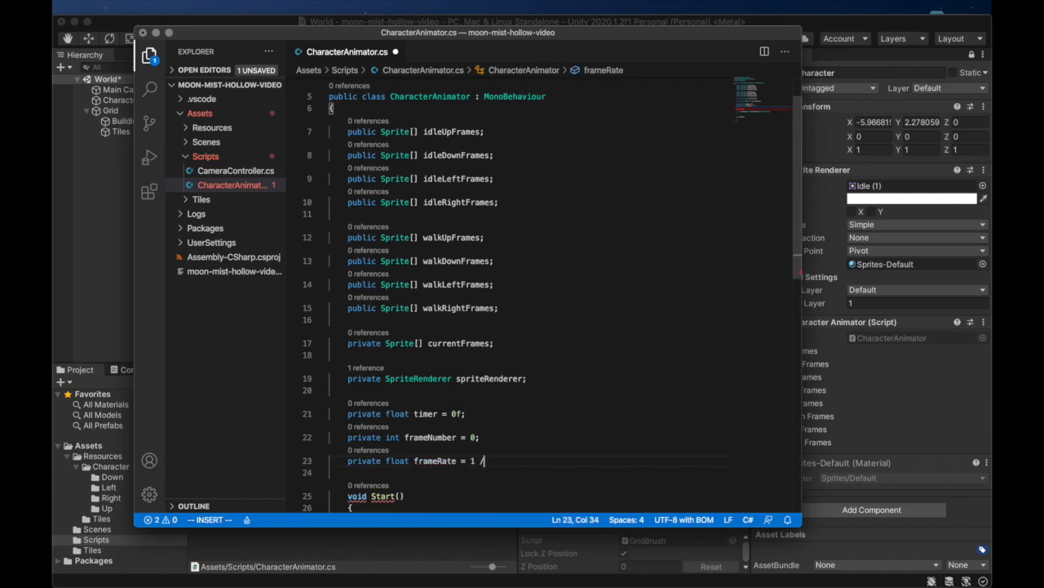
pyautogui.write('10f;')
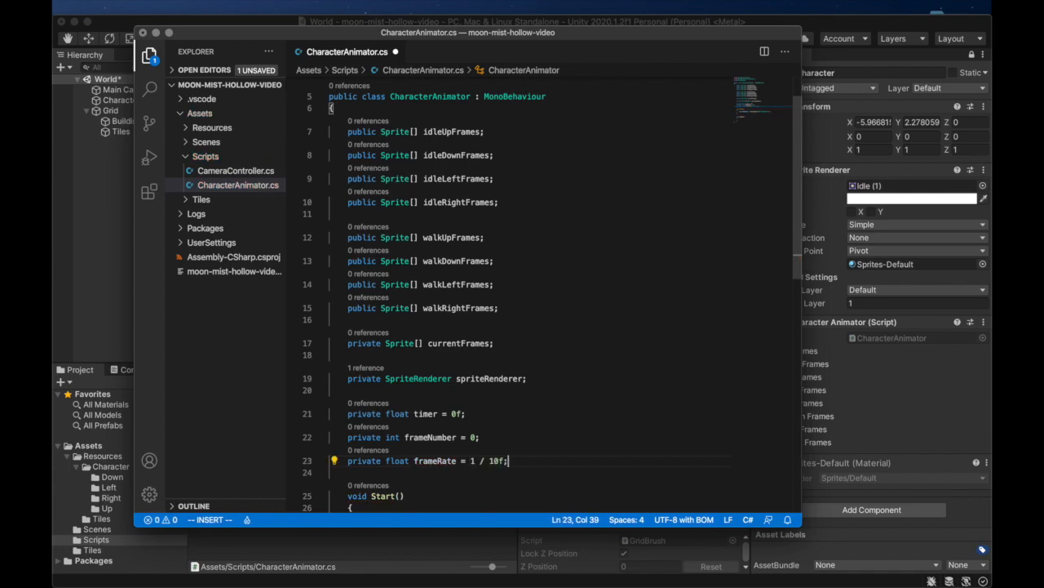
pyautogui.press('ctrl+s')
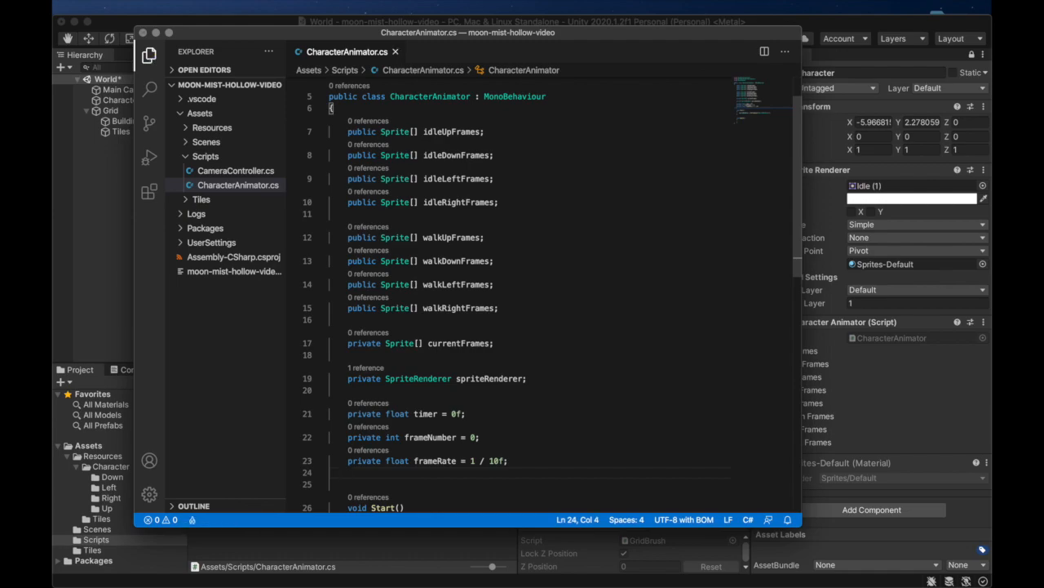
# Step: Start a private void UpdateFrame() method that adds Time.deltaTime to timer
pyautogui.scroll(-3)
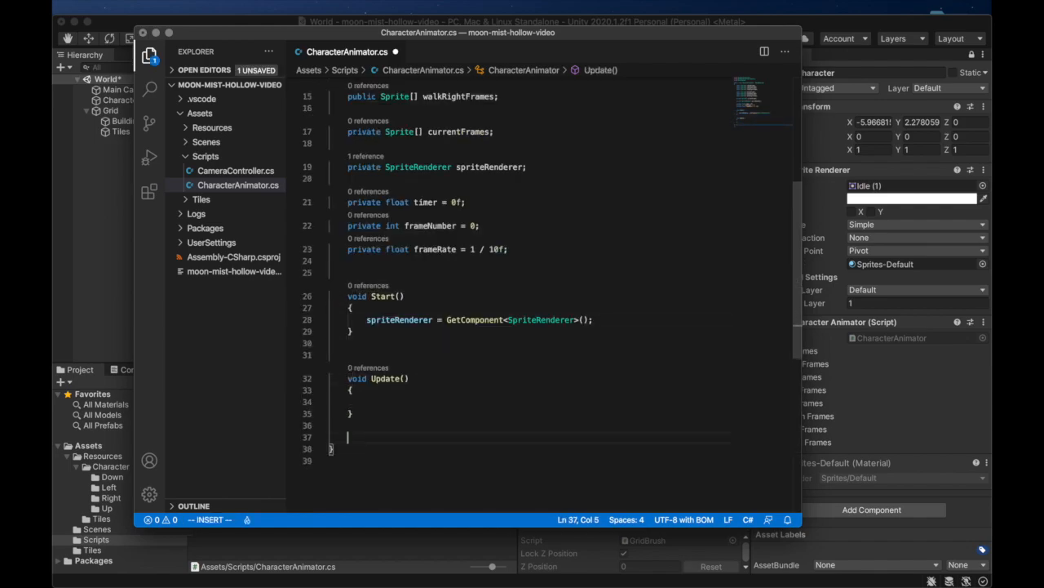
pyautogui.write('private')
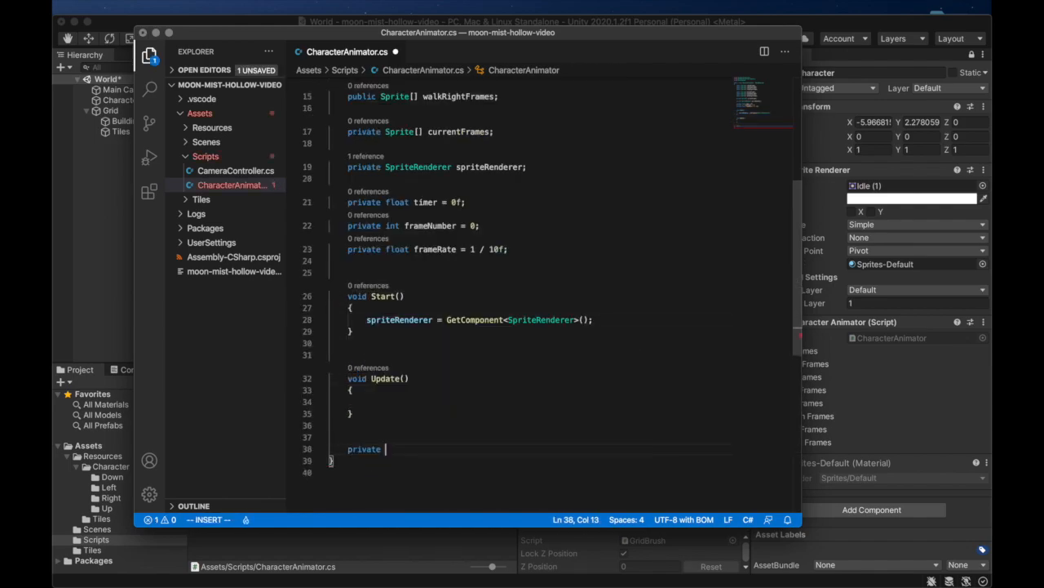
pyautogui.write('void UpdateFrames')
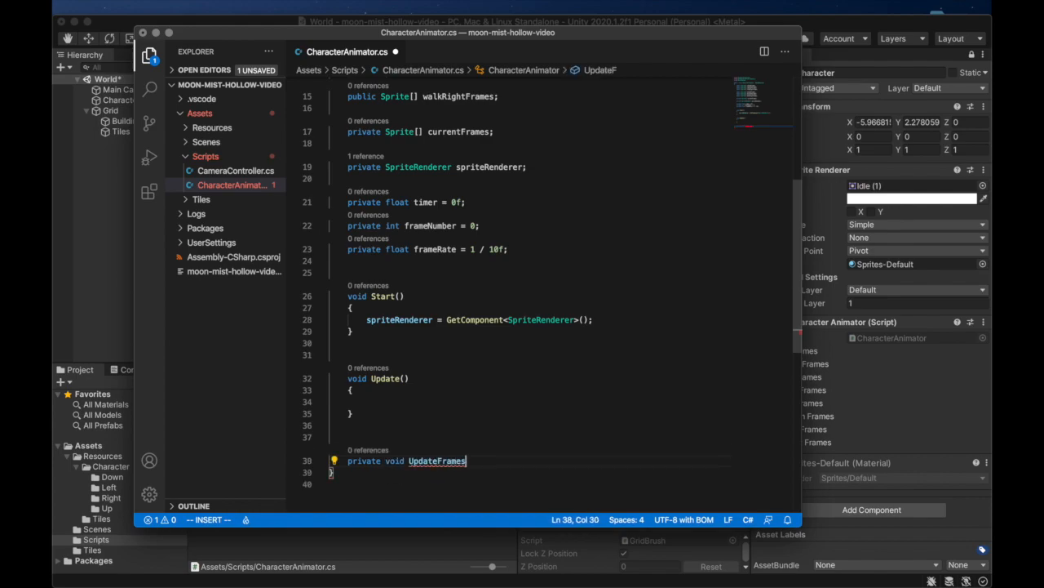
pyautogui.write('()')
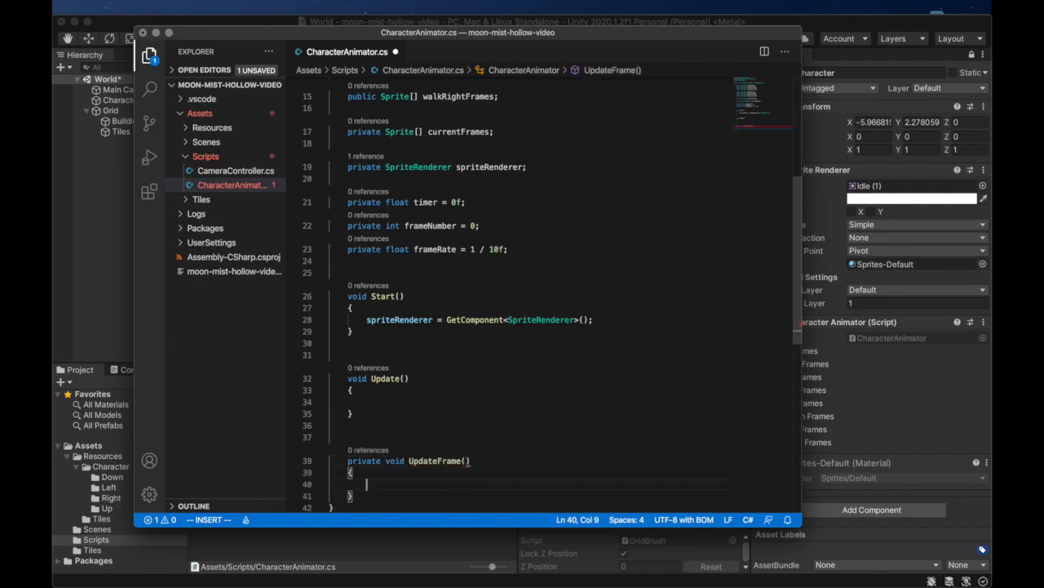
pyautogui.write('timer +')
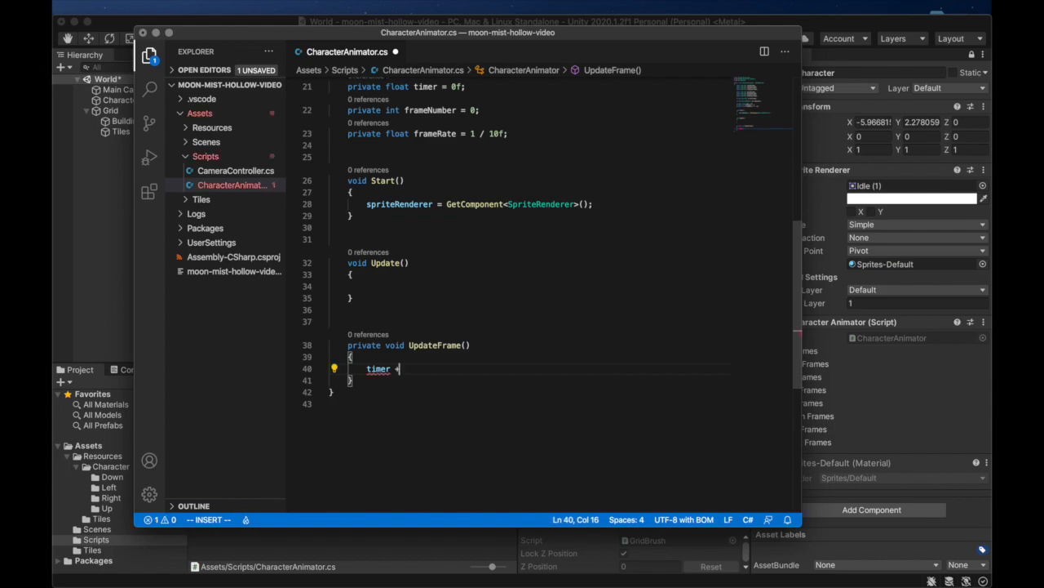
pyautogui.write('+= Time')
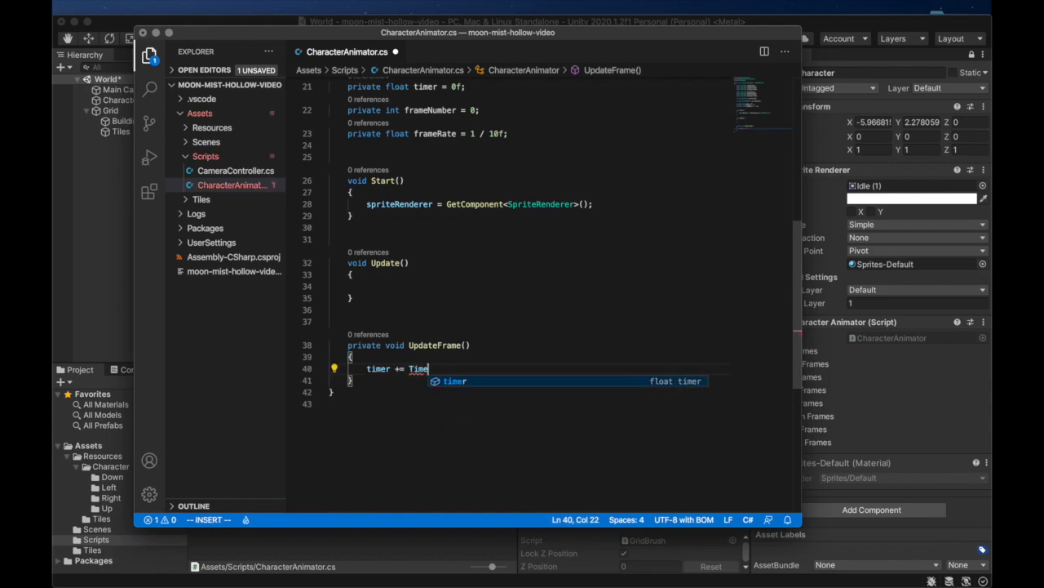
pyautogui.write('.deltaTime')
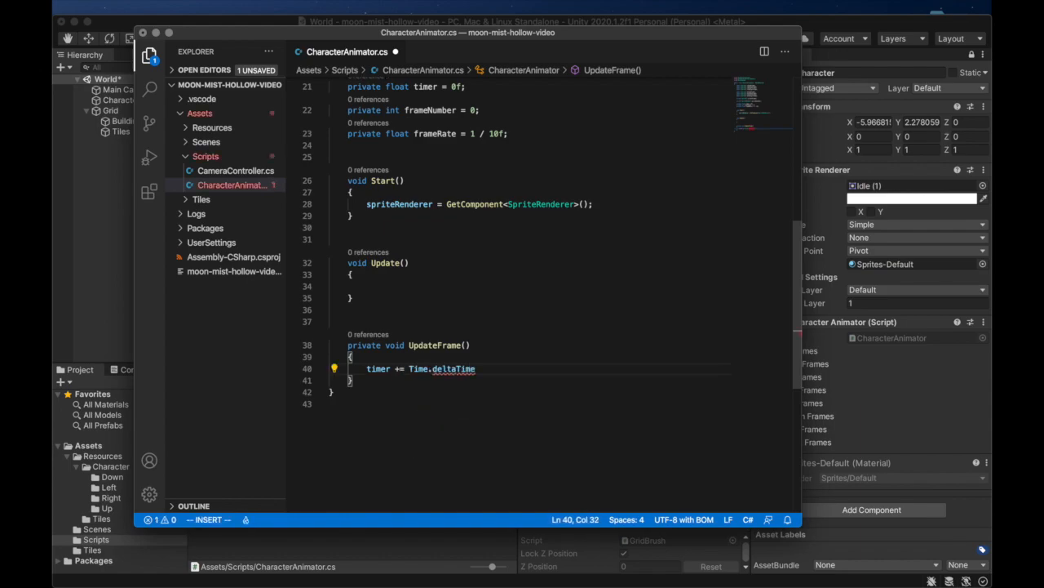
# Step: When timer >= frameRate, wrap frameNumber by currentFrames.Length and set spriteRenderer.sprite to that frame
pyautogui.write('if')
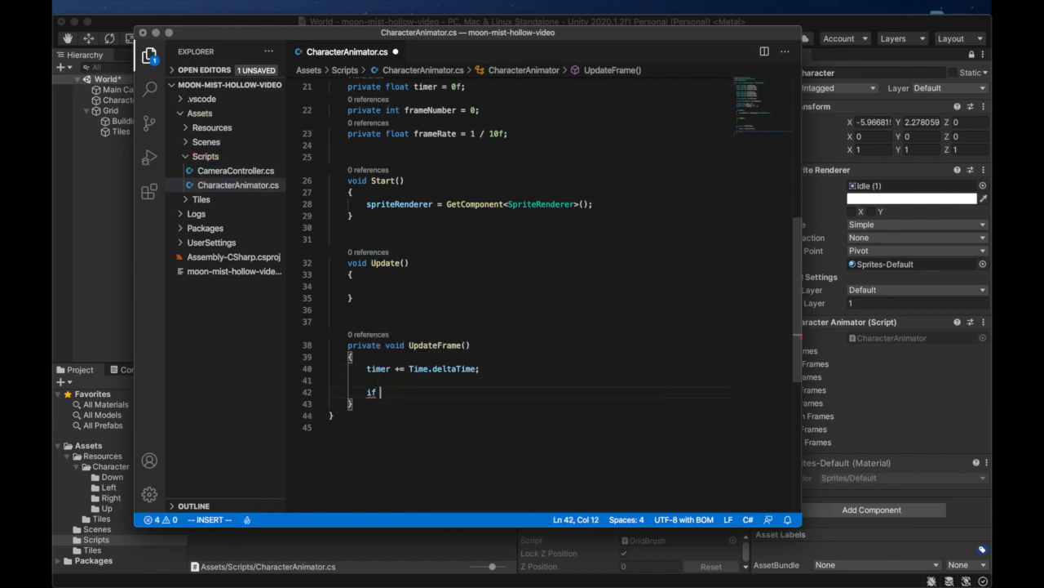
pyautogui.write('(timer )')
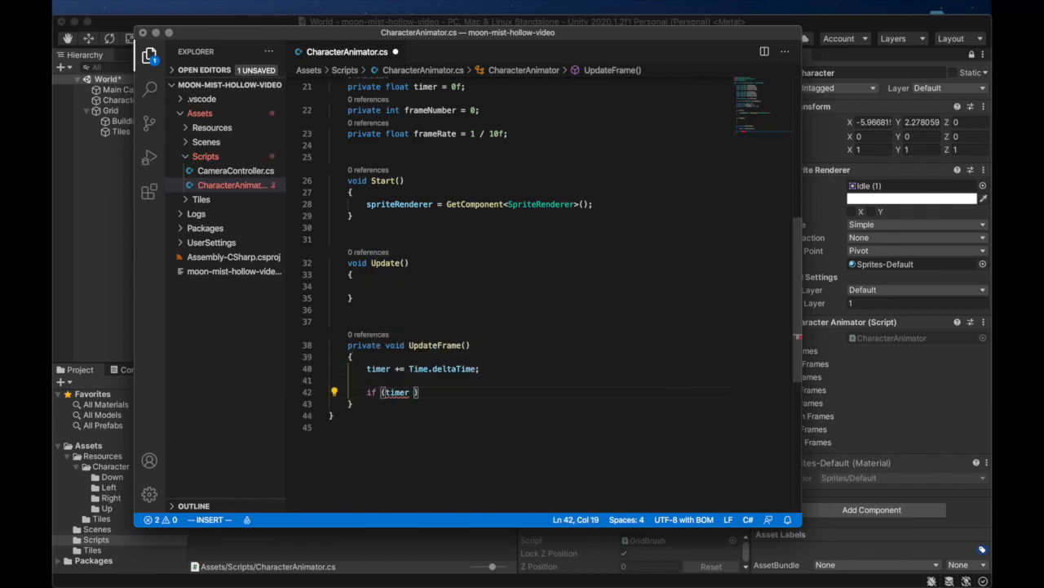
pyautogui.write('>=')
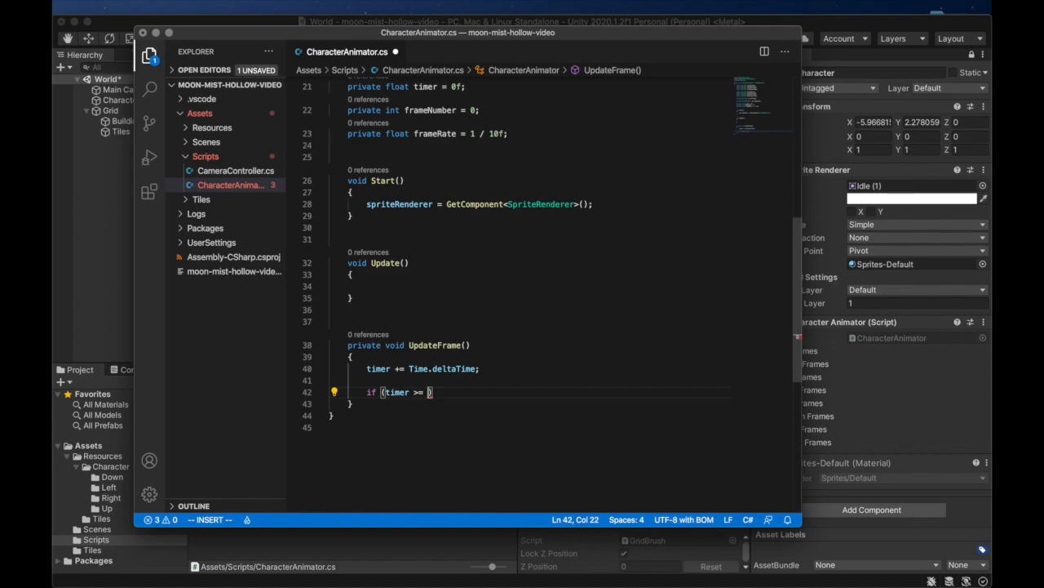
pyautogui.write('frameRate')
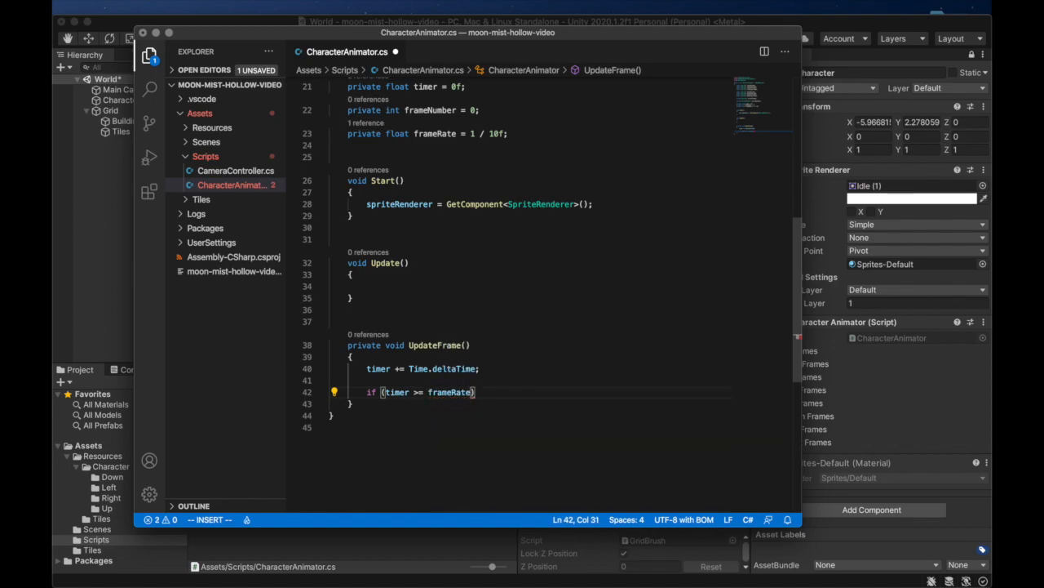
pyautogui.write('{')
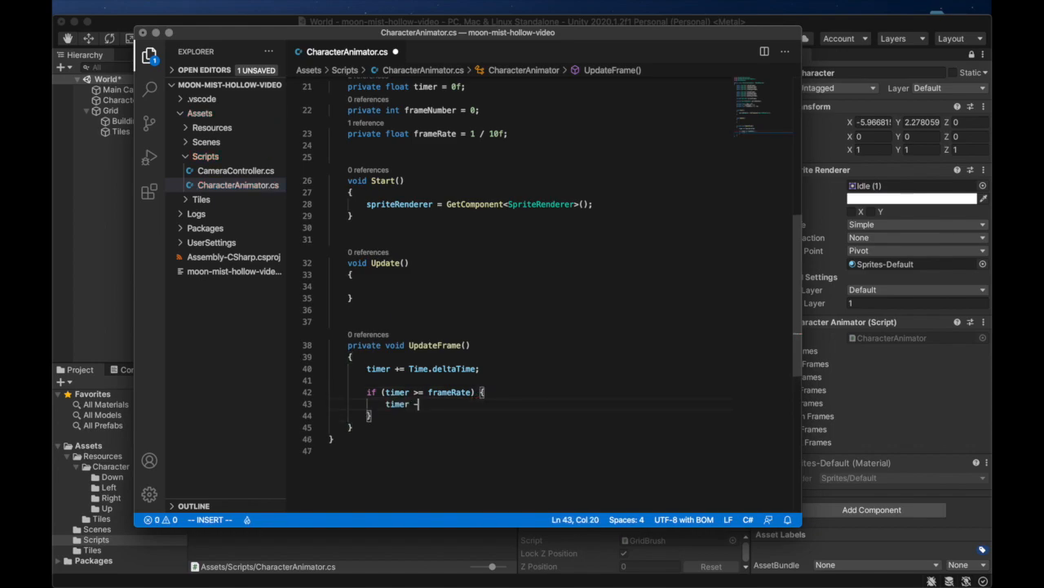
pyautogui.write('frameRate;')
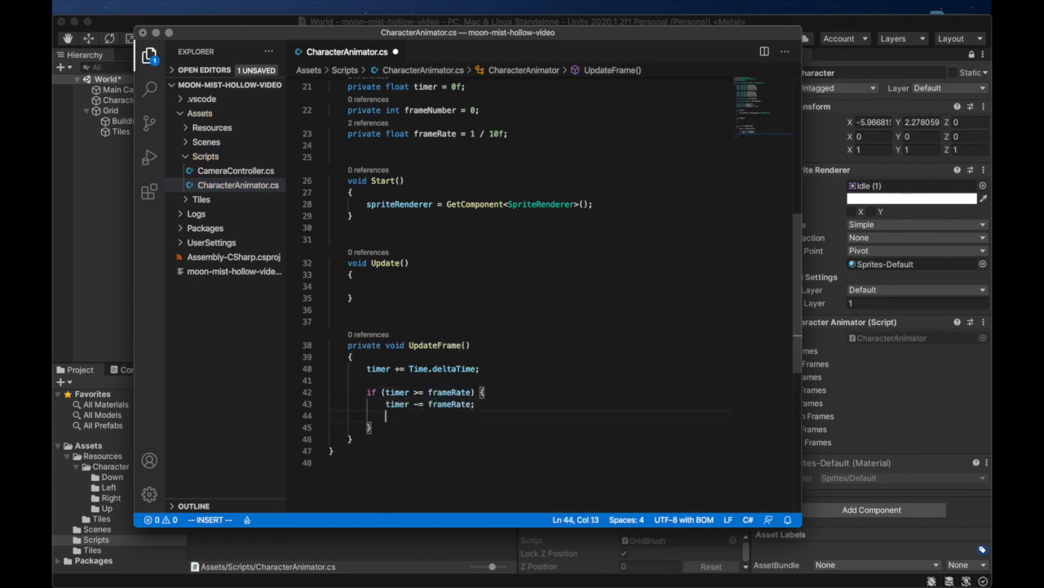
pyautogui.write('frameNumber = (frameNumber')
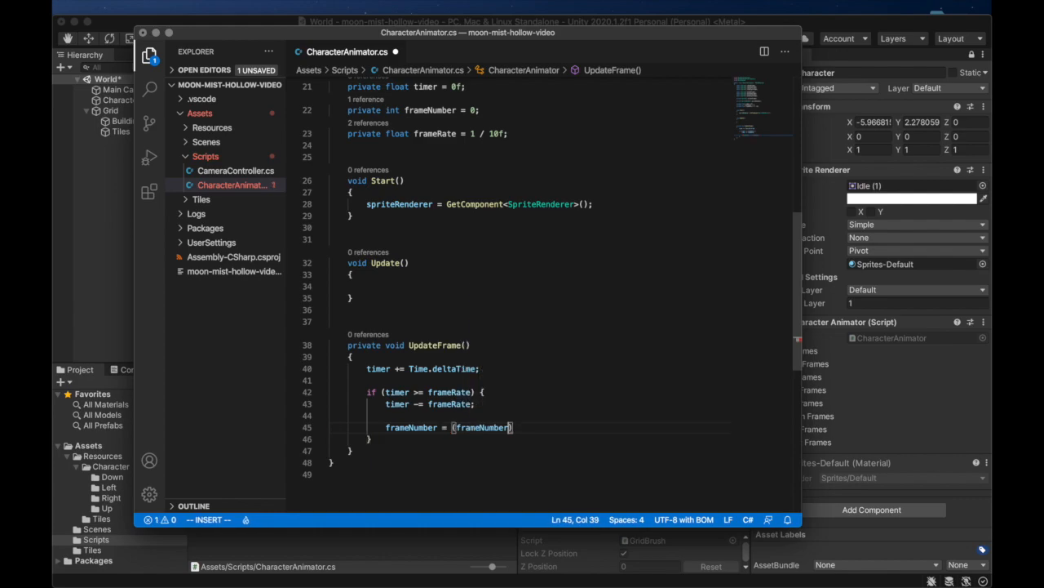
pyautogui.write('+ 1) % currentFrames')
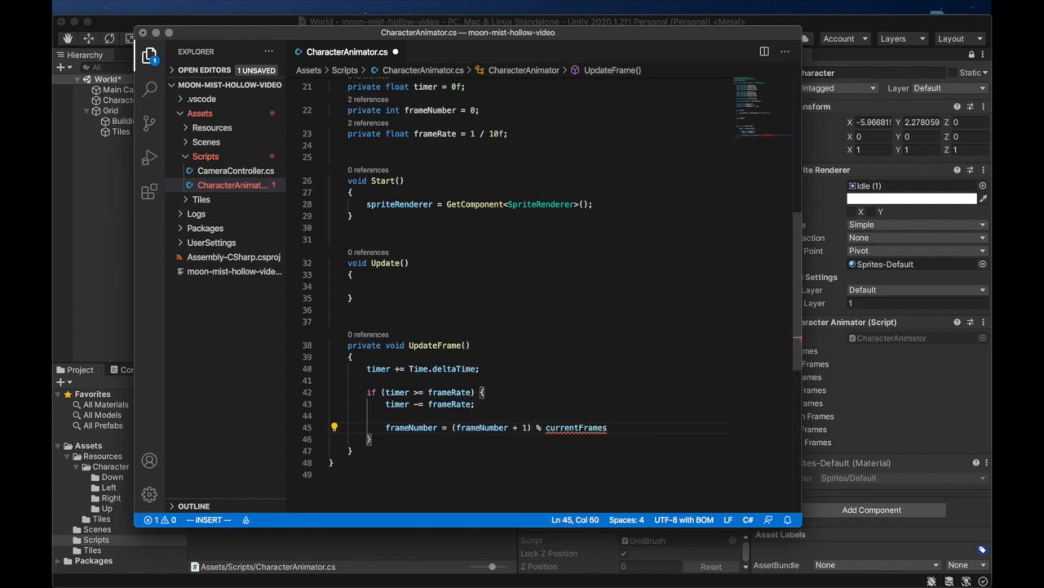
pyautogui.write('.Length;')
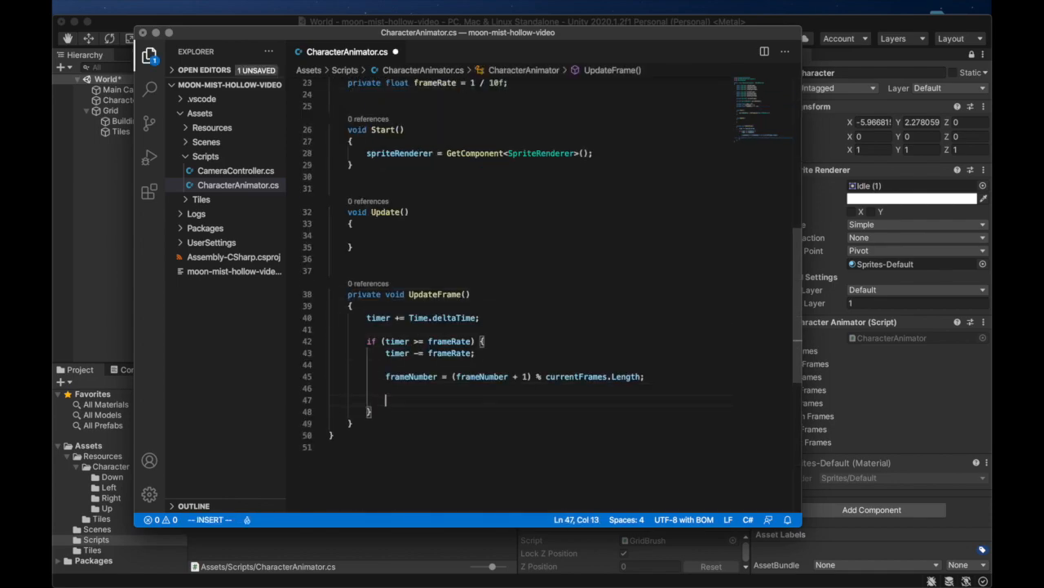
pyautogui.write('spriteRenderer.sprite = currentFrames[]')
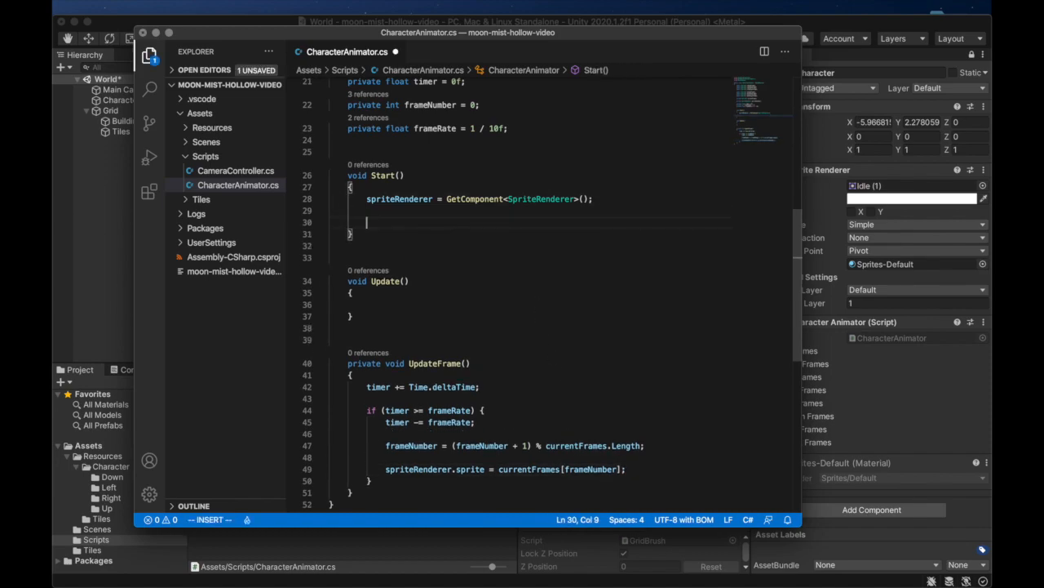
# Step: Set currentFrames = walkRightFrames in Start and call UpdateFrame() in Update
pyautogui.write('curre')
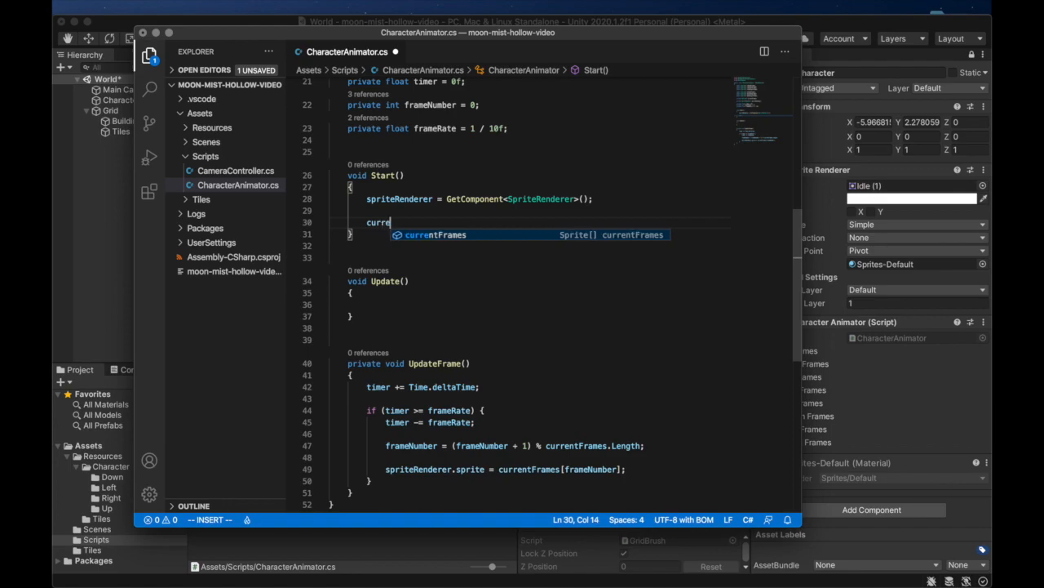
pyautogui.write('currentFrames =')
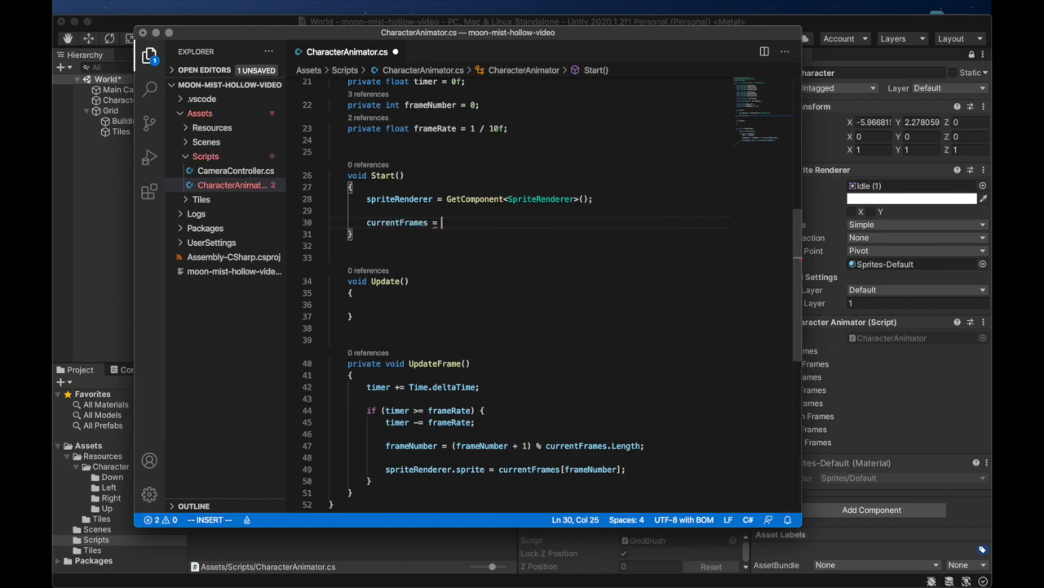
pyautogui.write('walkRightFrames;')
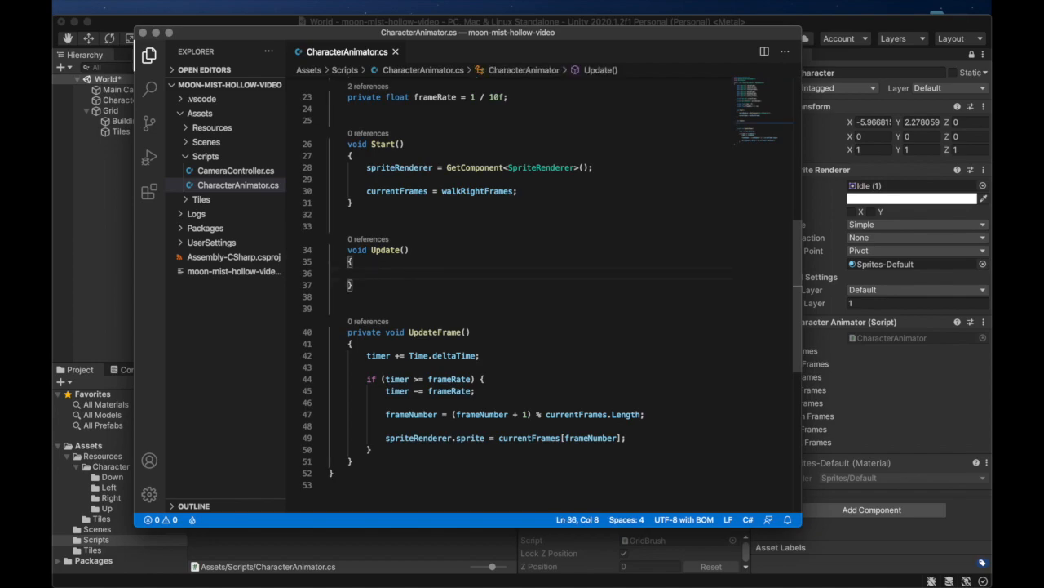
pyautogui.write('u')
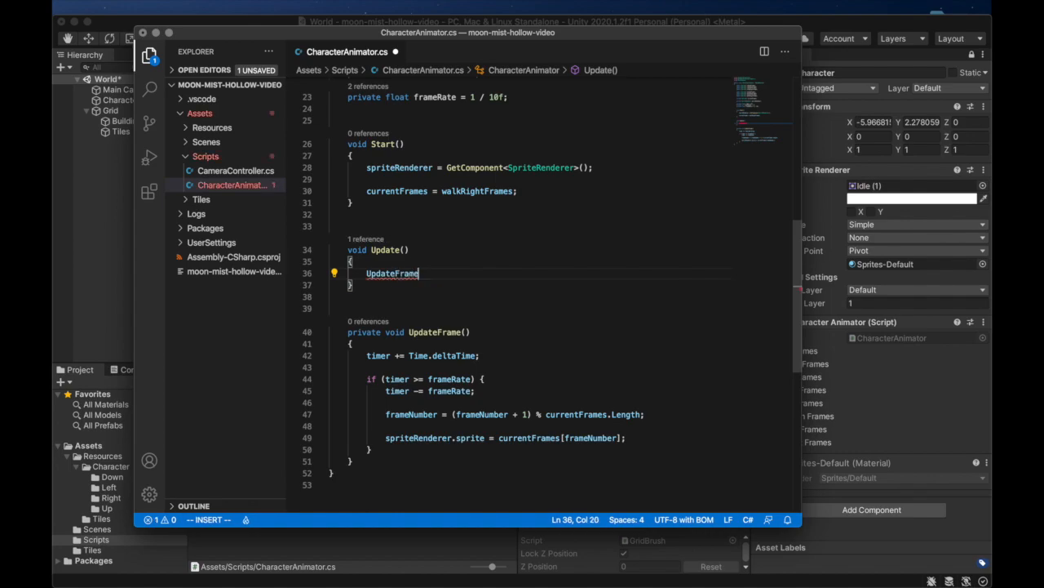
pyautogui.write('()')
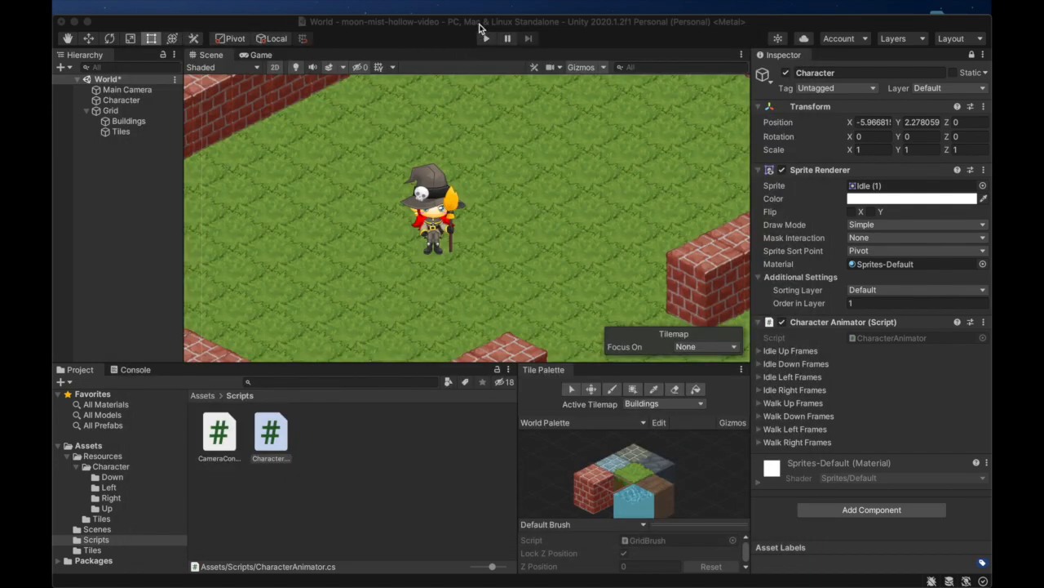
pyautogui.click(271, 431)
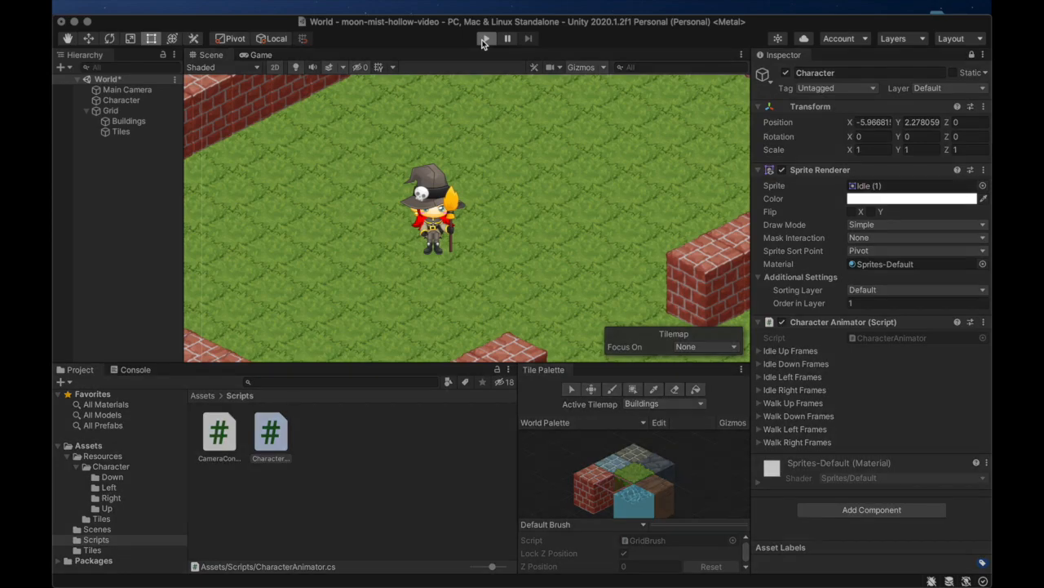
pyautogui.click(486, 39)
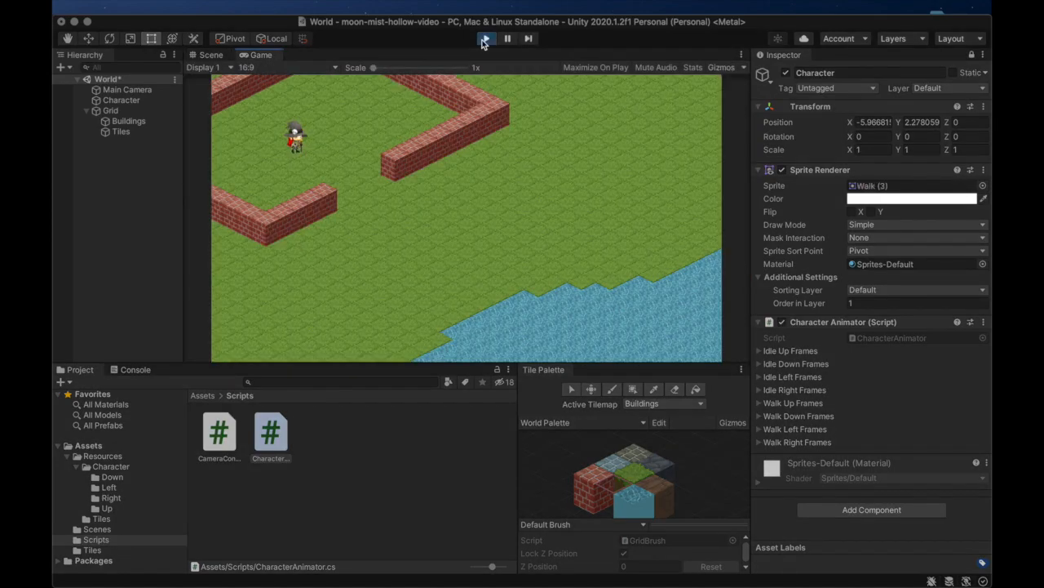
pyautogui.click(486, 39)
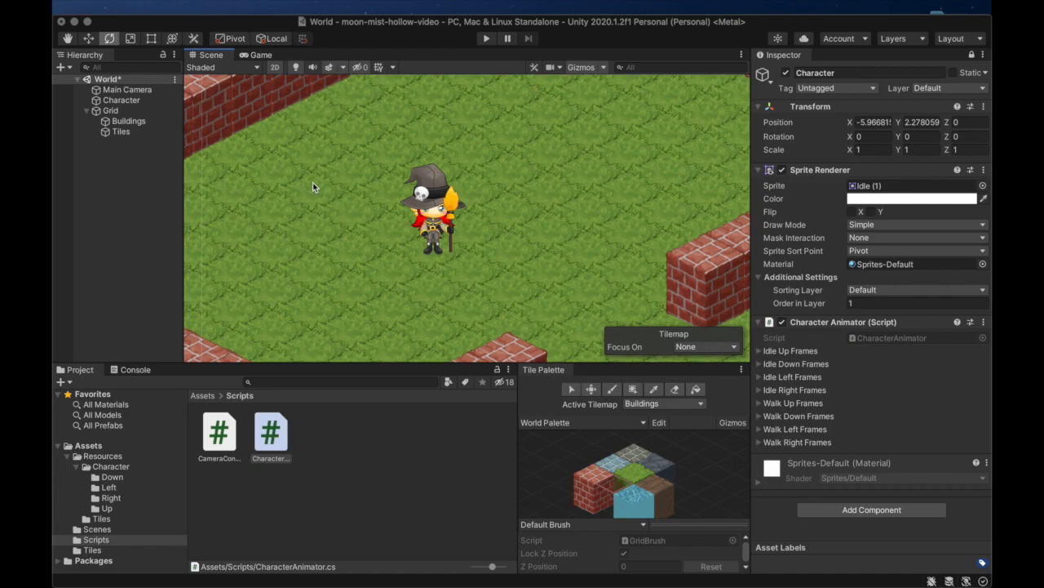
pyautogui.moveTo(284, 141)
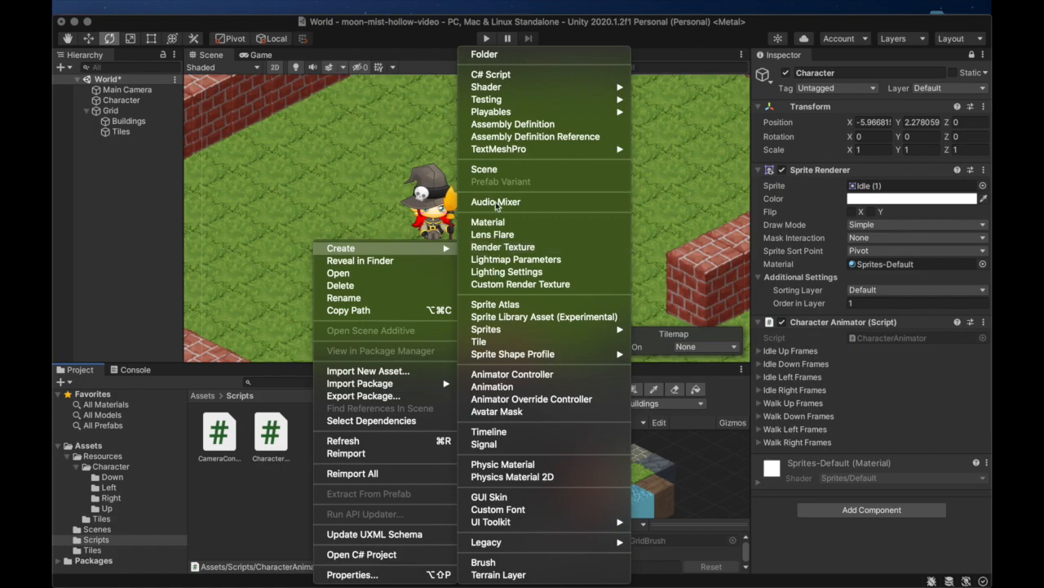
# Step: Create a C# script named CharacterAnimationType in the Scripts folder
pyautogui.click(489, 73)
pyautogui.write('AnimationType')
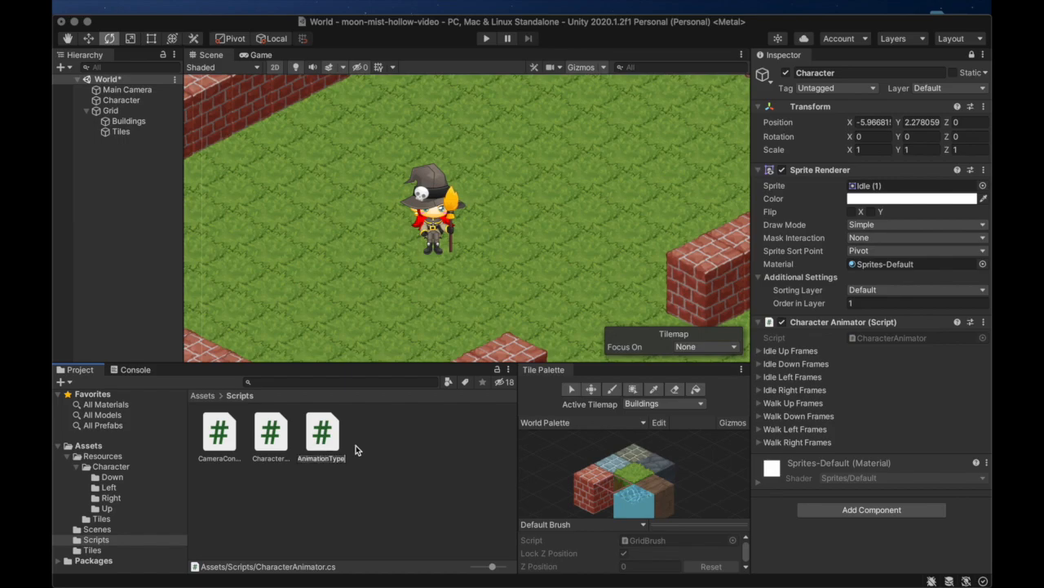
pyautogui.click(271, 431)
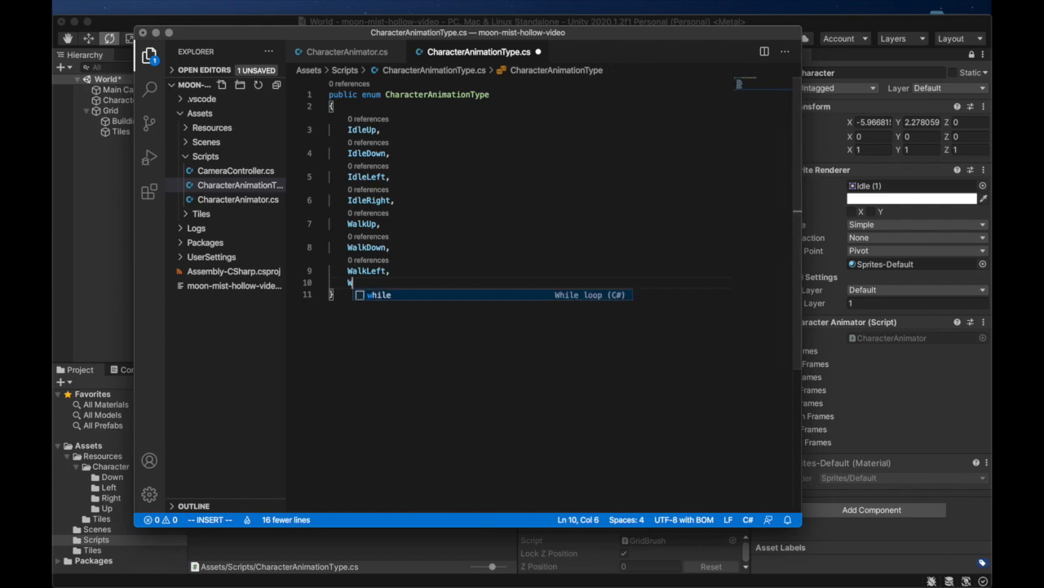
# Step: Finish the CharacterAnimationType enum with WalkRight and return to CharacterAnimator.cs
pyautogui.write('WalkRight,')
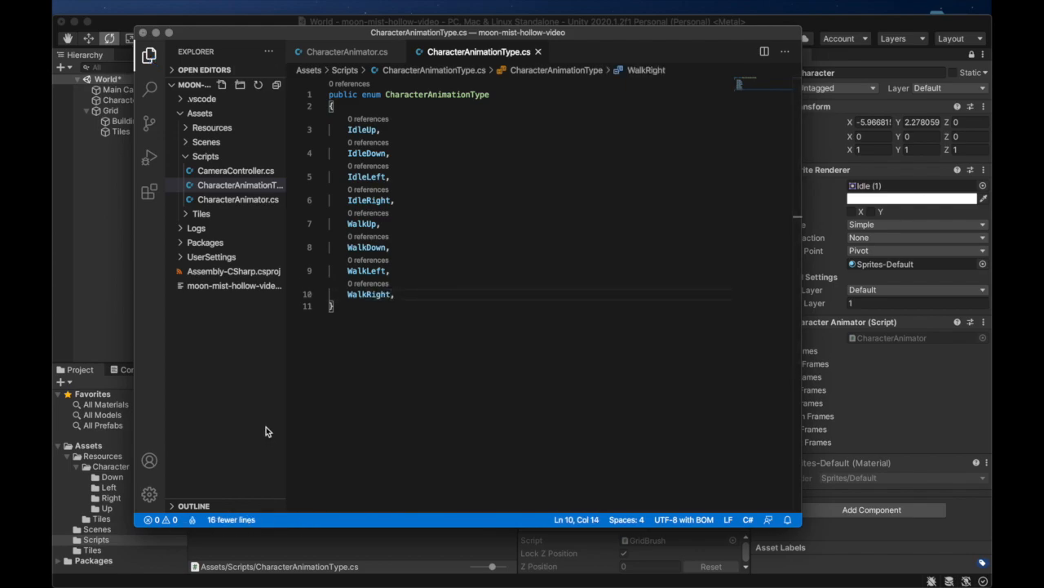
pyautogui.click(346, 51)
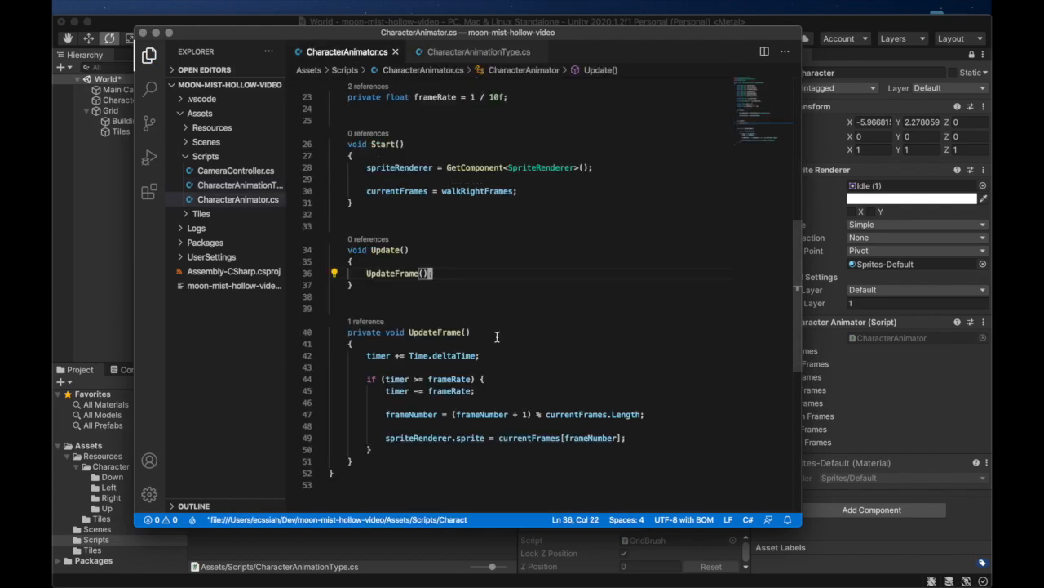
# Step: Write a public PlayAnimation method that resets timer and frameNumber and stores the requested animation type
pyautogui.scroll(-3)
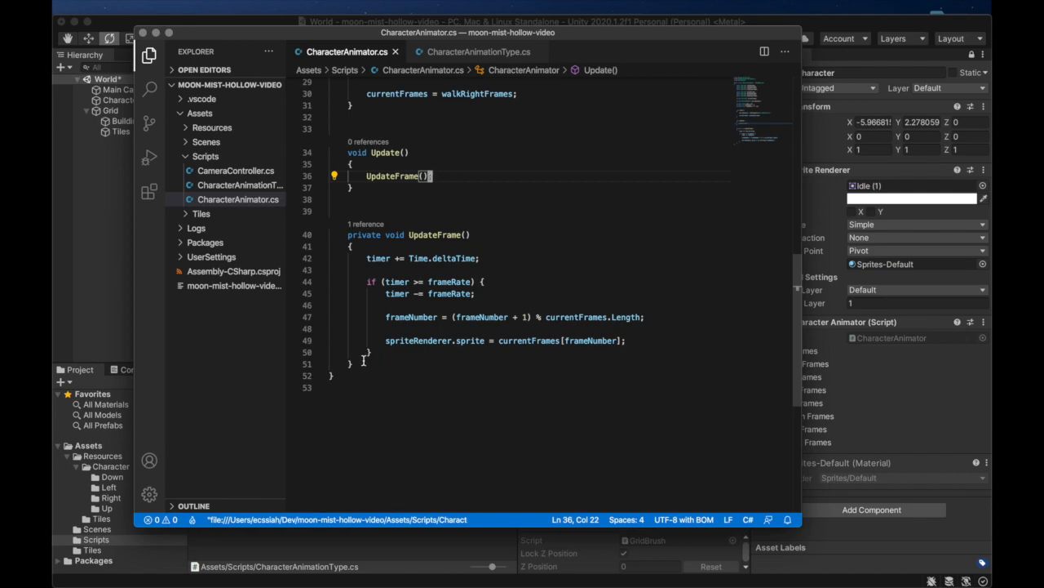
pyautogui.write('private')
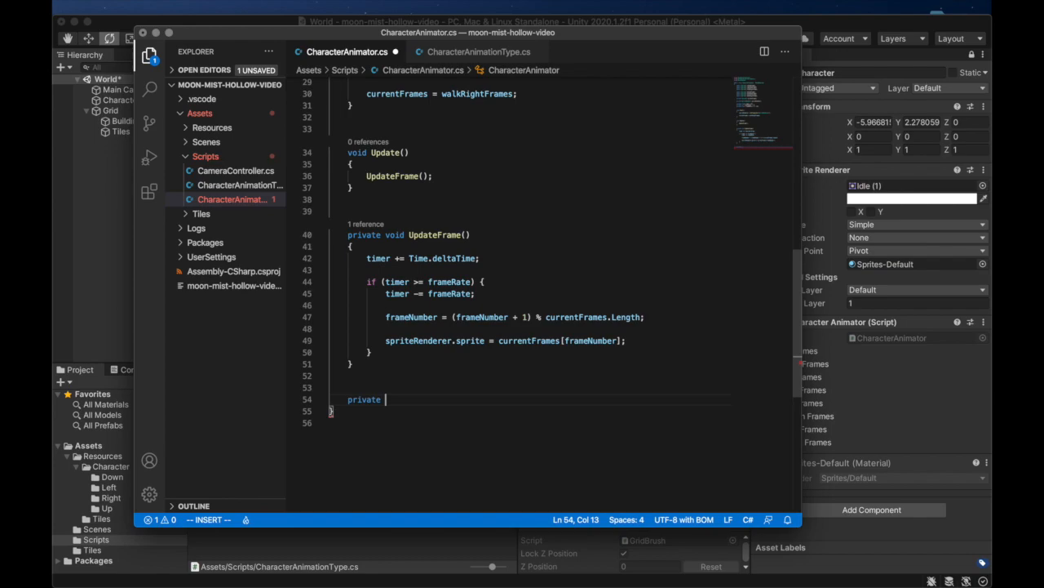
pyautogui.write('pub')
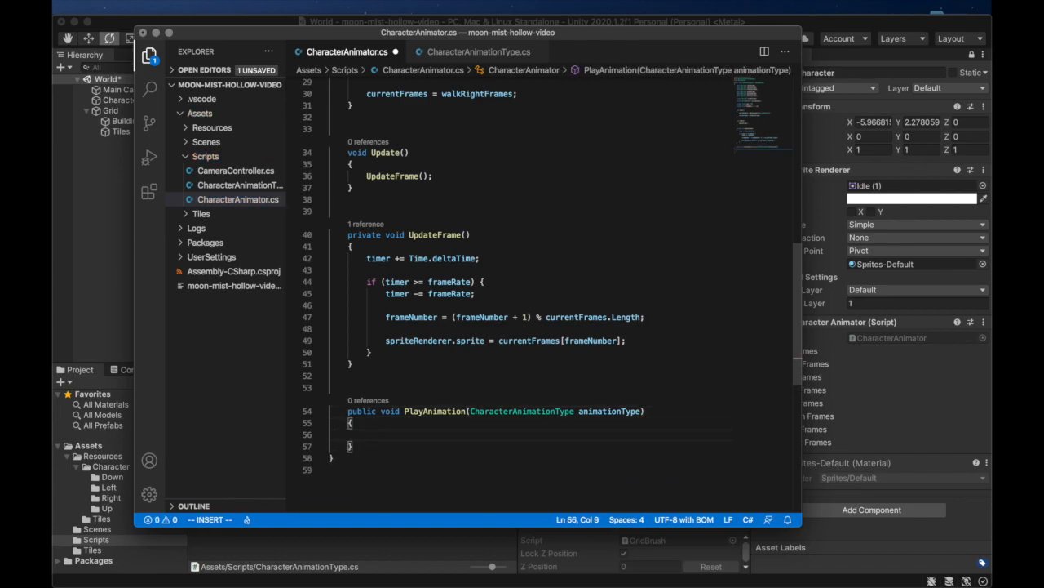
pyautogui.write('timer = 0;')
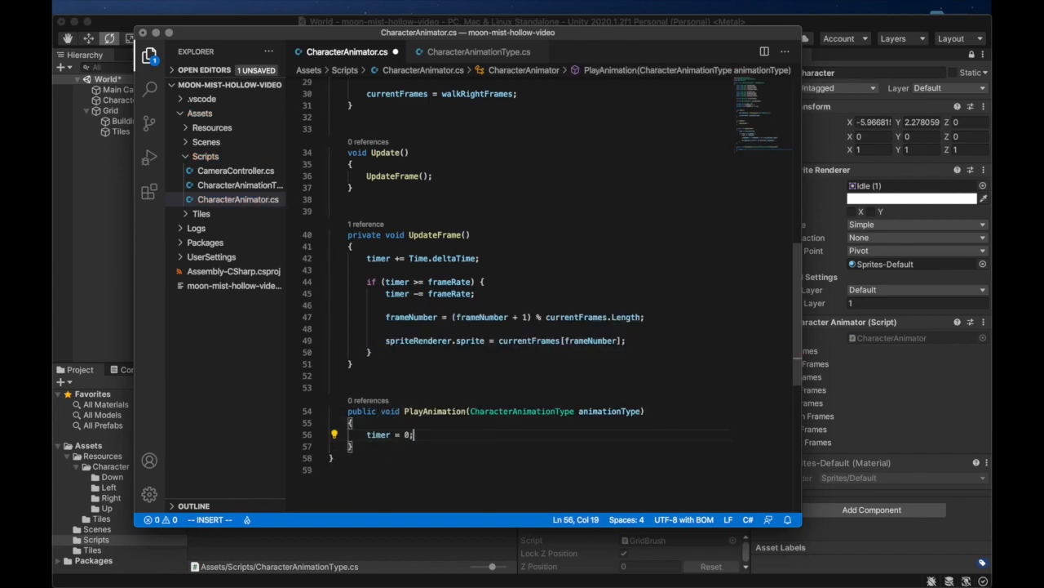
pyautogui.write('frameNumber = 0;')
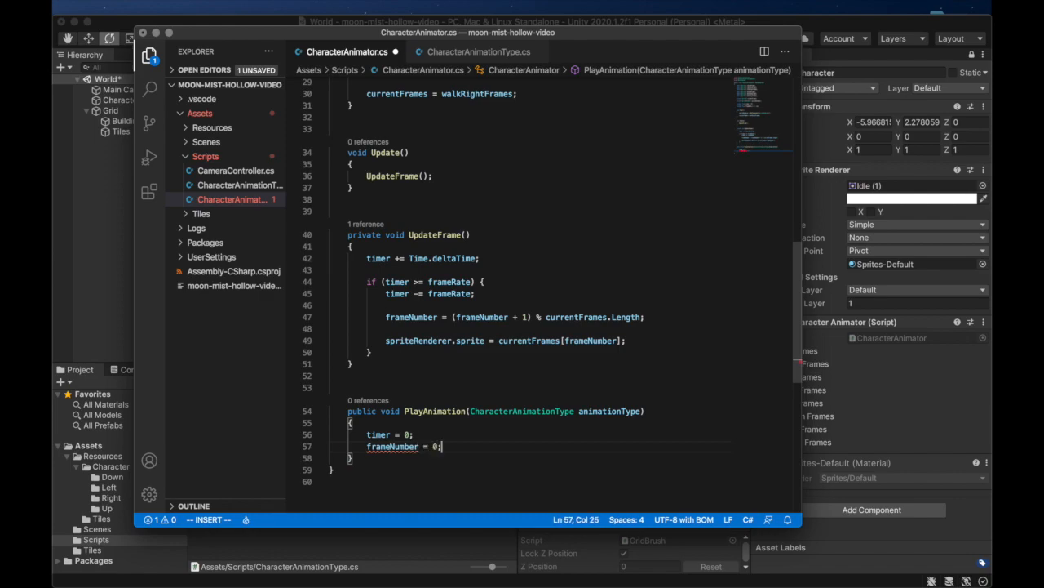
pyautogui.write('currentAnimationType')
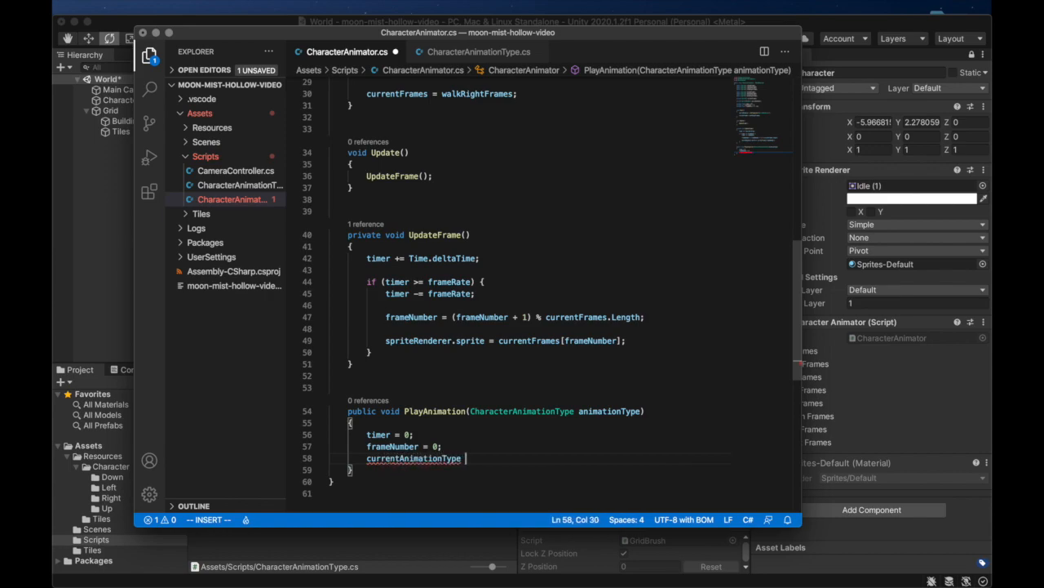
pyautogui.write('= animationType;')
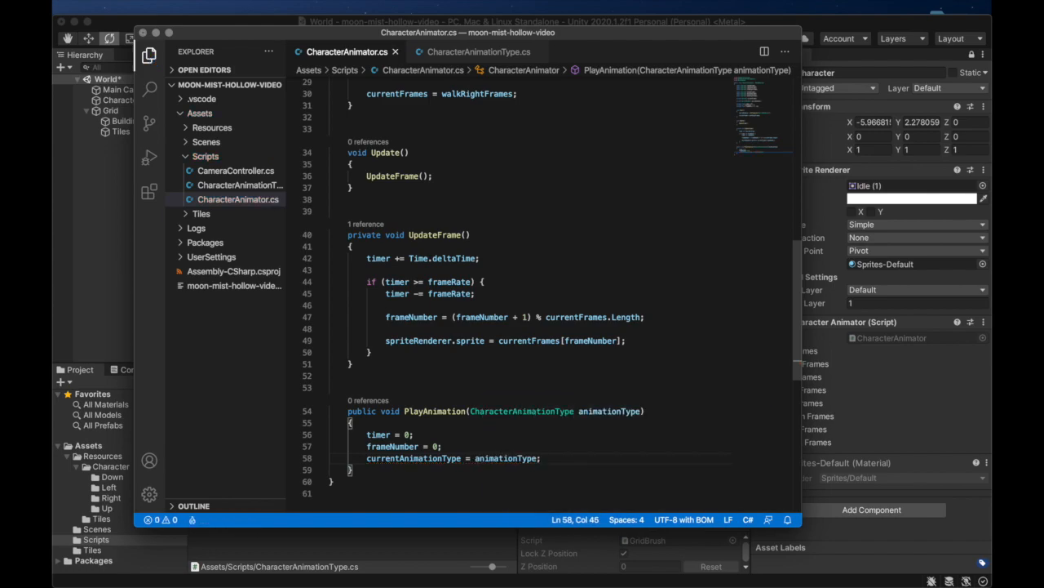
# Step: Declare a private CharacterAnimationType currentAnimationType field in CharacterAnimator
pyautogui.scroll(3)
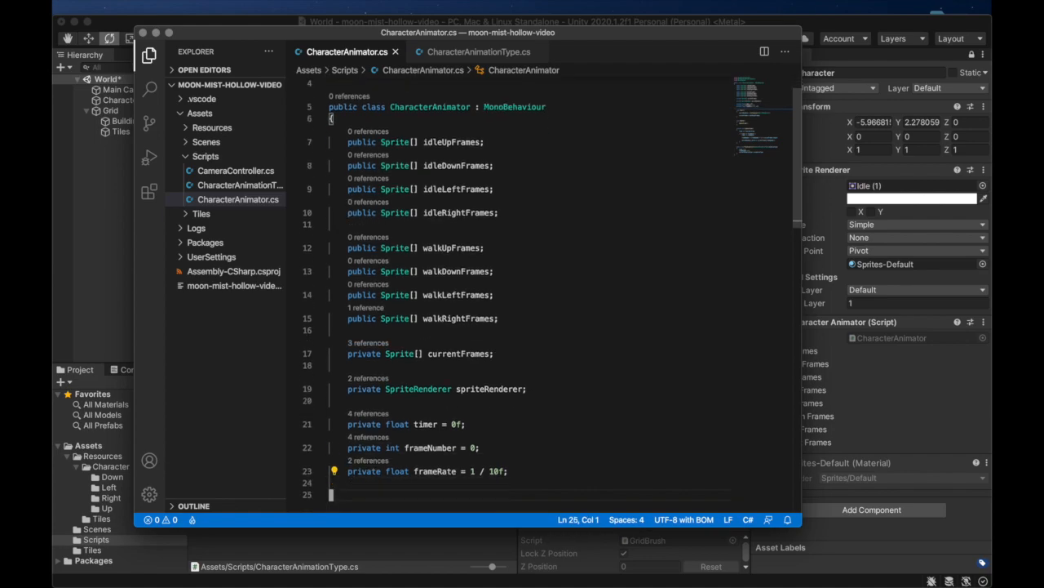
pyautogui.scroll(-3)
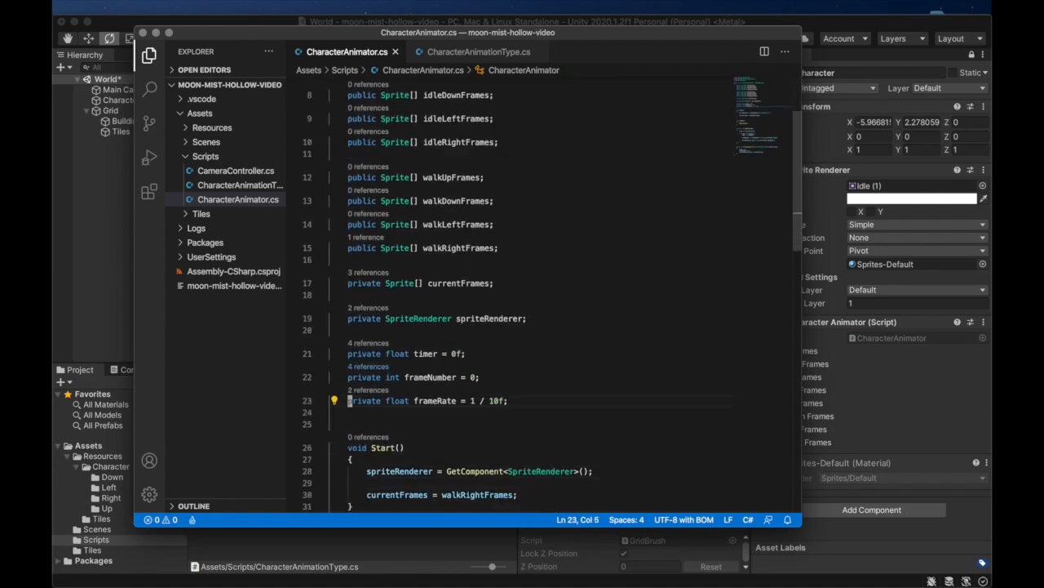
pyautogui.write('private CharacterAnimationType currentAnimationType;')
pyautogui.write('UpdateFrame();')
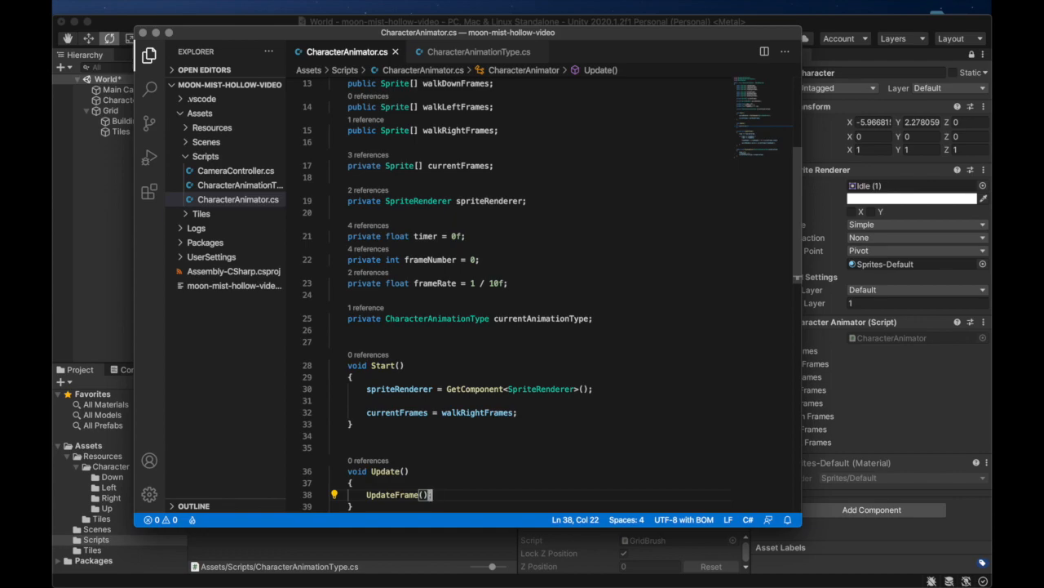
pyautogui.scroll(-3)
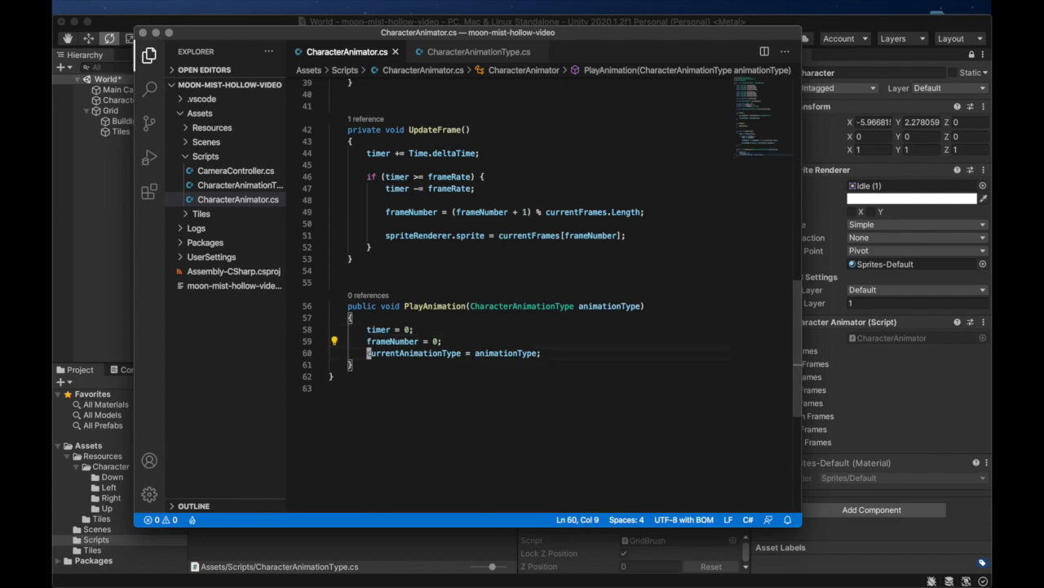
# Step: Add a switch on animationType with cases assigning currentFrames to the matching idle or walk arrays
pyautogui.press('Return')
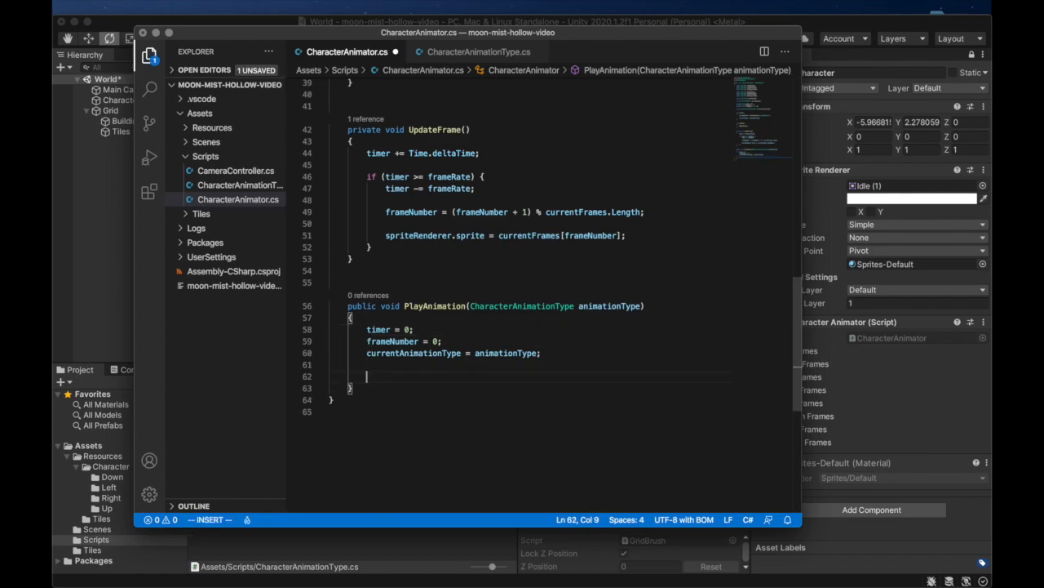
pyautogui.write('switch')
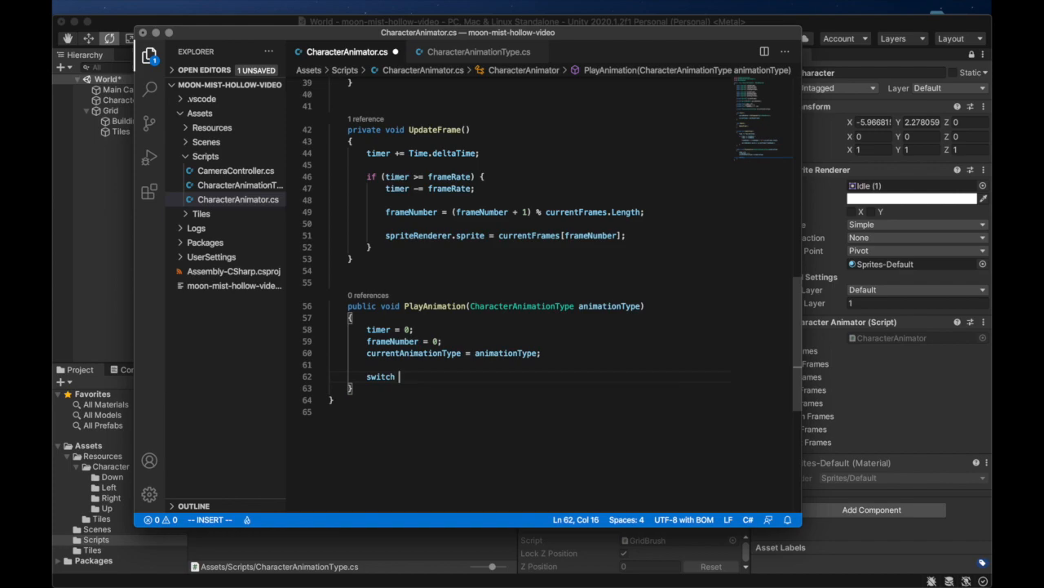
pyautogui.write('(animationType) {')
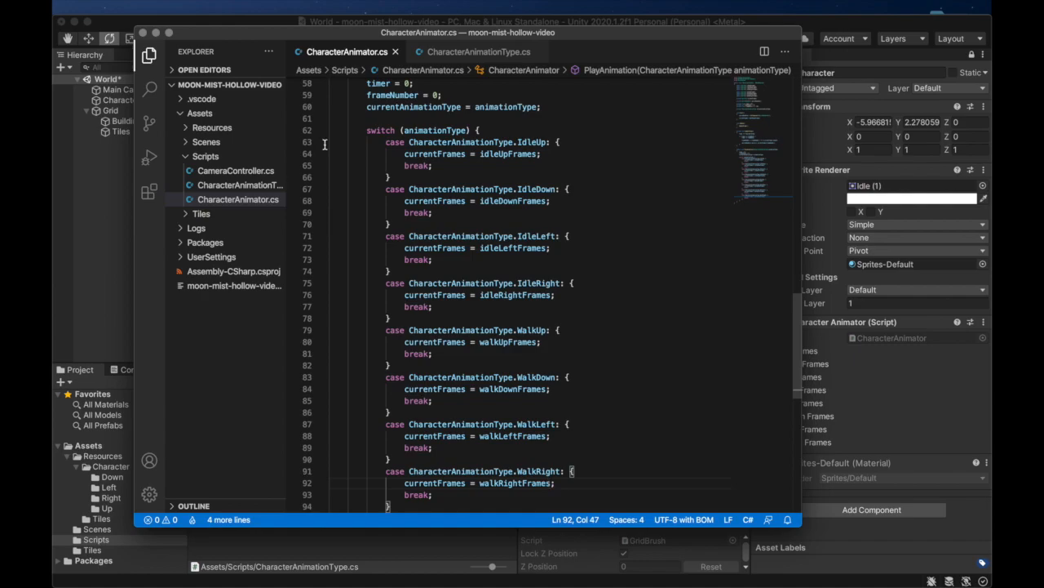
pyautogui.click(437, 94)
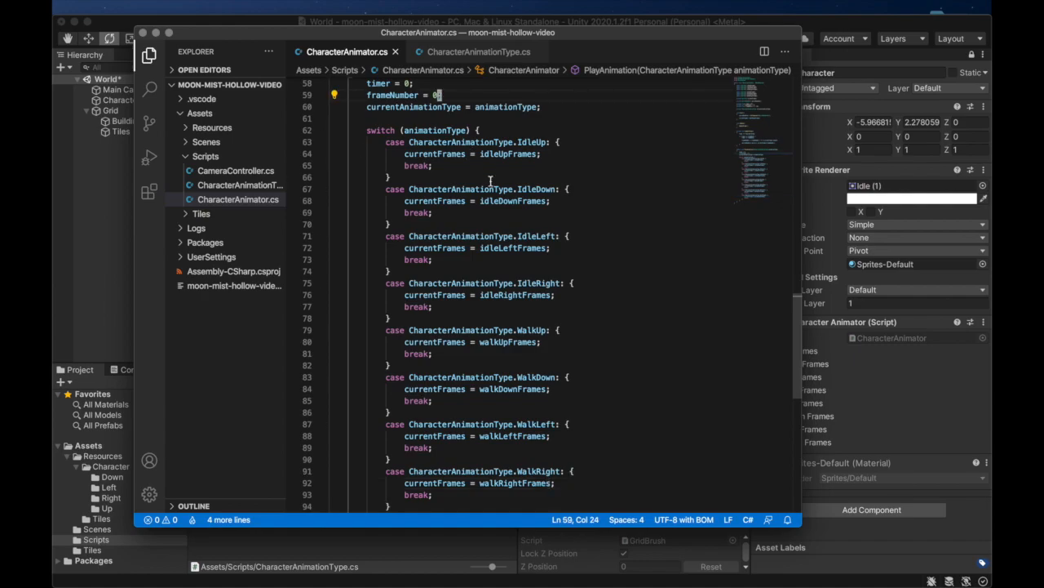
pyautogui.scroll(3)
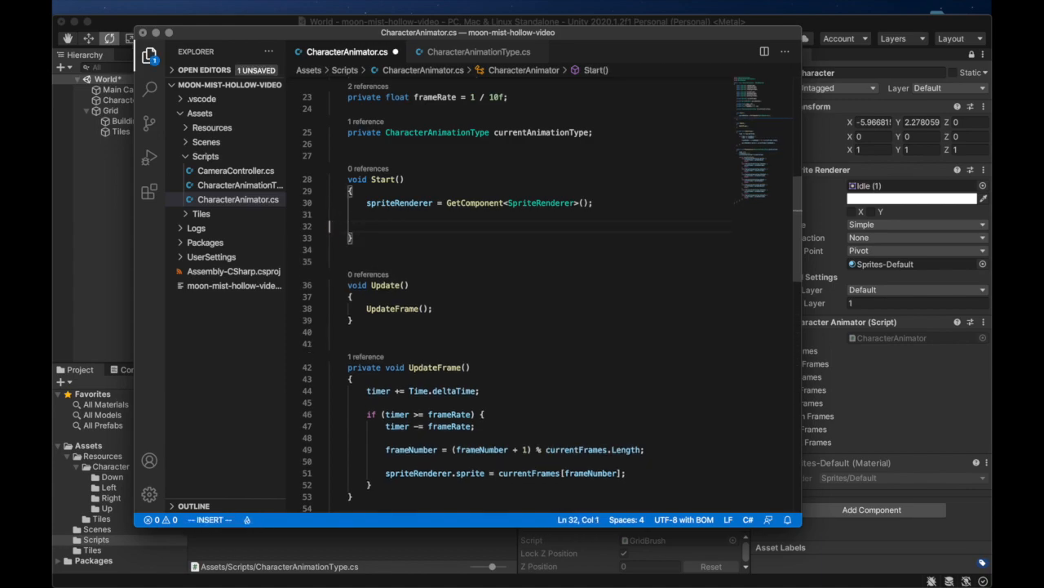
# Step: Replace the walkRightFrames assignment in Start with a PlayAnimation(...) call and save
pyautogui.write('PlayAnimation(')
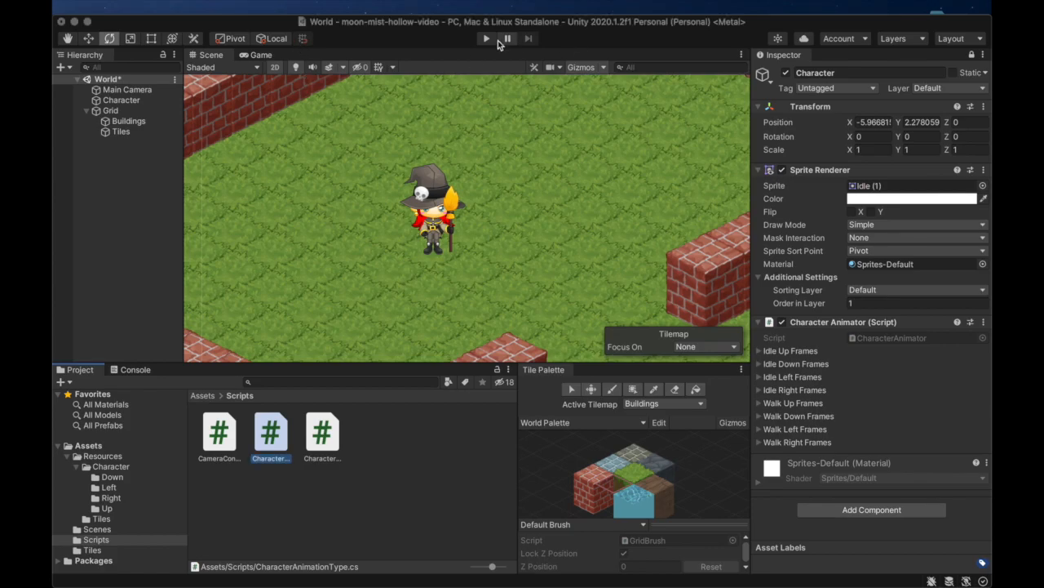
# Step: Enter Play mode so the character animates in the brick-and-grass isometric scene
pyautogui.click(486, 40)
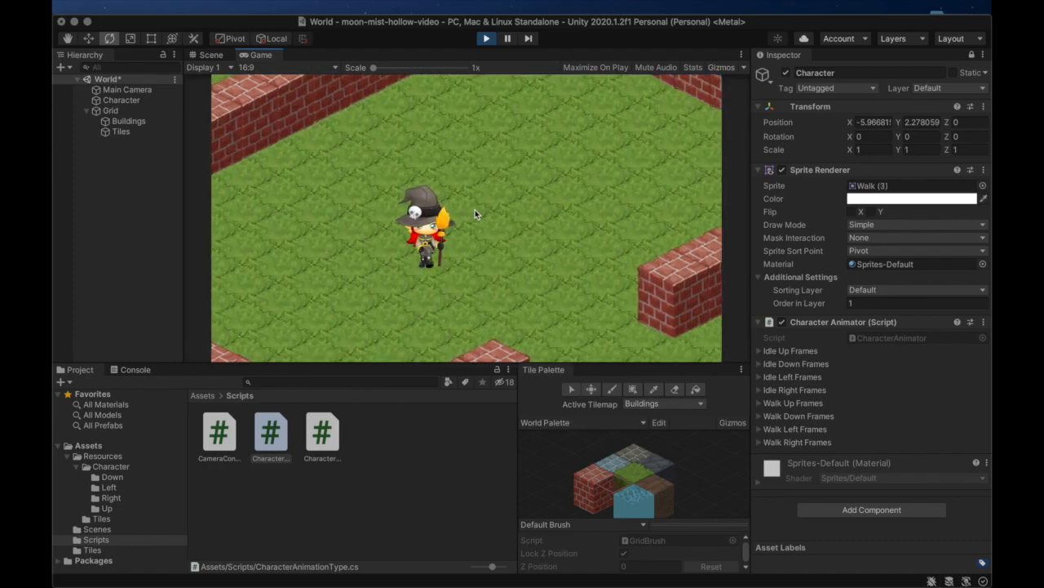
pyautogui.moveTo(479, 217)
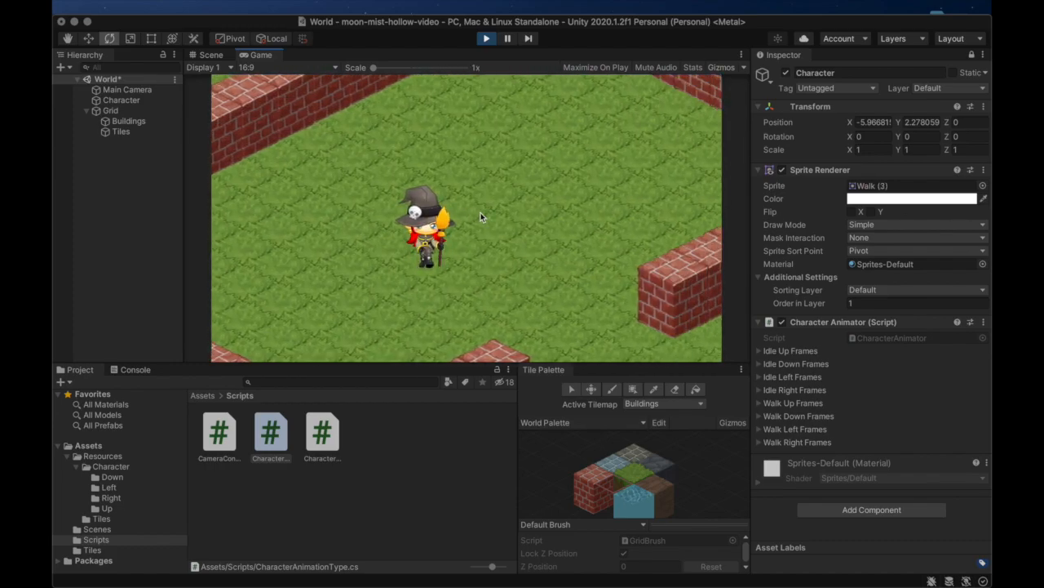